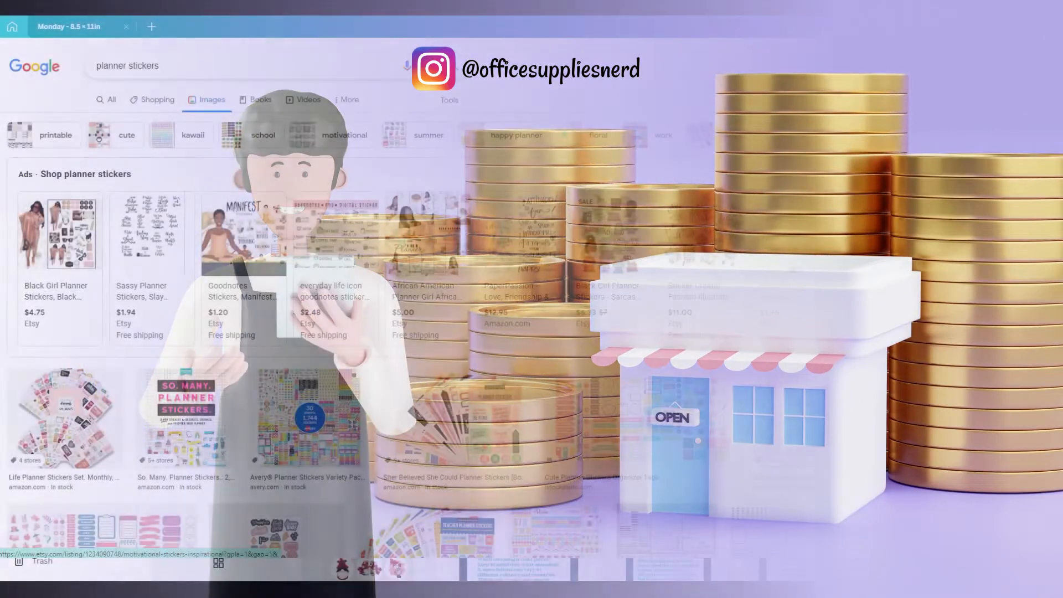
Step: Find the circle frame in Elements and shrink it to a small size near the top-left corner
scroll(down, 3)
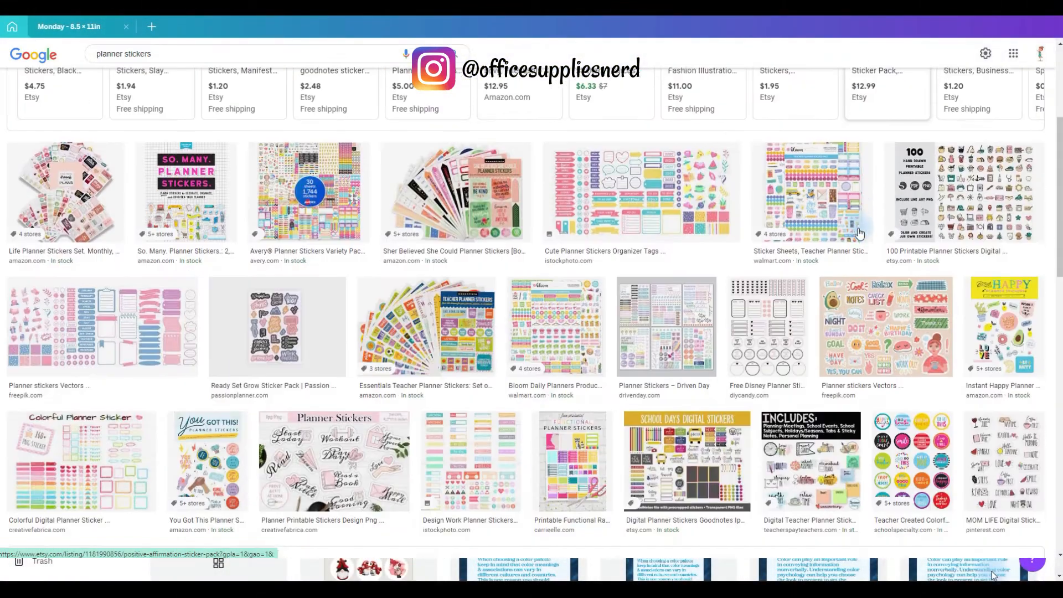
scroll(down, 3)
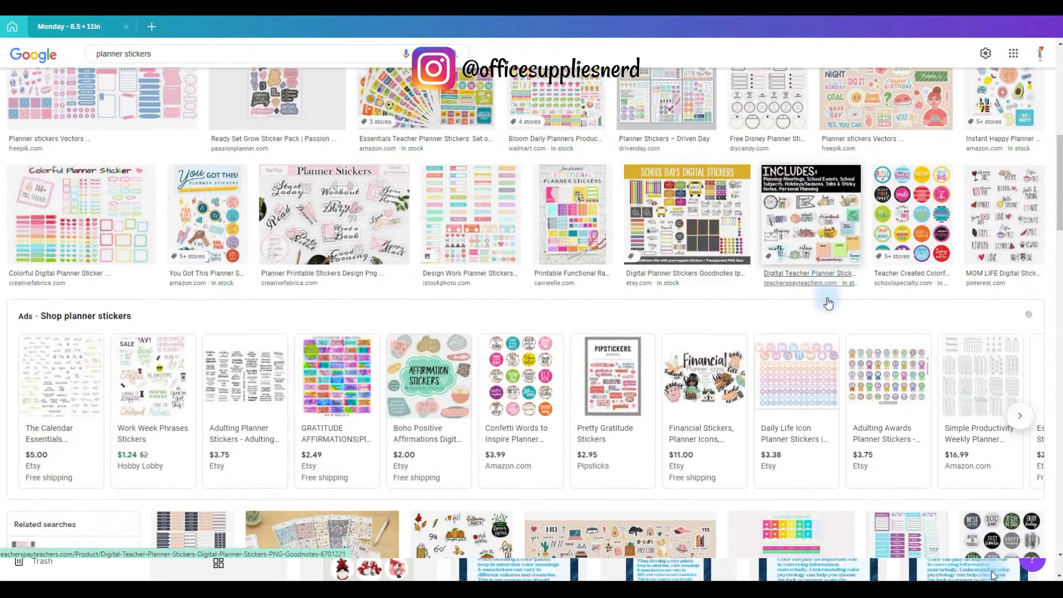
scroll(down, 3)
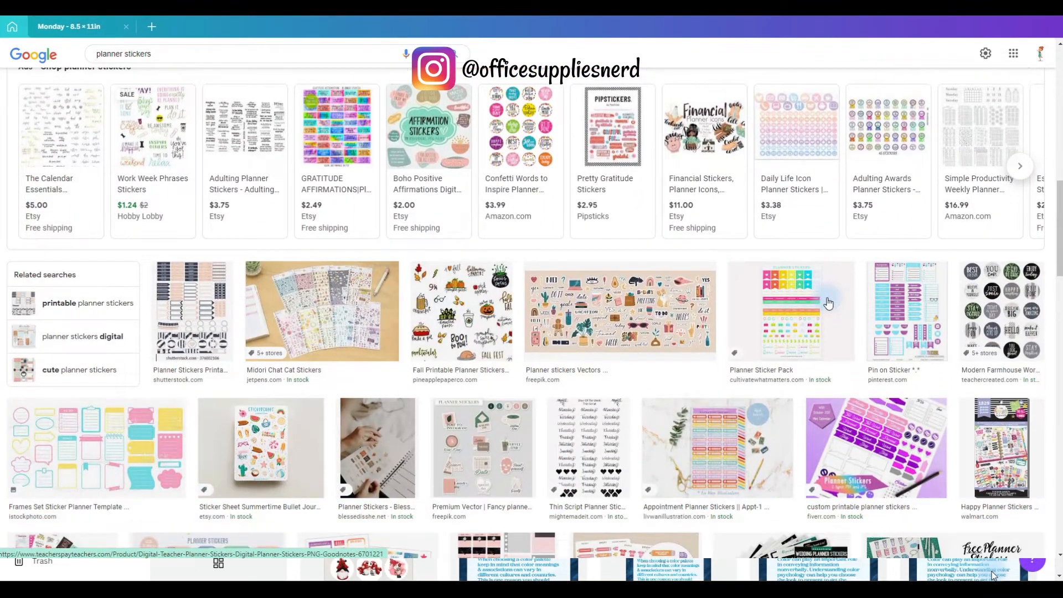
scroll(down, 3)
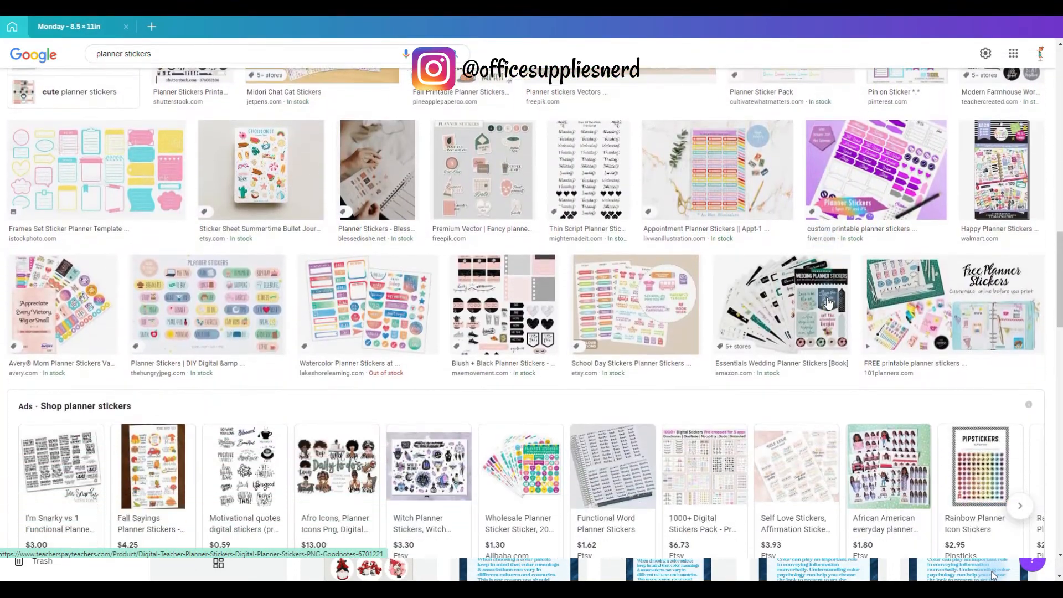
scroll(down, 3)
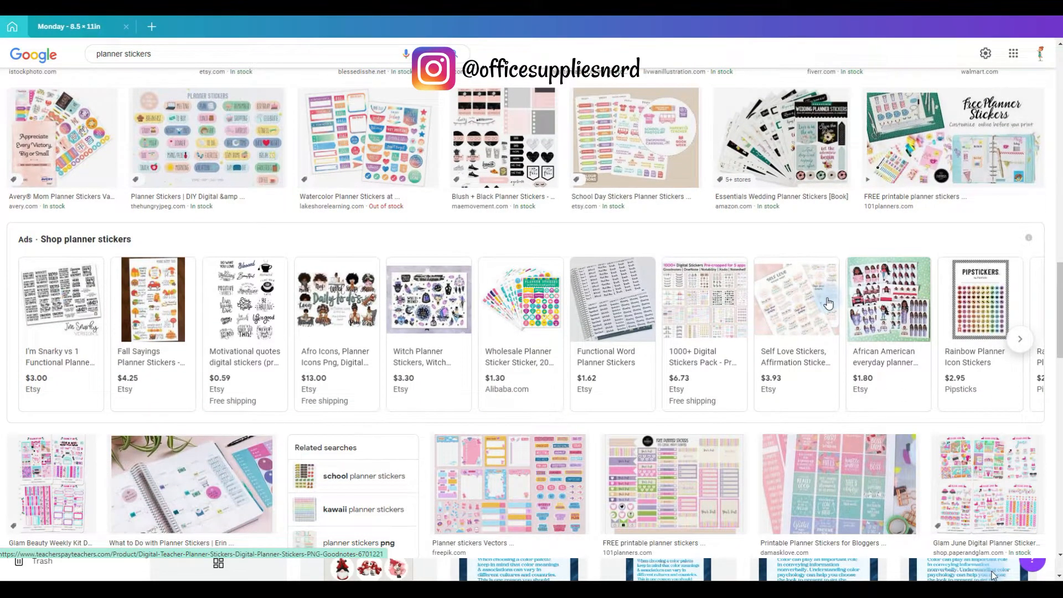
scroll(down, 3)
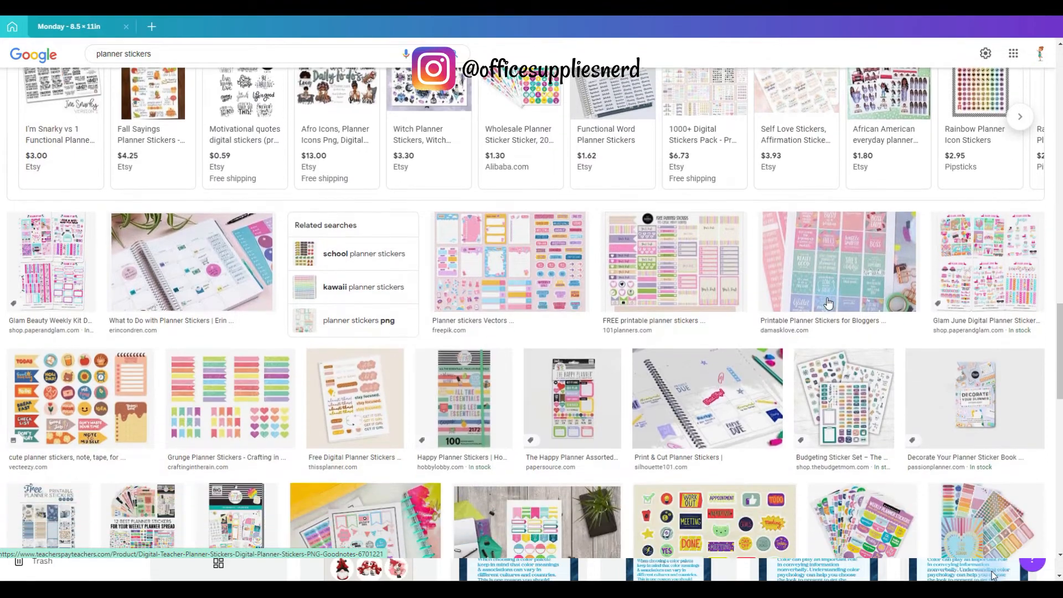
scroll(down, 3)
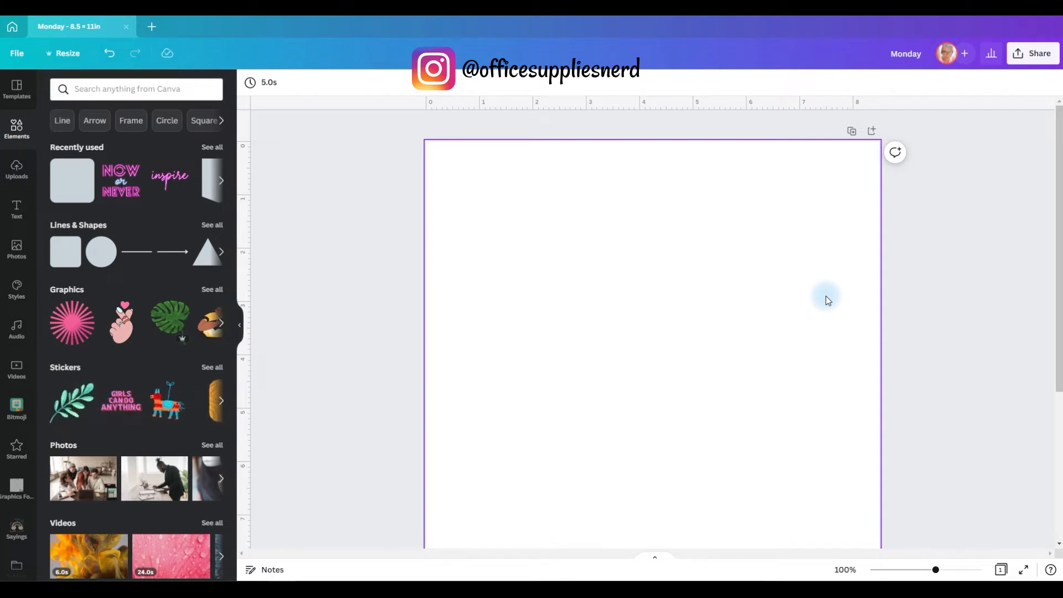
mouse_move(707, 290)
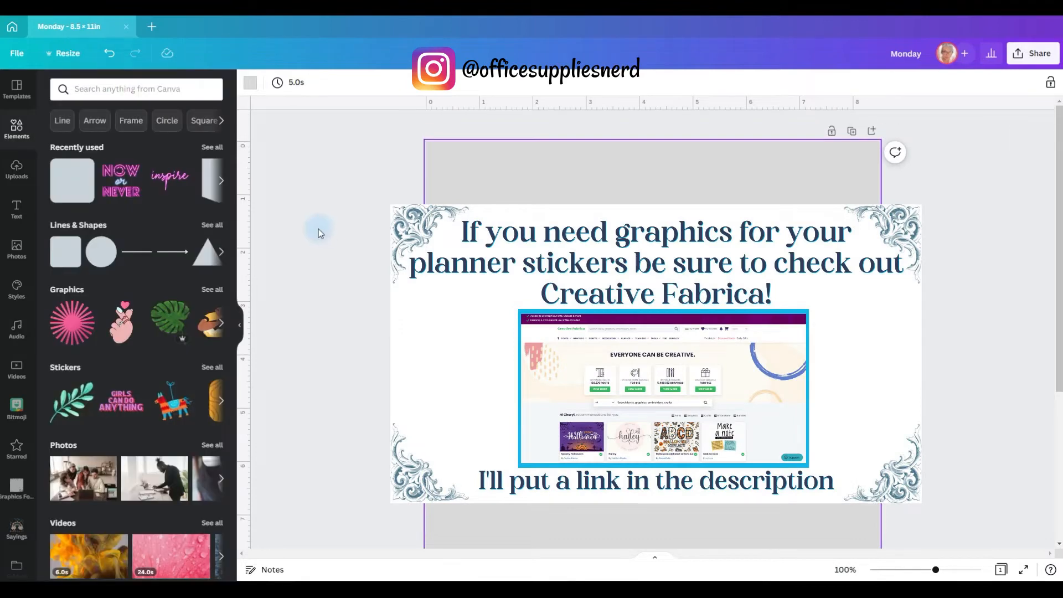
mouse_move(336, 222)
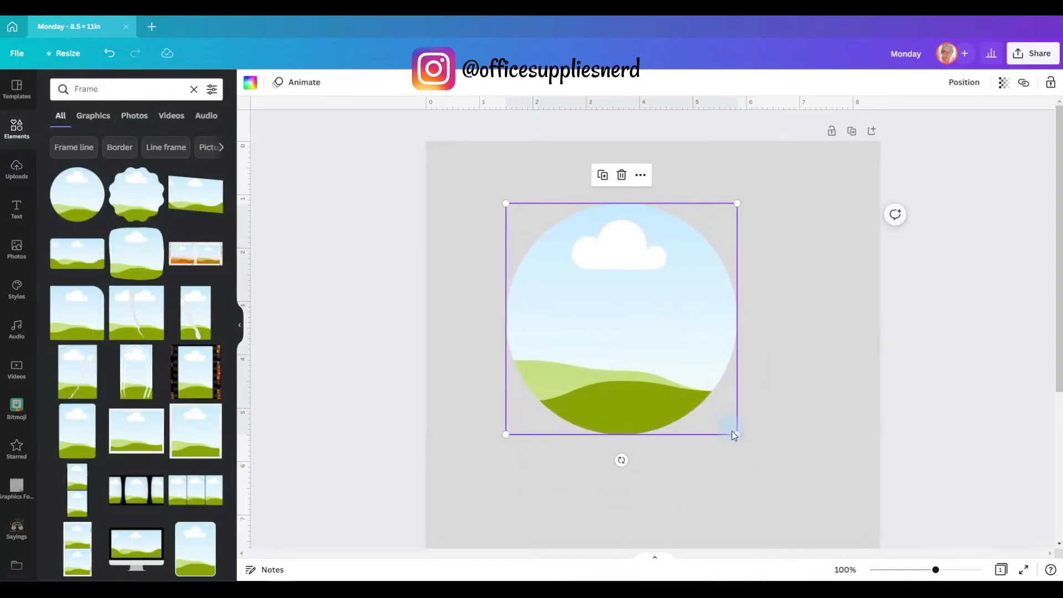
drag(737, 434, 520, 215)
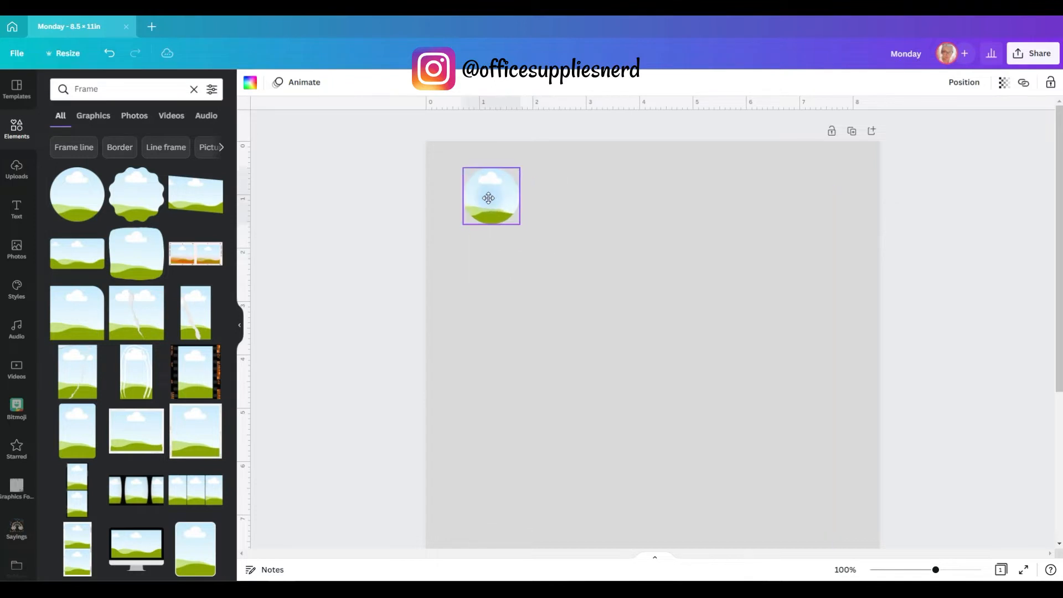
click(491, 196)
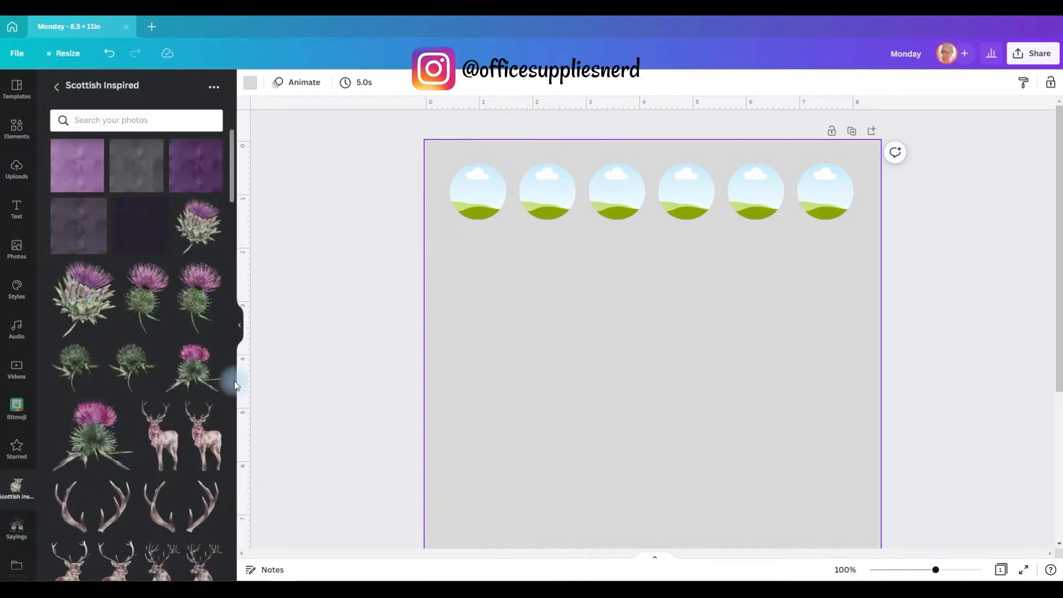
mouse_move(102, 195)
text(Monday)
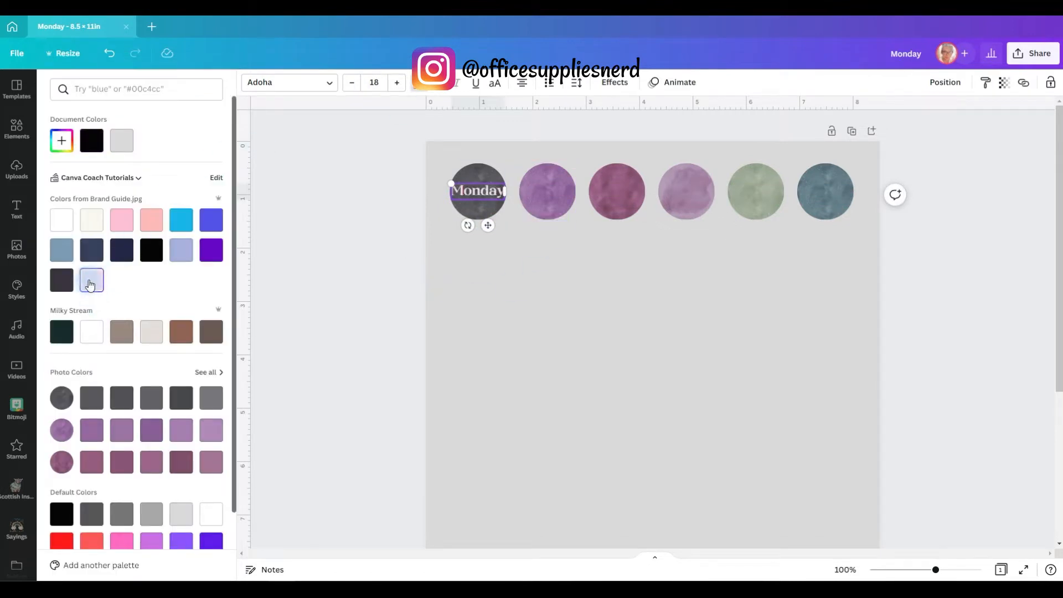
Step: Colour the Monday label pale lavender and copy it onto the second circle retyped as Tuesday
click(17, 209)
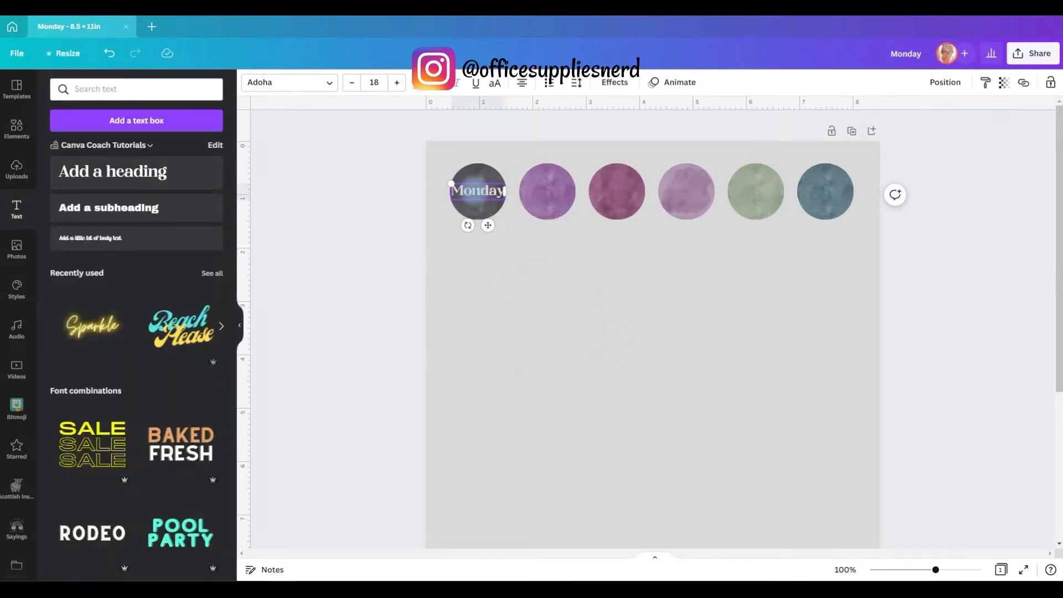
drag(477, 191, 546, 191)
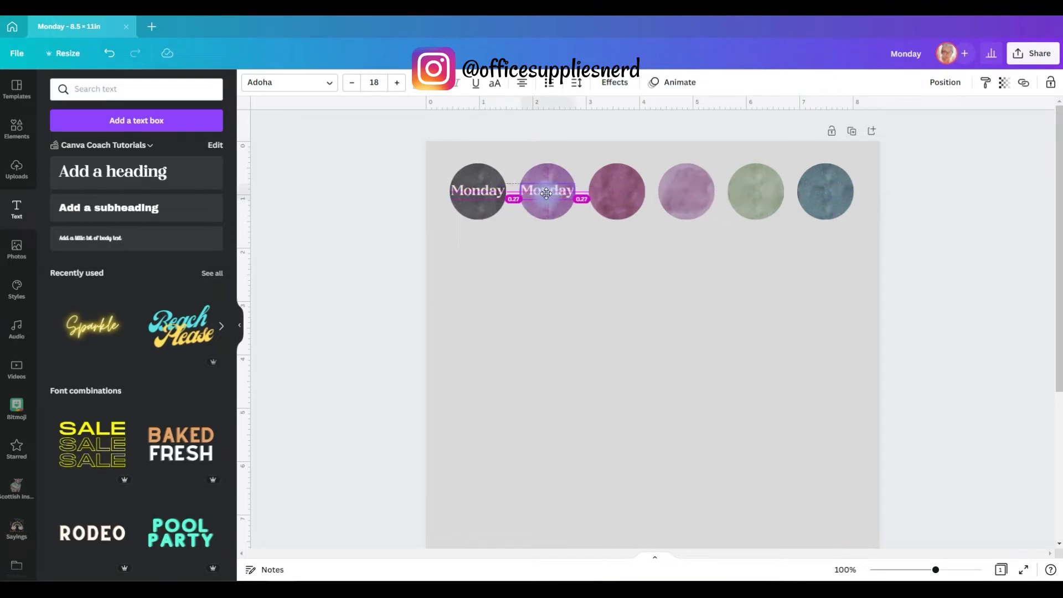
double_click(546, 191)
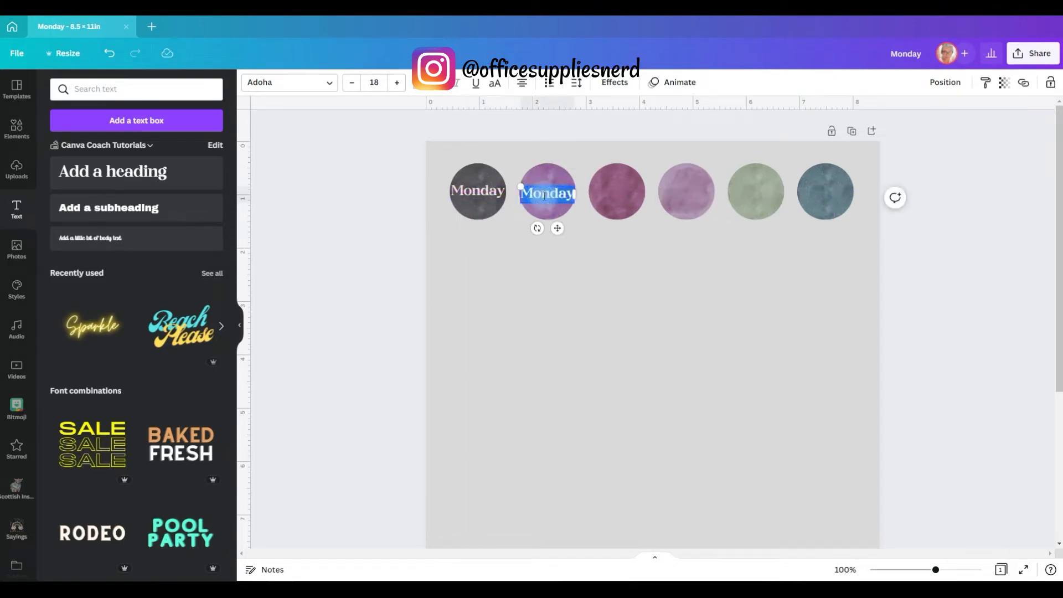
text(Tuesday)
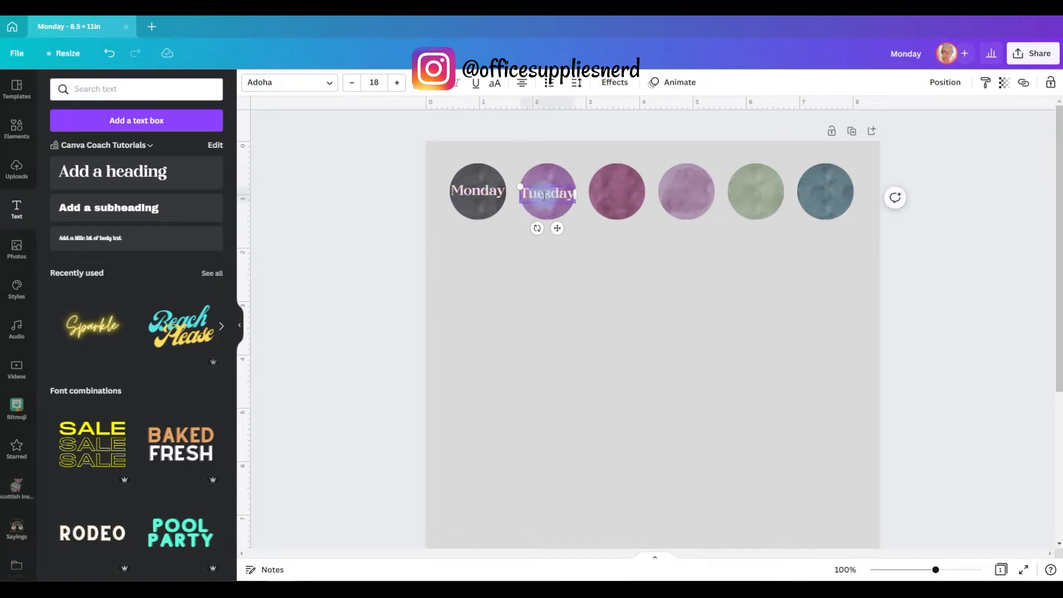
click(477, 190)
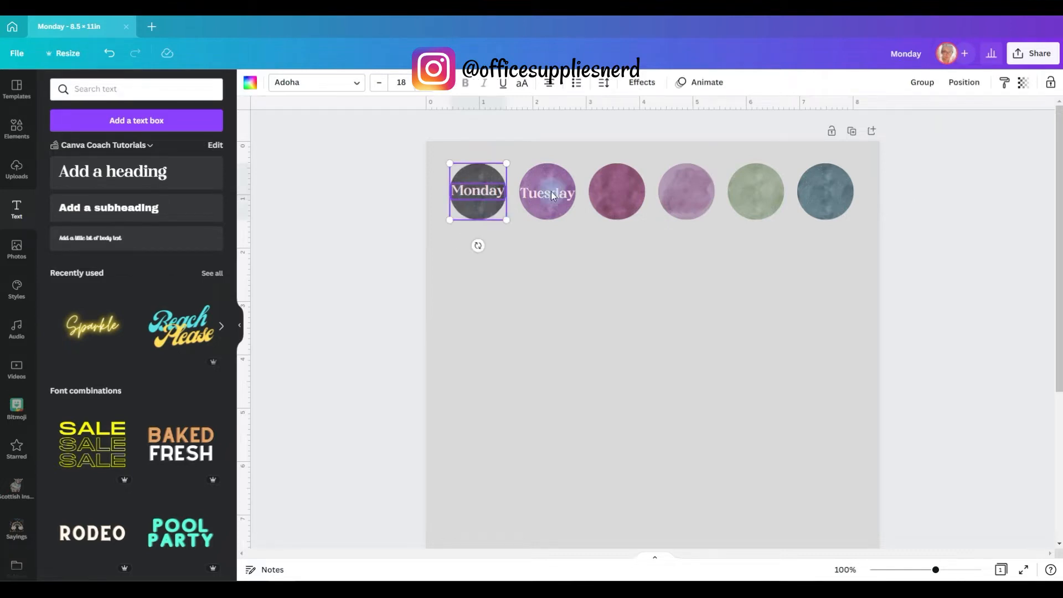
Step: Group the Monday label with its circle and bring up alignment for Tuesday and its circle
click(963, 81)
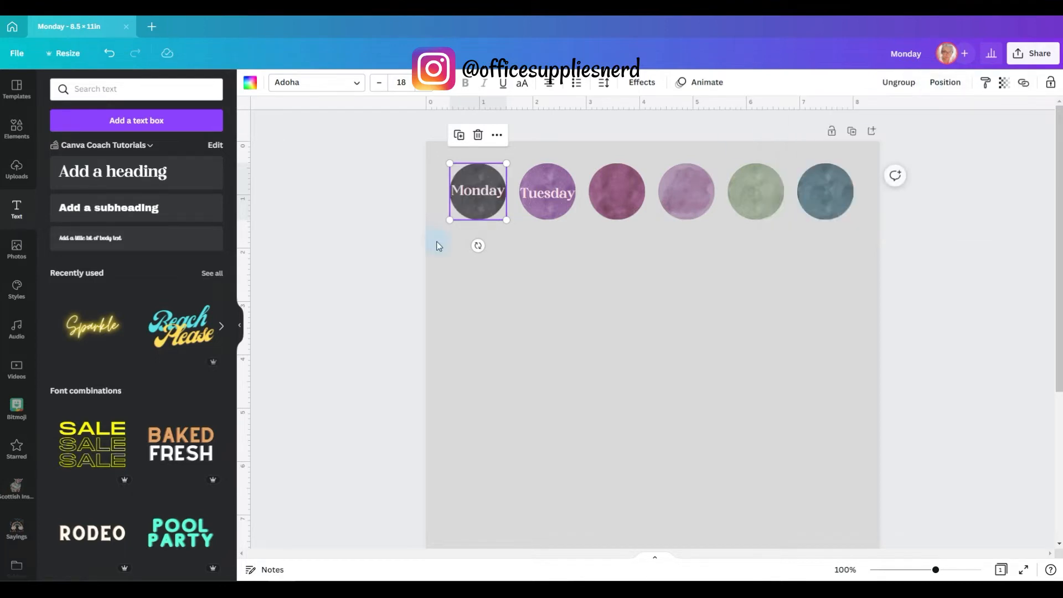
click(547, 192)
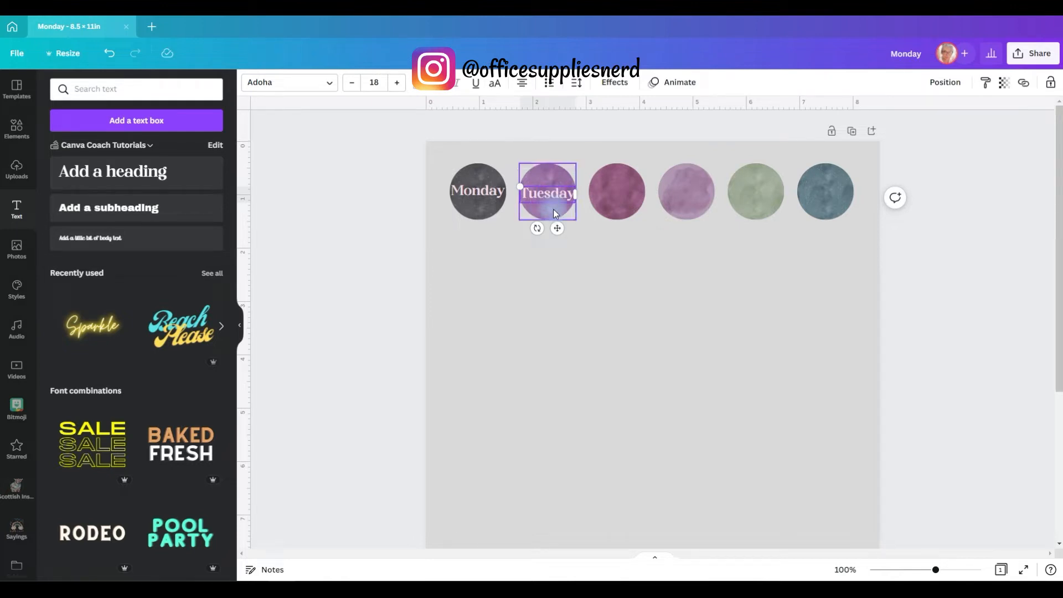
click(944, 82)
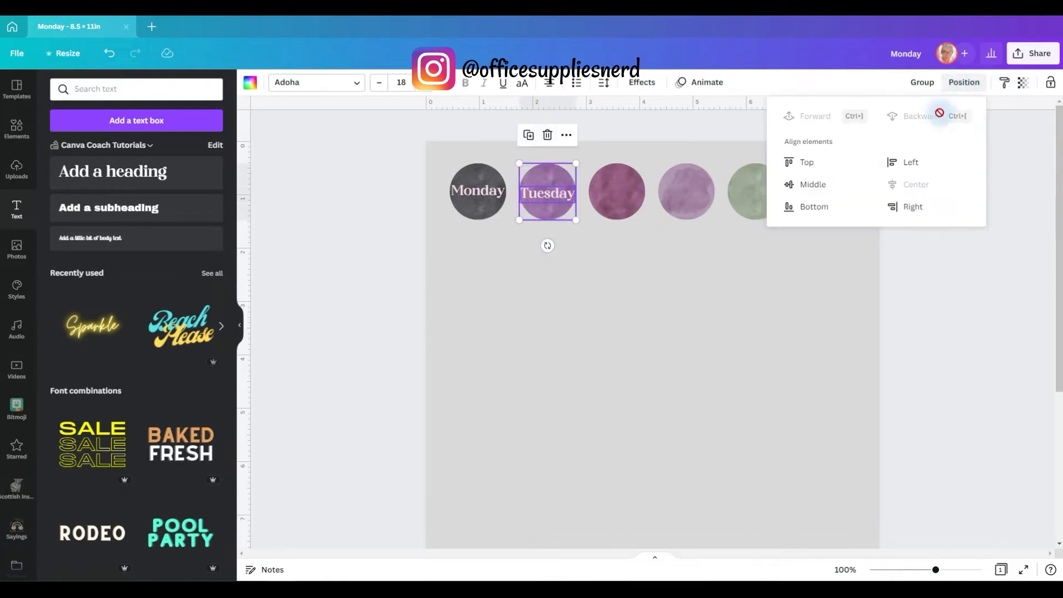
mouse_move(841, 195)
text(W)
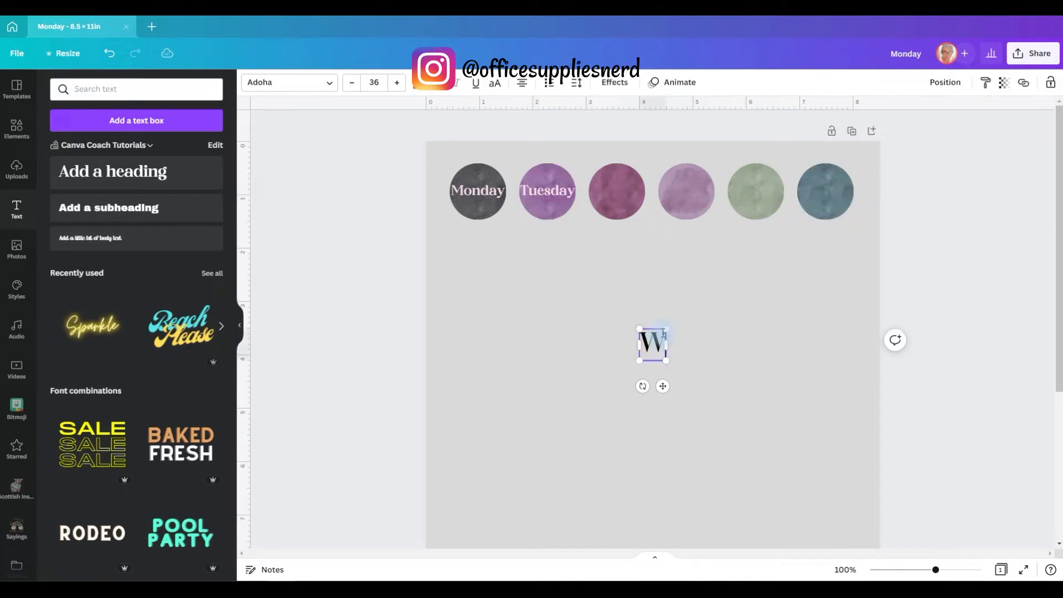
Step: Write Wednesday in a new heading, shrink it onto the third circle and colour it pale pink
text(ednesday)
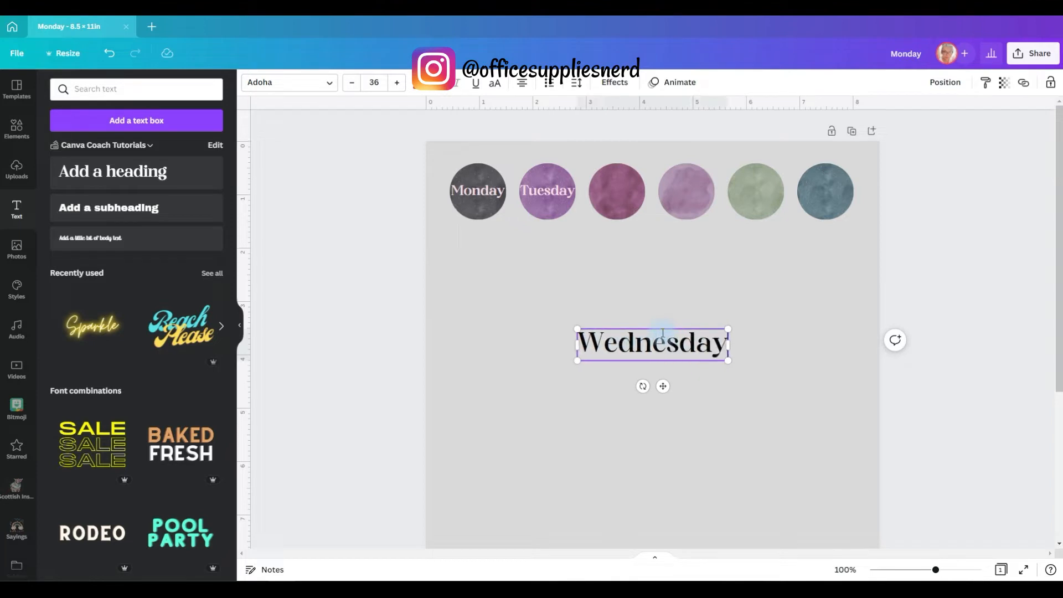
drag(727, 363, 645, 342)
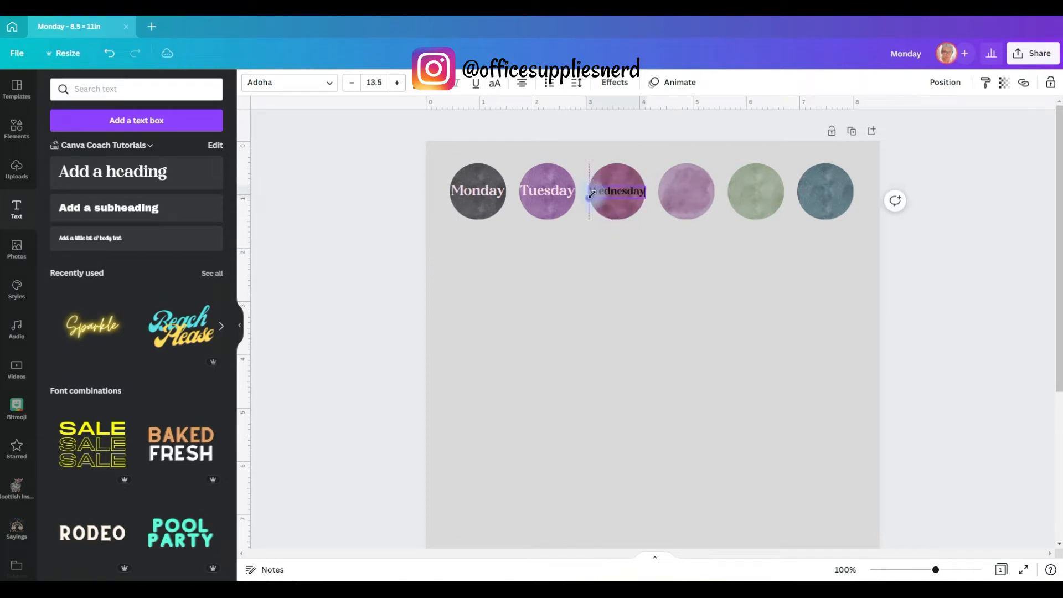
click(546, 191)
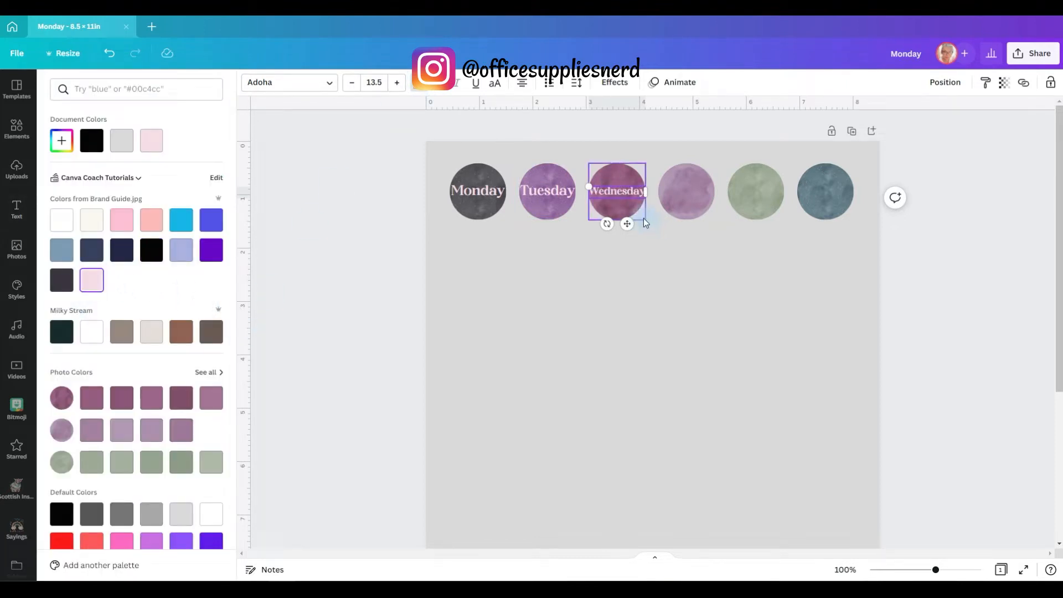
click(944, 82)
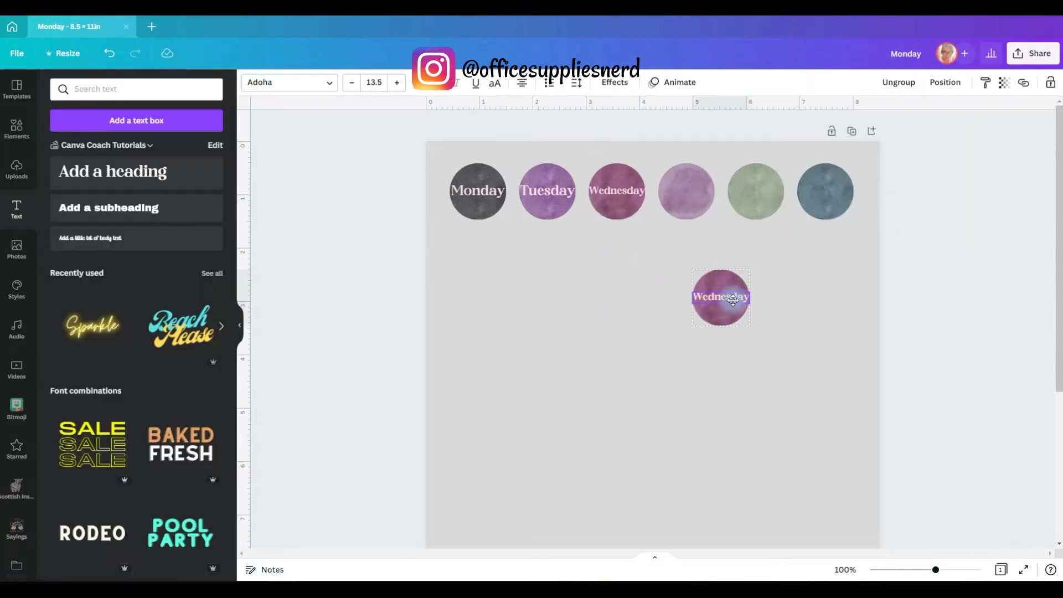
click(719, 297)
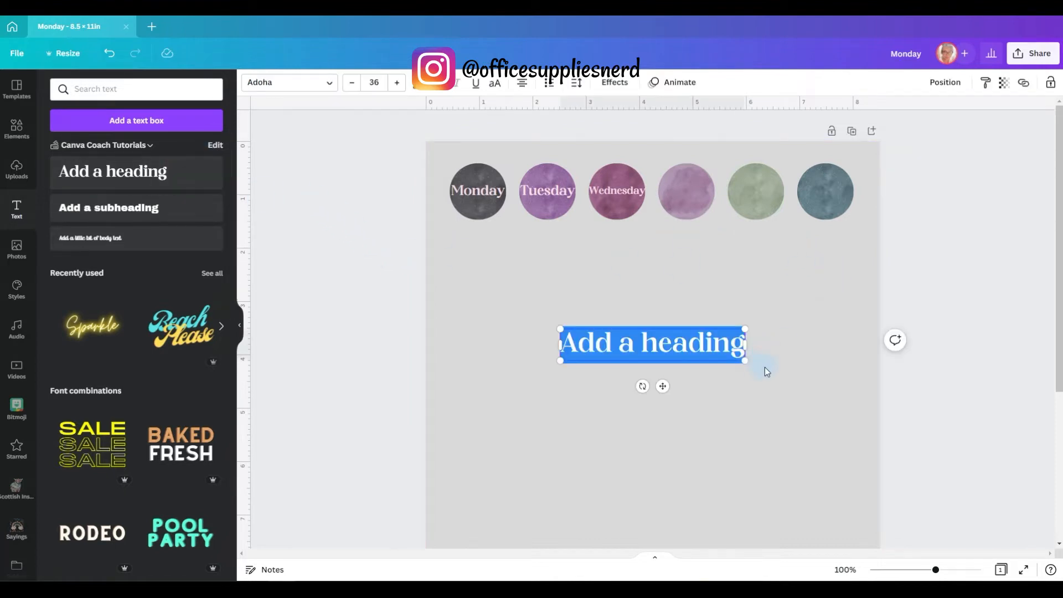
Step: Write a Thursday label sized to the fourth circle and copy it onto the green and blue circles
text(Thurds)
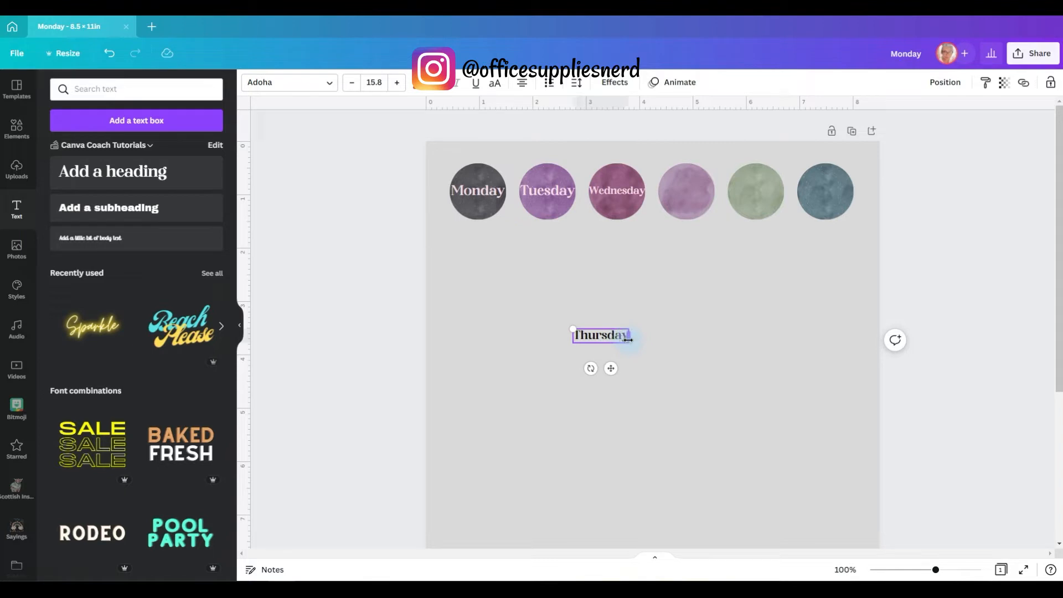
drag(600, 334, 686, 191)
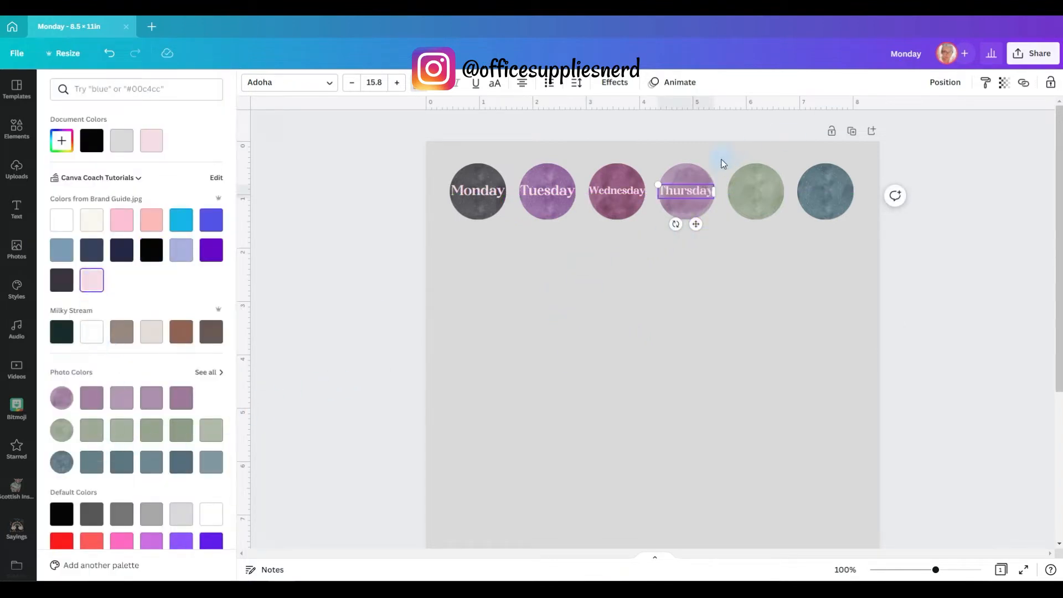
click(685, 190)
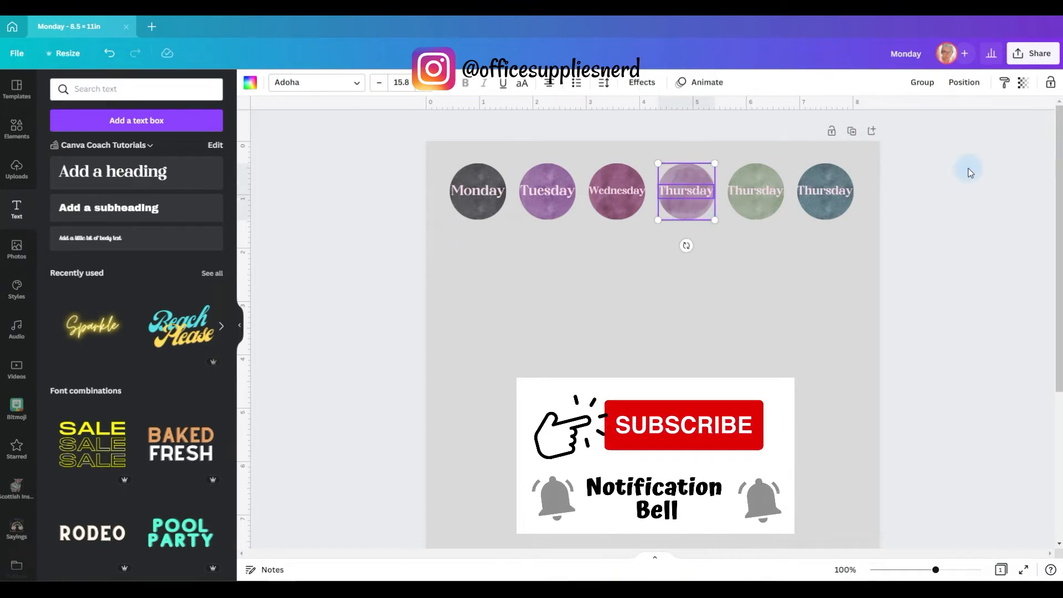
click(962, 82)
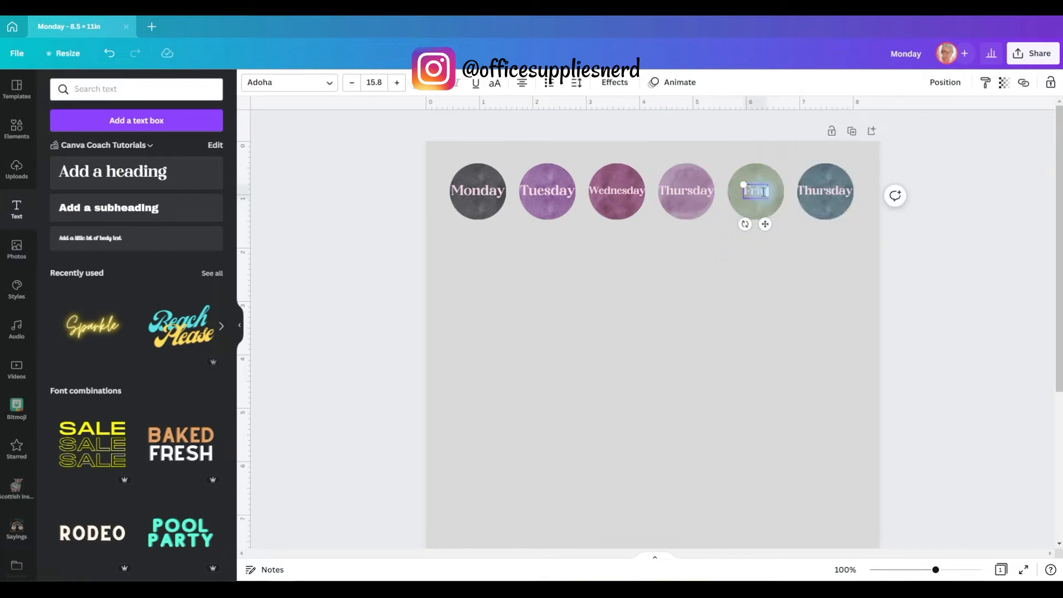
Step: Retype the green-circle copy as Friday and finish adjusting the Tuesday circle's label size
text(Friday)
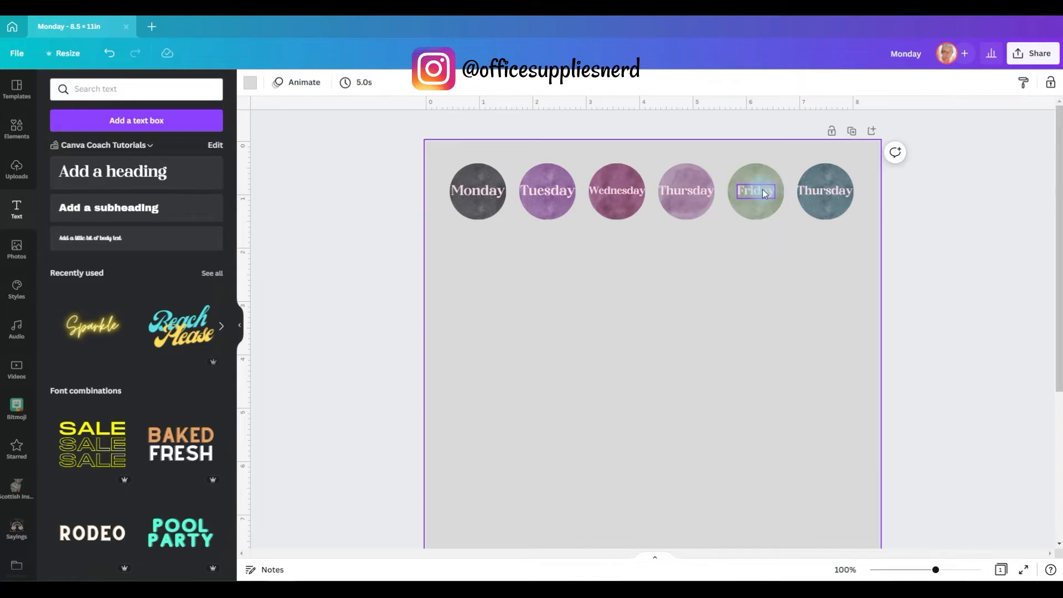
click(754, 191)
text(Weekend)
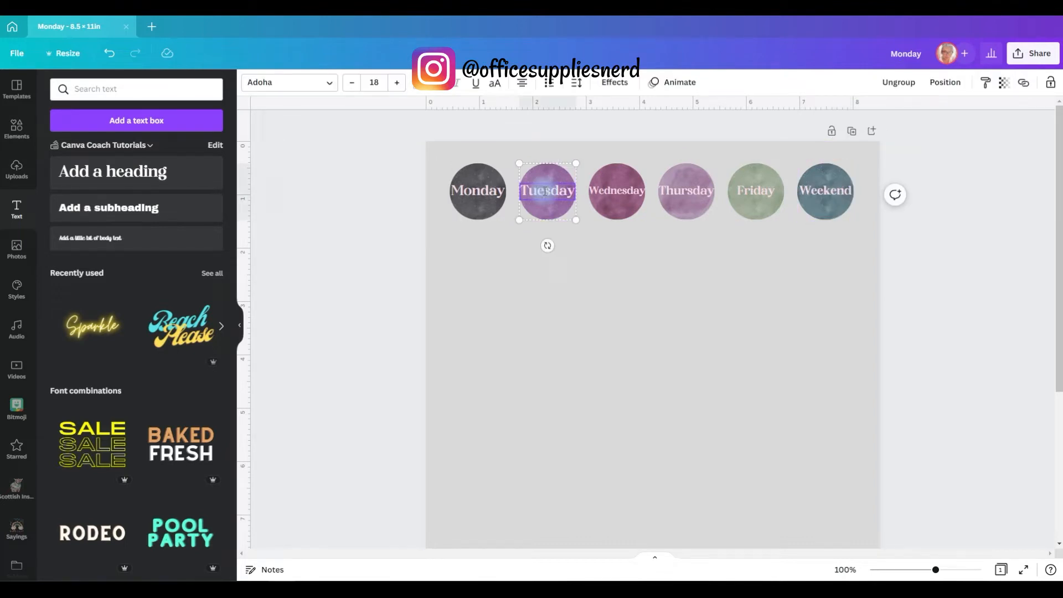
click(616, 191)
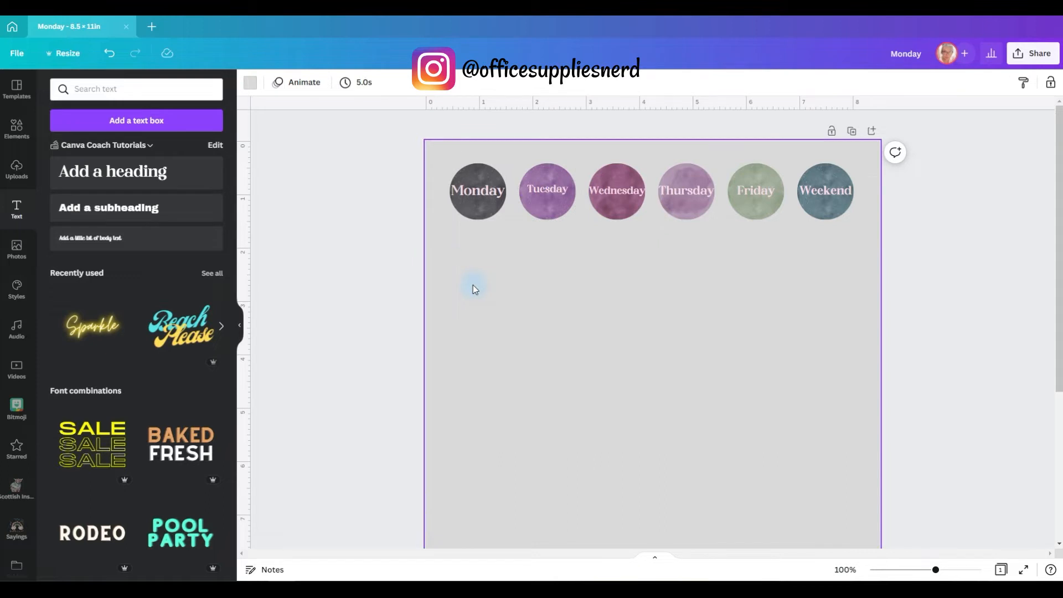
mouse_move(708, 425)
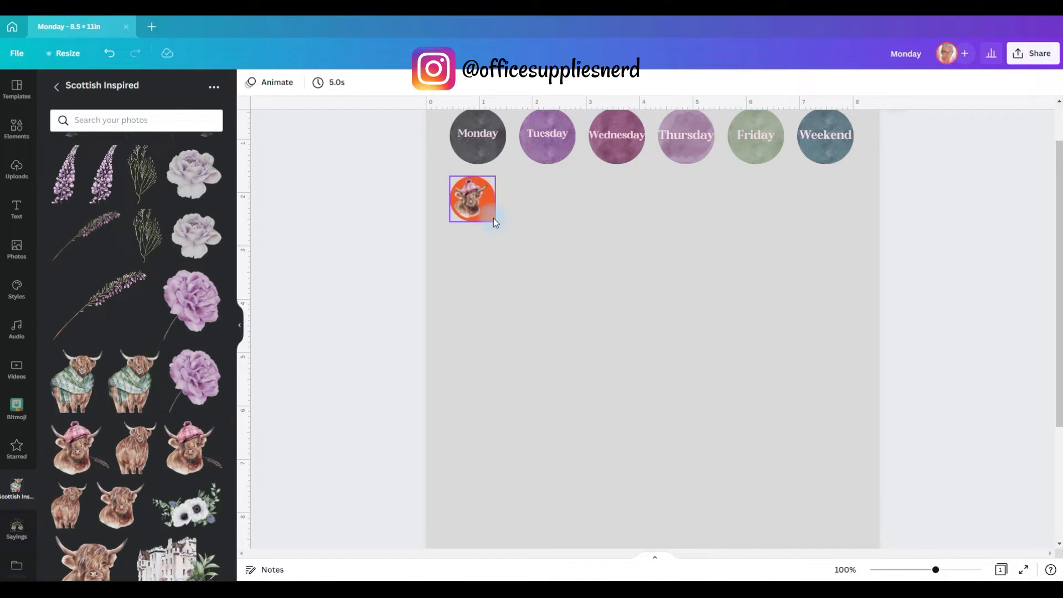
Step: Recolour the cow frame's background with a purple sampled from the design
click(471, 199)
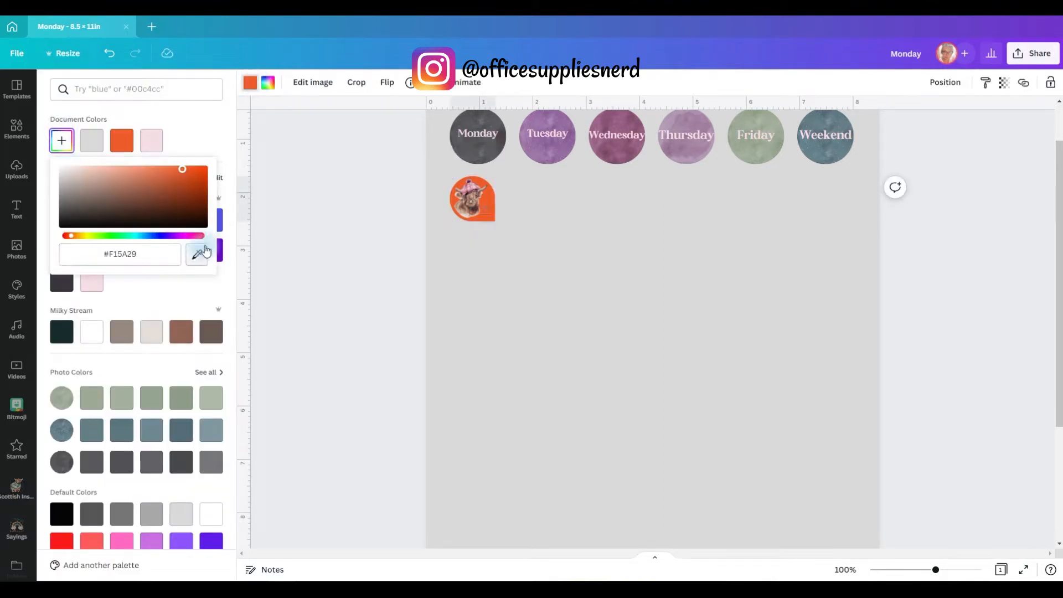
click(547, 136)
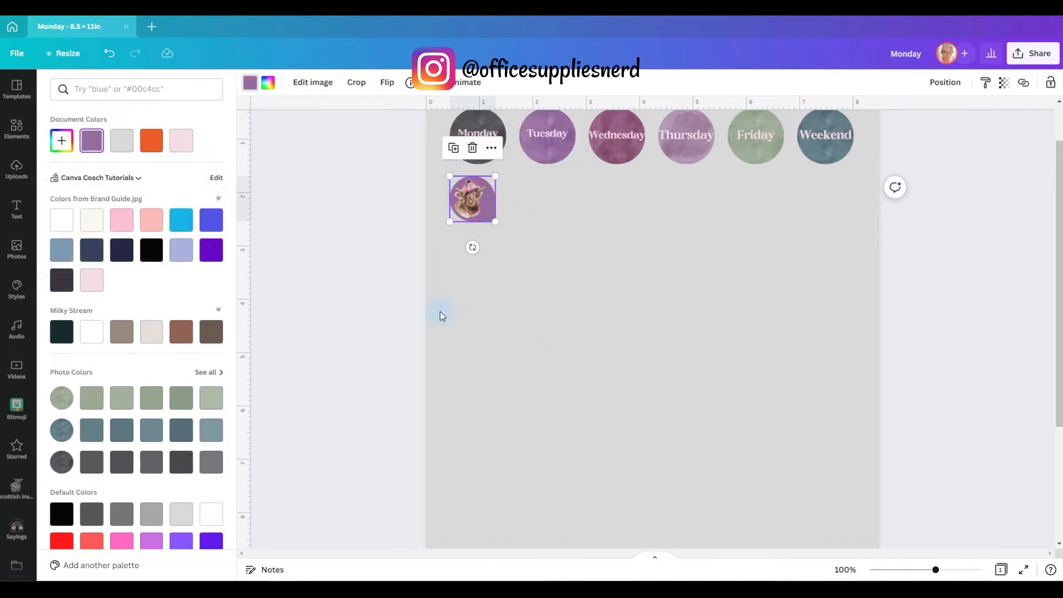
click(17, 488)
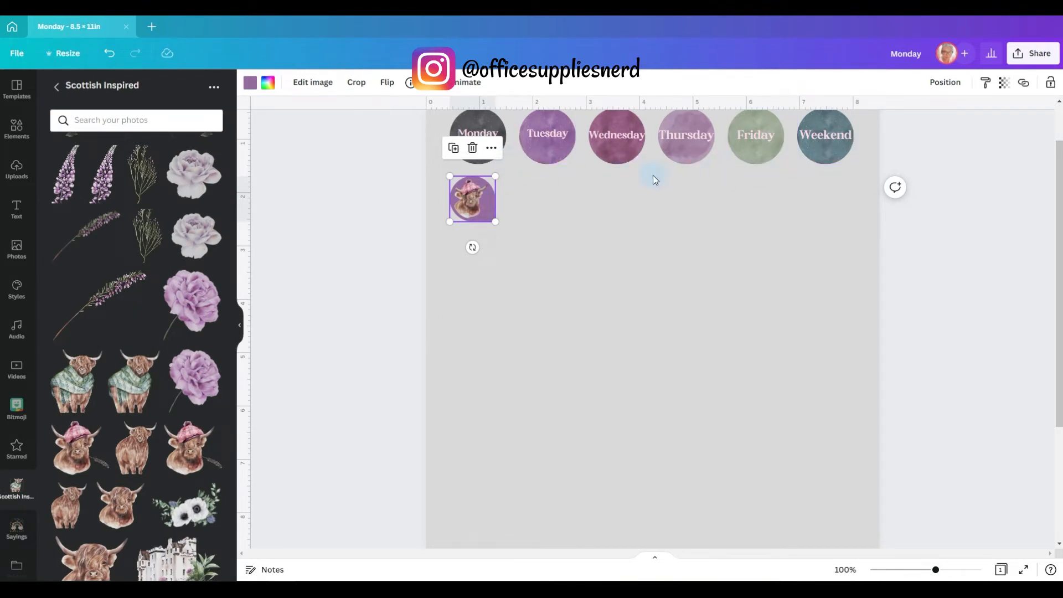
mouse_move(17, 483)
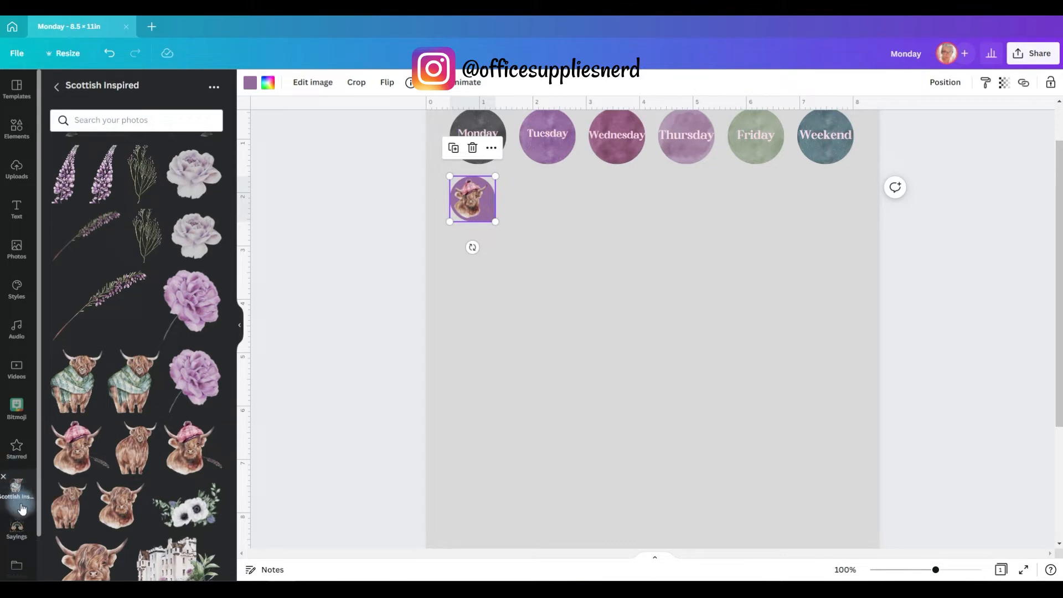
Step: Leave the Scottish Inspired folder and open the Stickers folder from the graphics Folders list
click(57, 85)
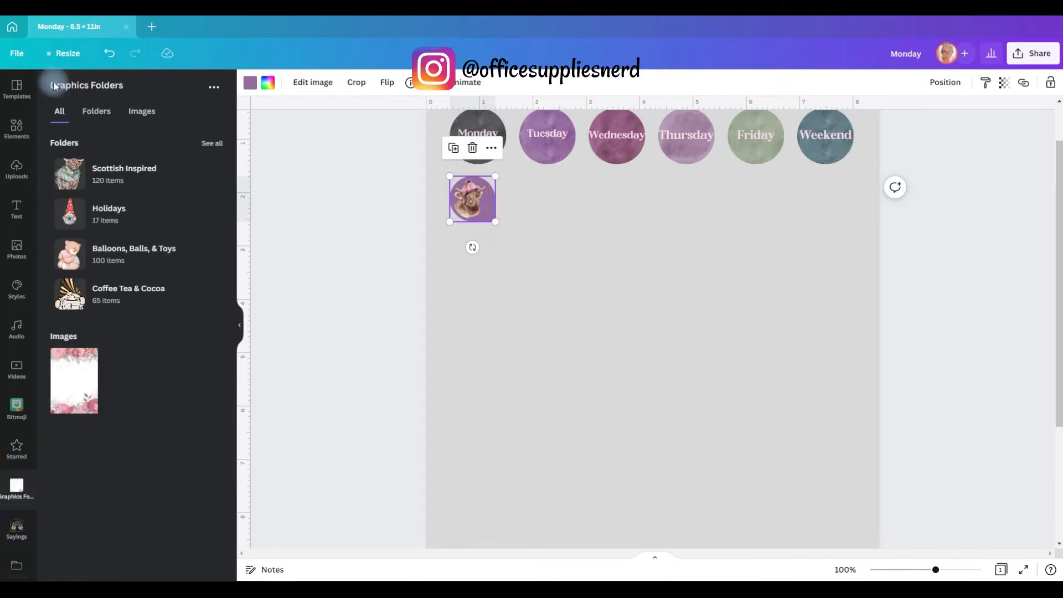
click(96, 111)
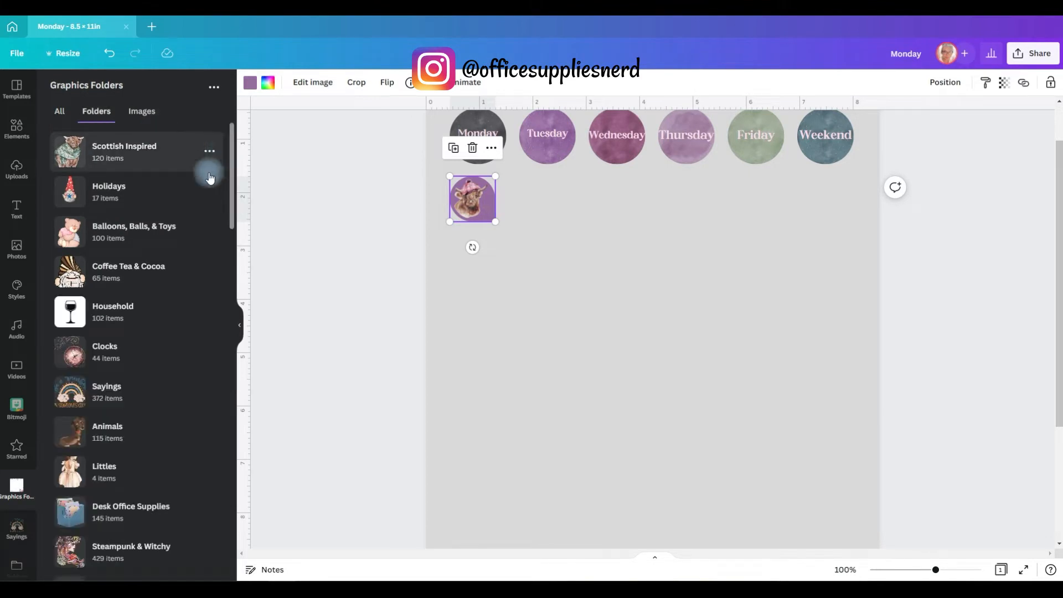
scroll(down, 3)
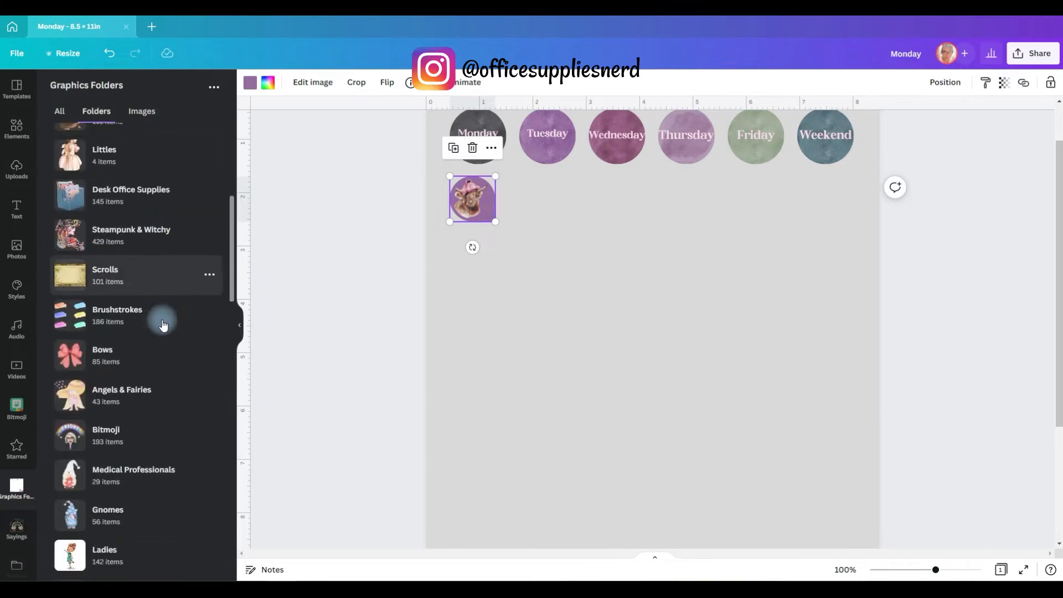
click(16, 487)
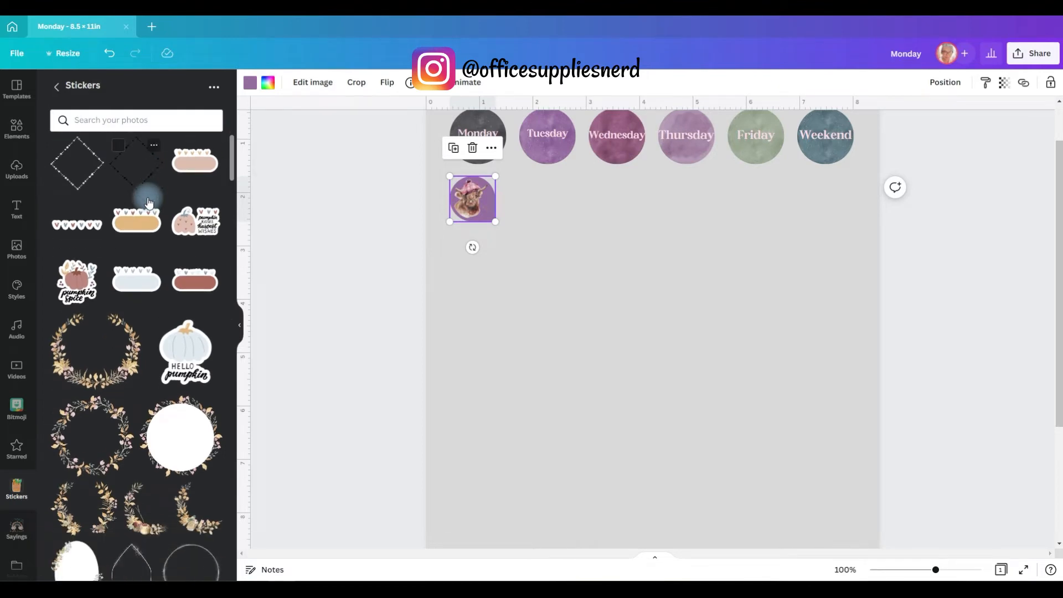
Step: Shrink the teal cup sticker to about 1.3 inches and place a pink floral round sticker beside it
scroll(down, 3)
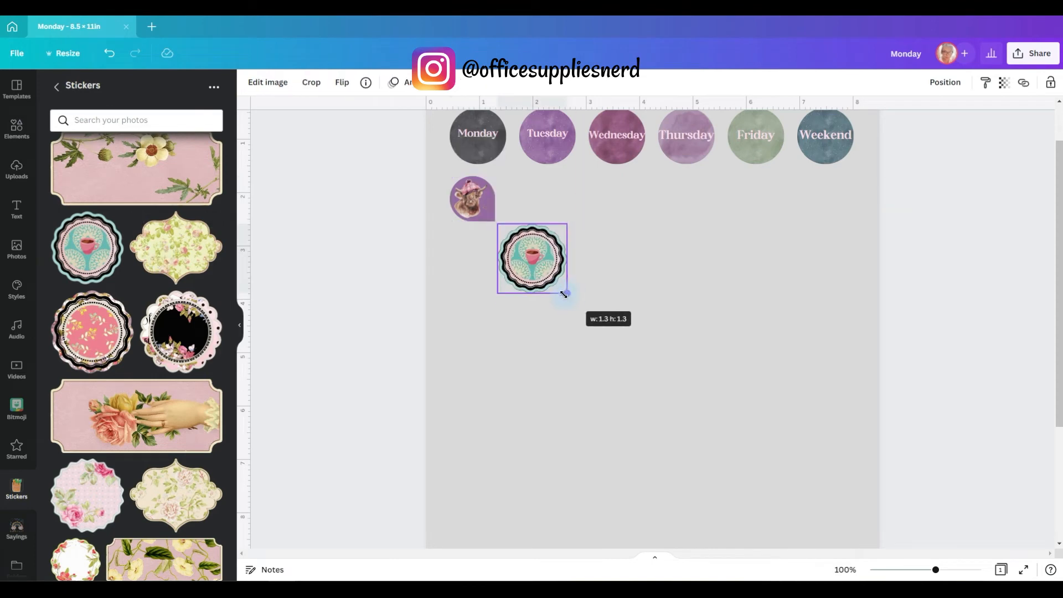
drag(565, 293, 555, 281)
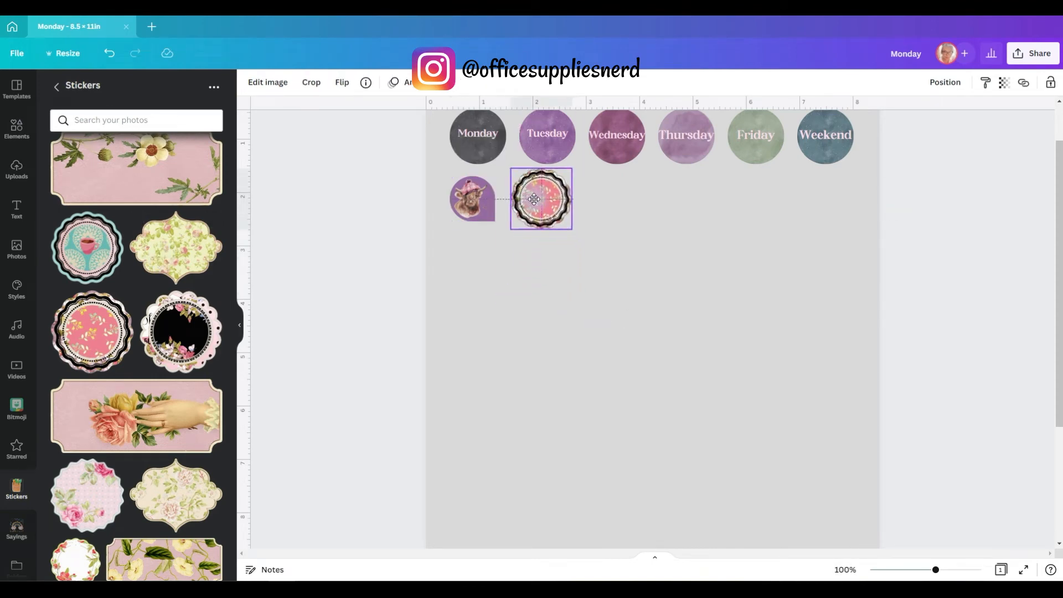
click(540, 198)
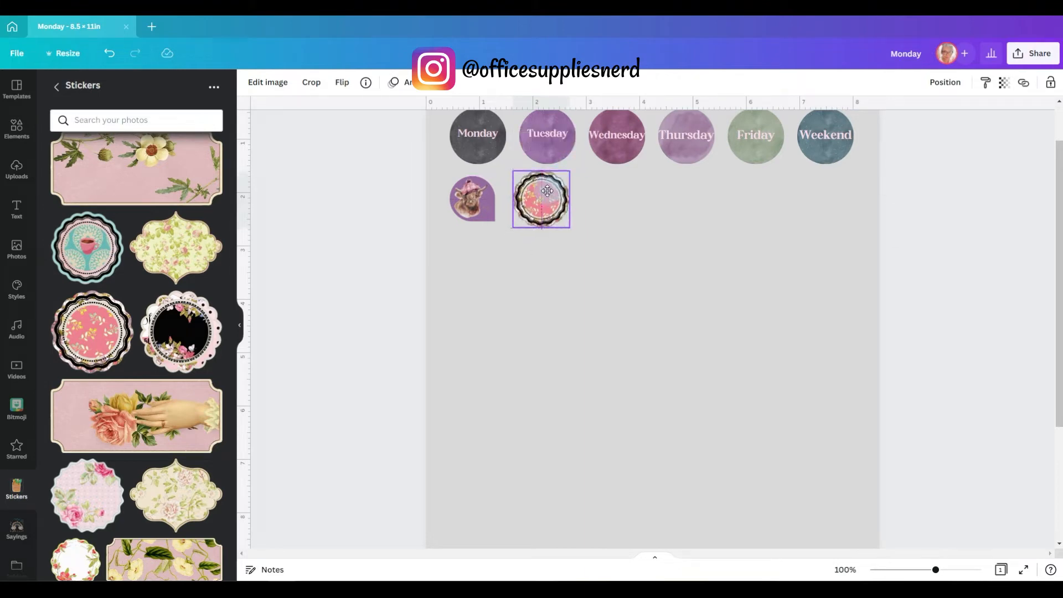
drag(541, 198, 616, 198)
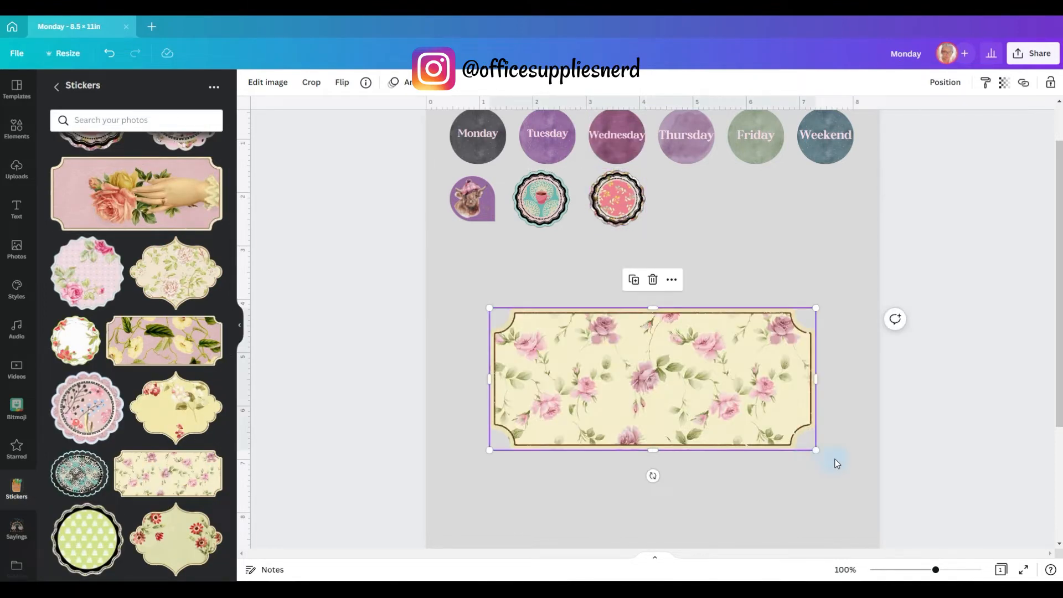
Step: Shrink the yellow floral label and stack the rose and pink lattice labels below it
drag(816, 449, 653, 378)
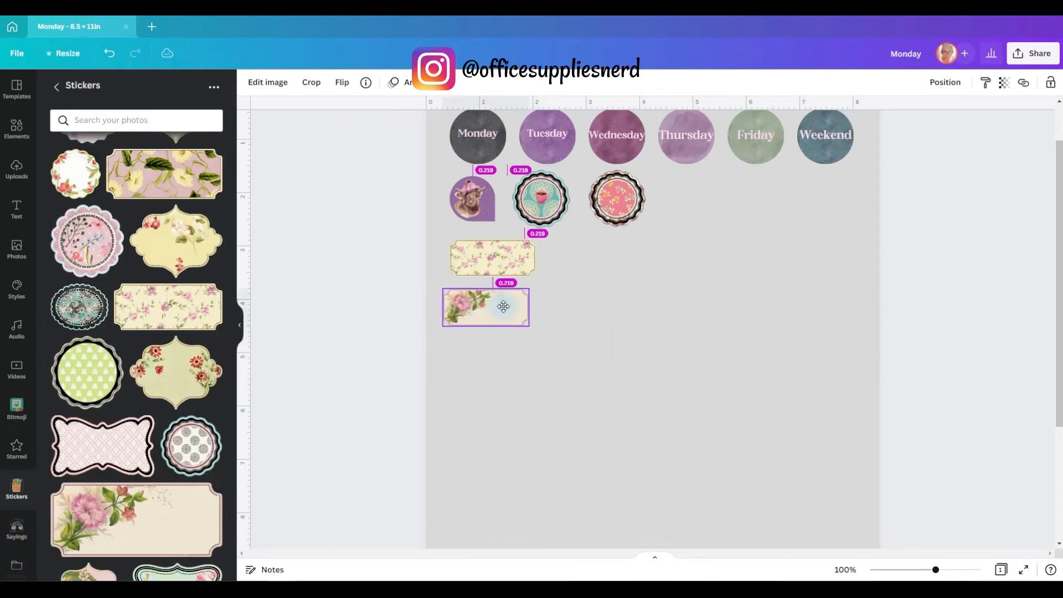
drag(503, 307, 509, 306)
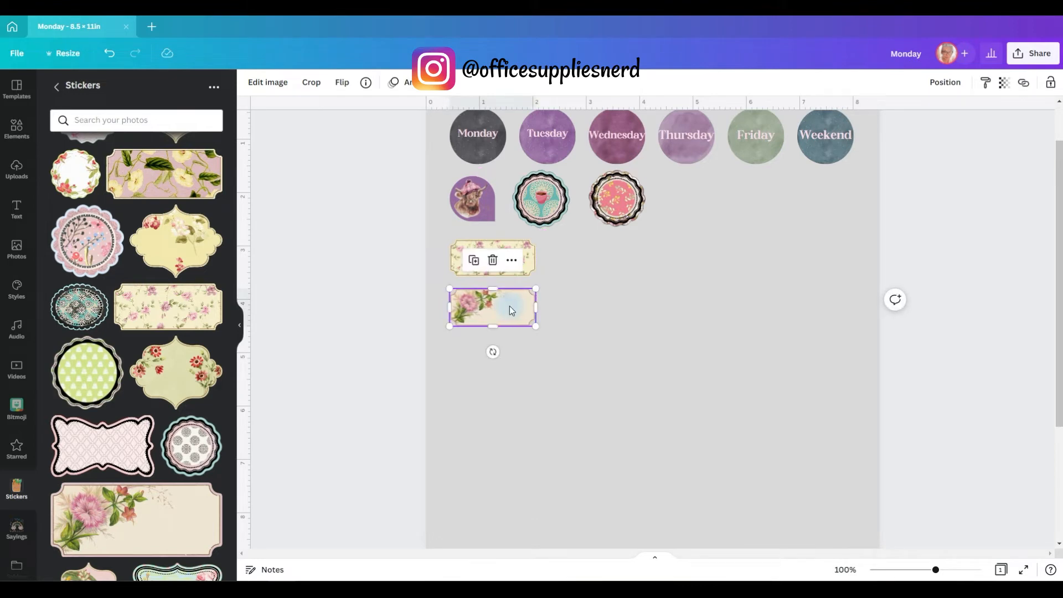
mouse_move(725, 377)
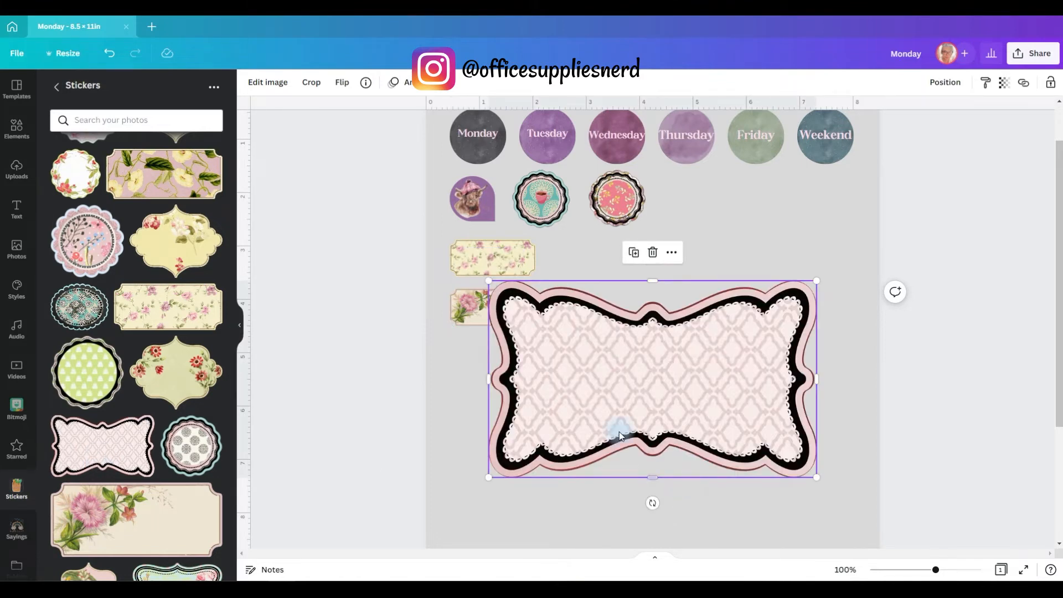
drag(488, 476, 593, 414)
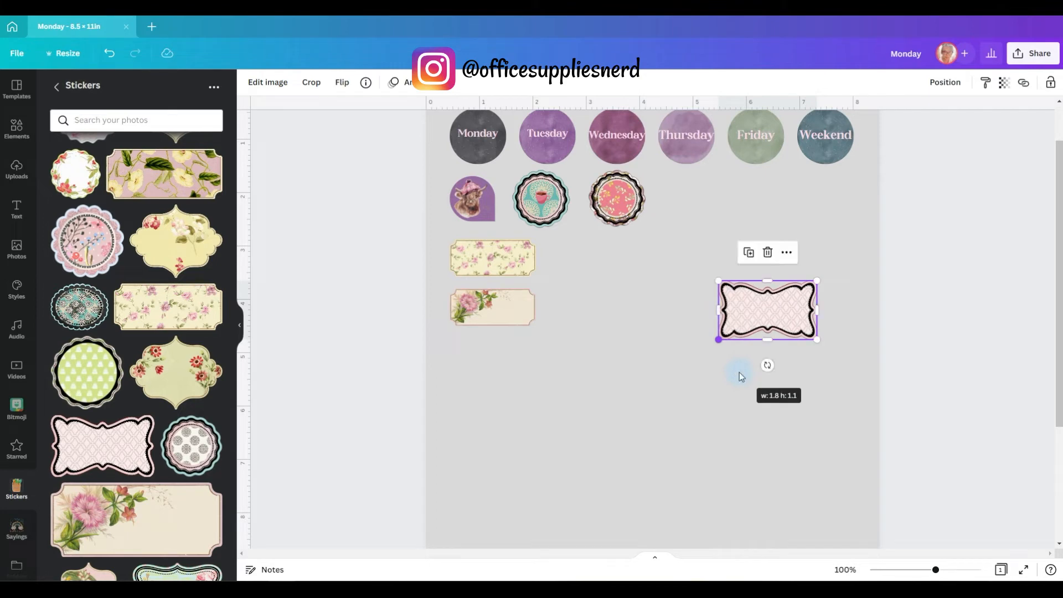
drag(766, 309, 498, 373)
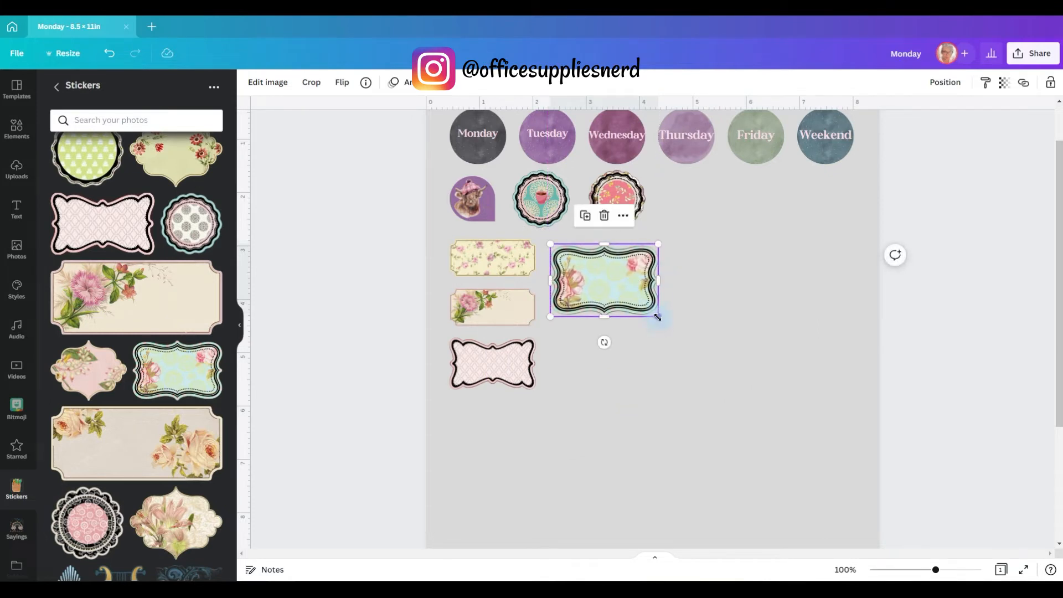
Step: Place a shrunk teal bracket label beside the yellow one, add the black lace sticker to the circle row, and move the cow lower
drag(603, 280, 588, 255)
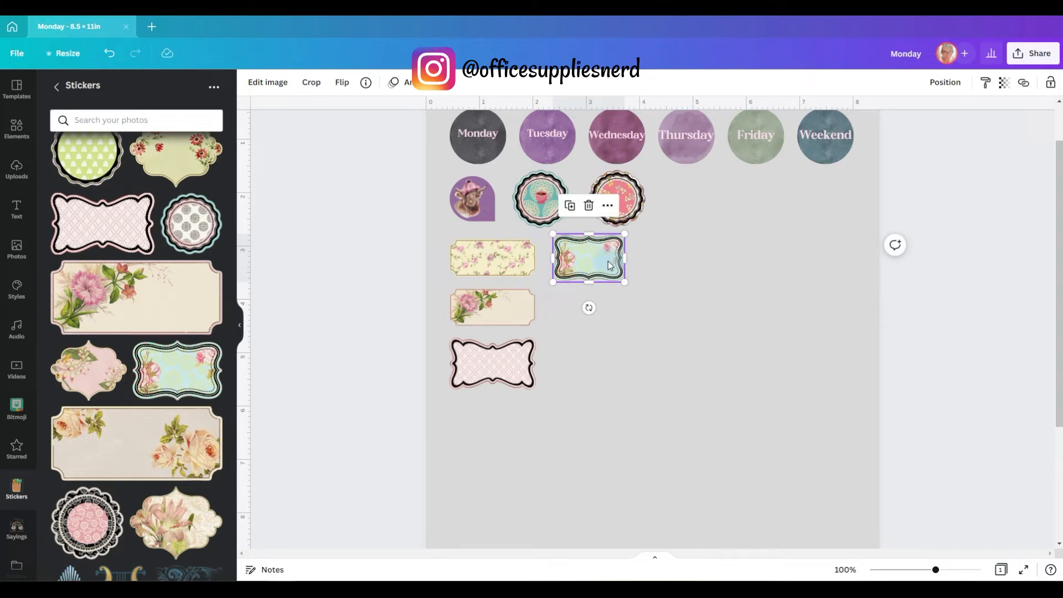
drag(587, 258, 621, 258)
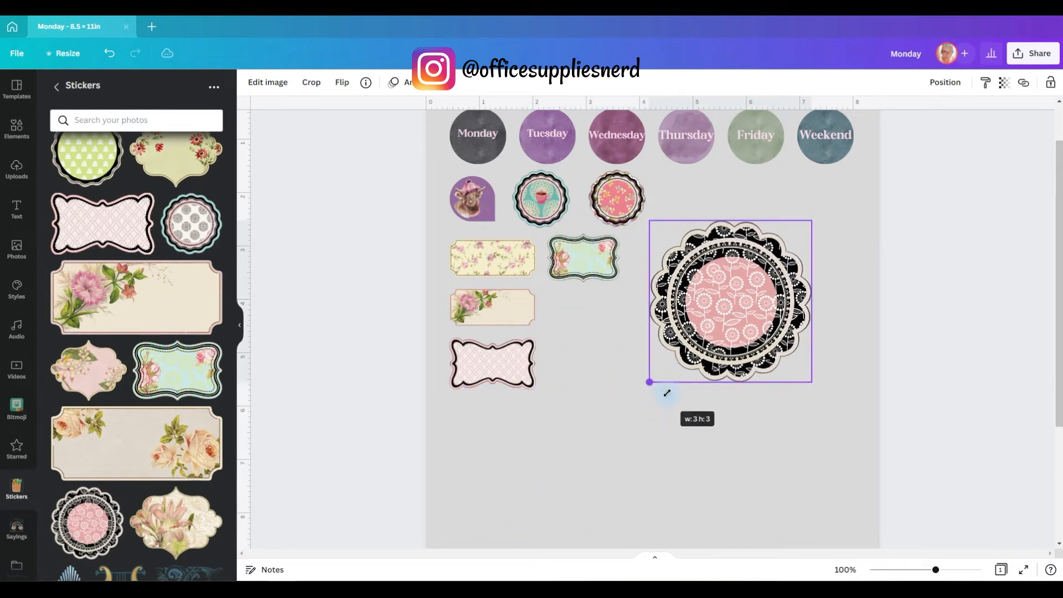
drag(649, 382, 727, 303)
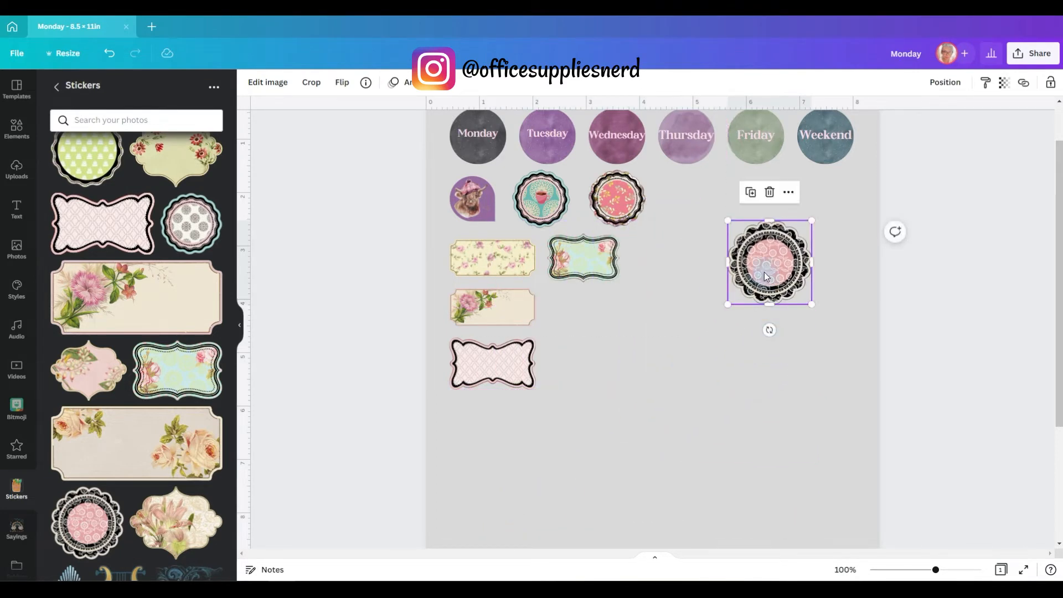
drag(769, 262, 686, 199)
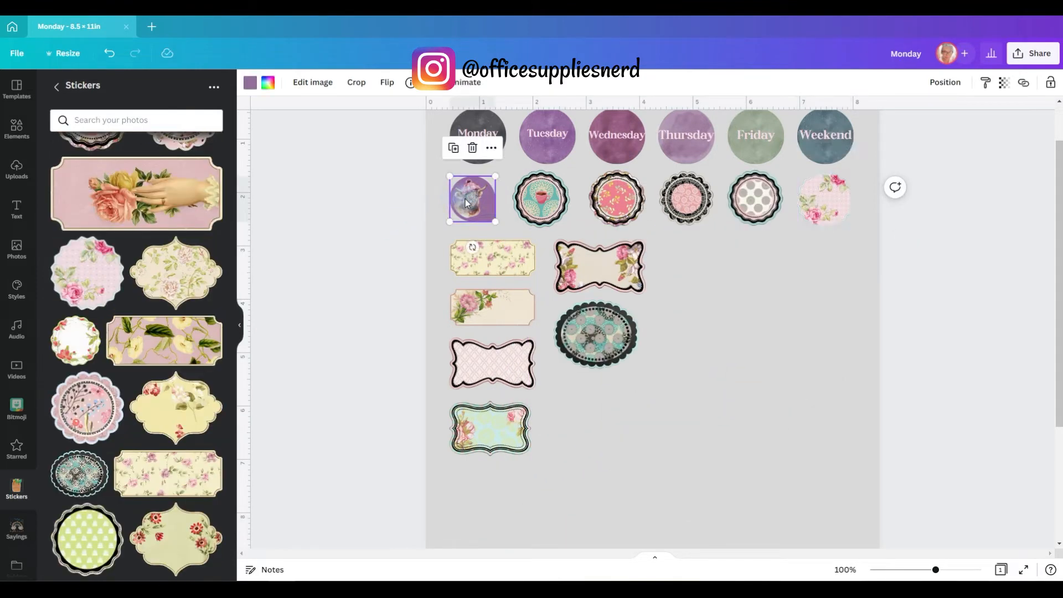
drag(472, 199, 482, 484)
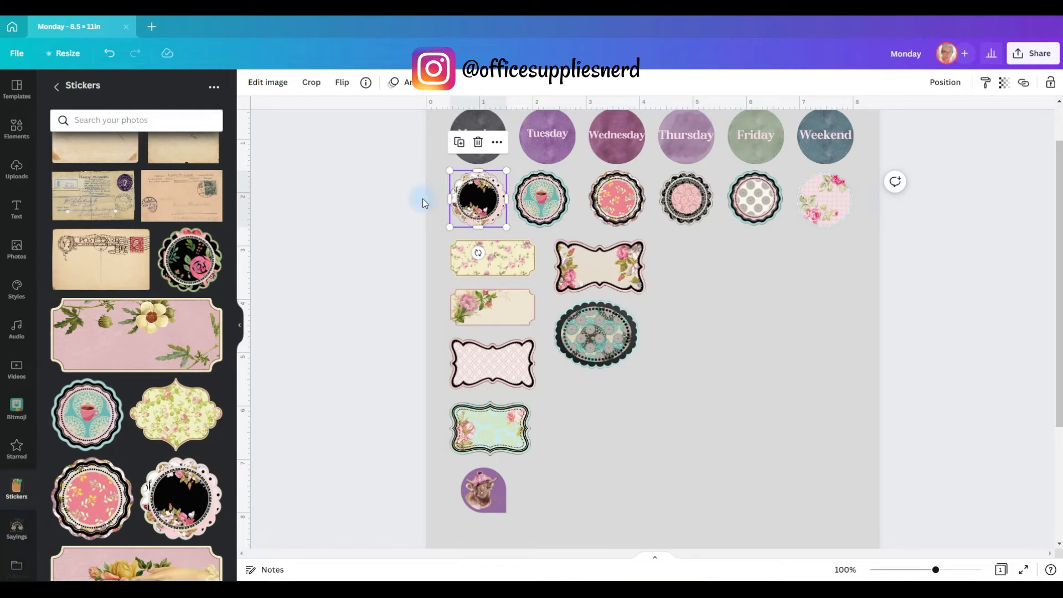
Step: Space the row of round stickers evenly horizontally via Position
drag(424, 198, 868, 208)
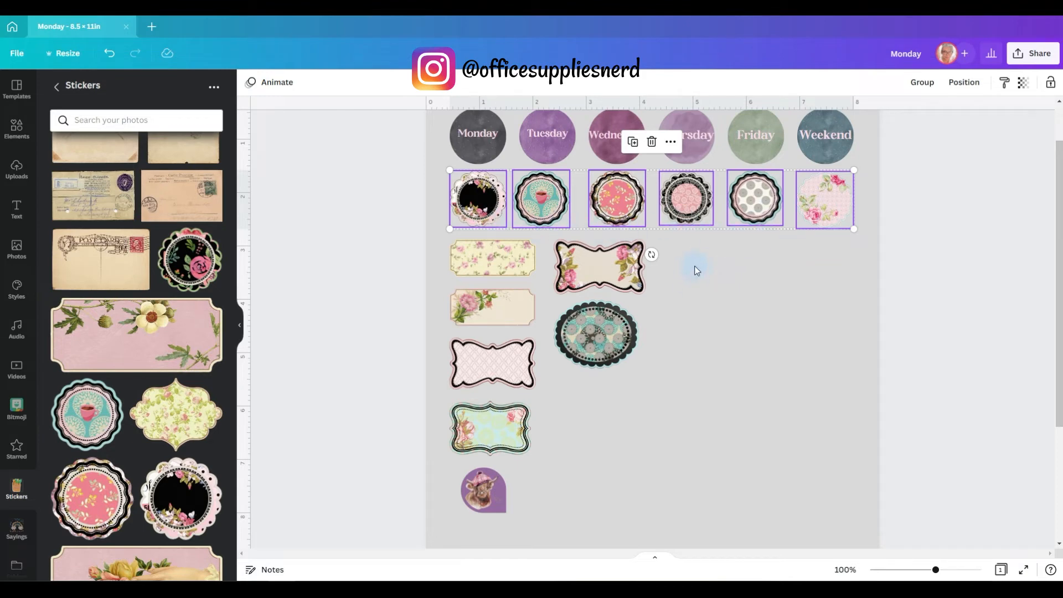
click(616, 198)
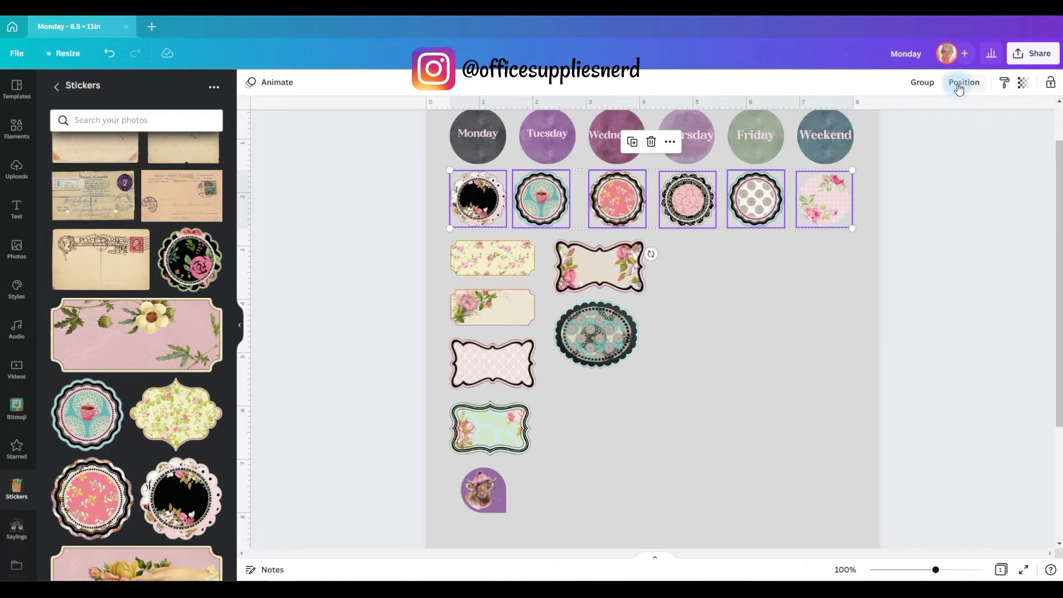
click(963, 81)
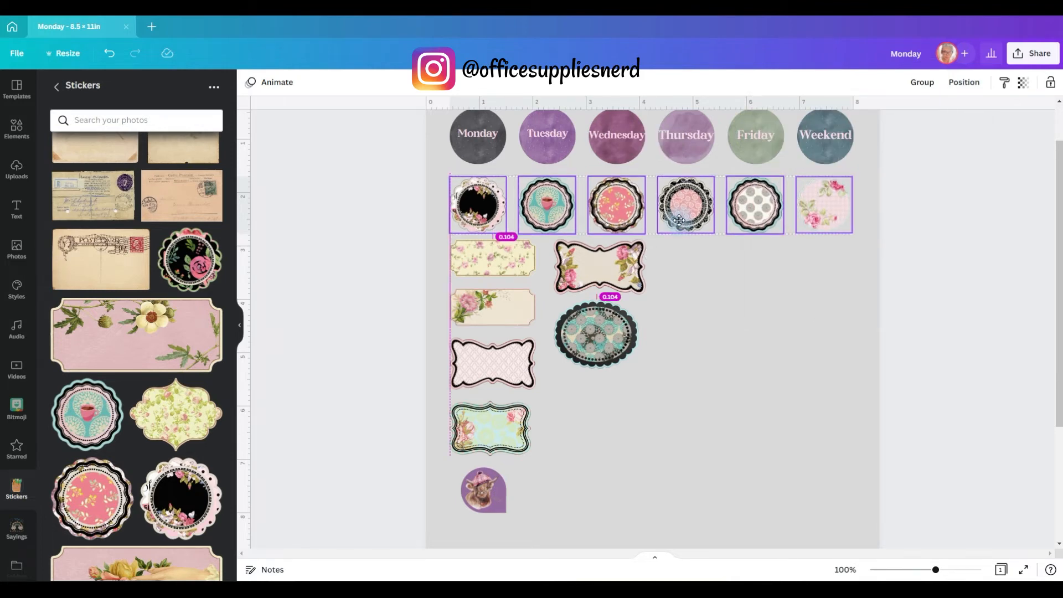
click(684, 205)
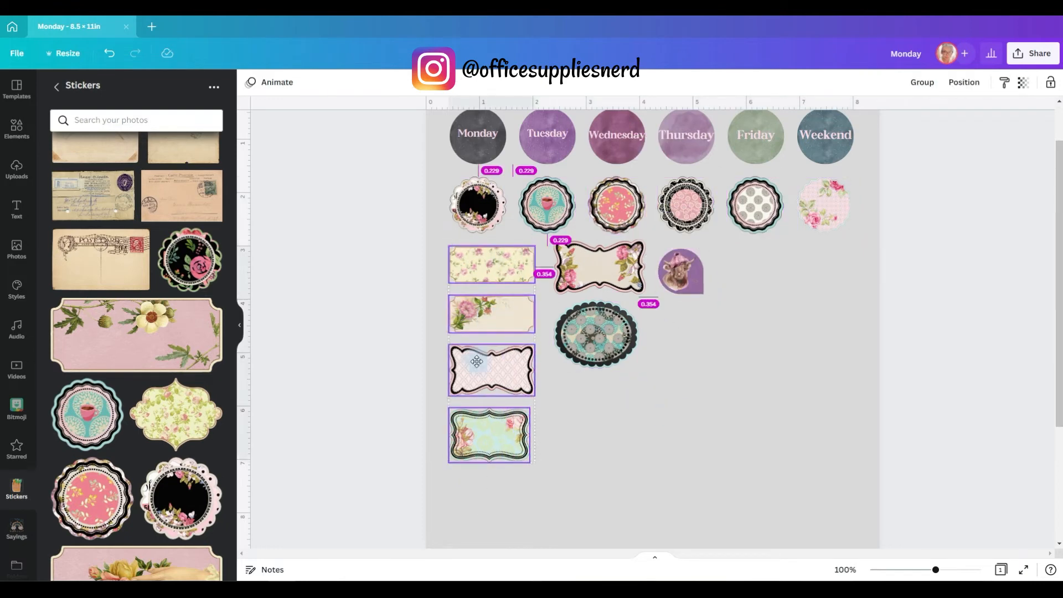
Step: Line up the column of rectangular labels and deselect them
click(489, 435)
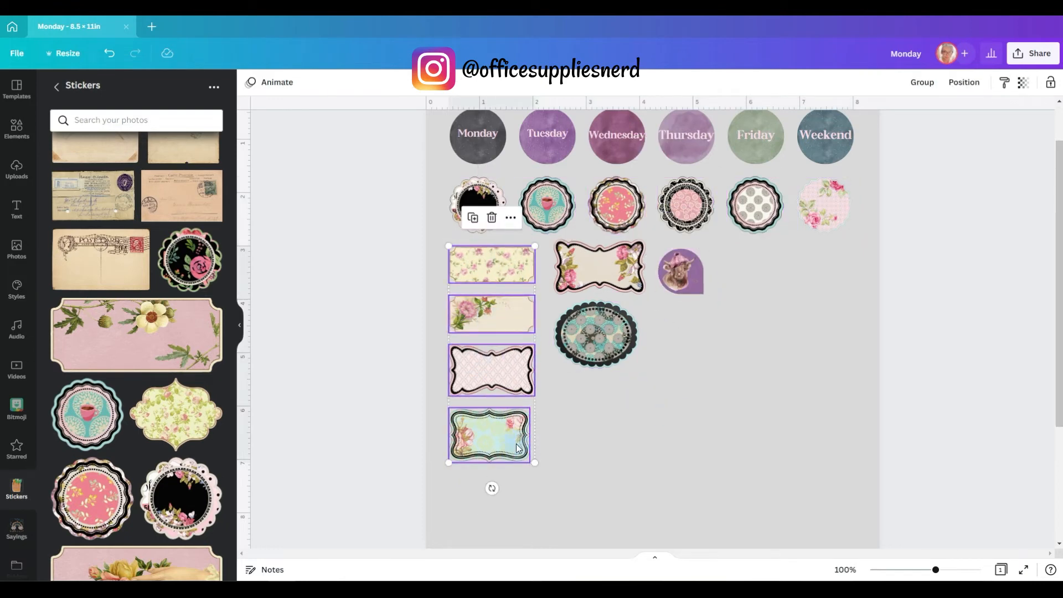
click(962, 82)
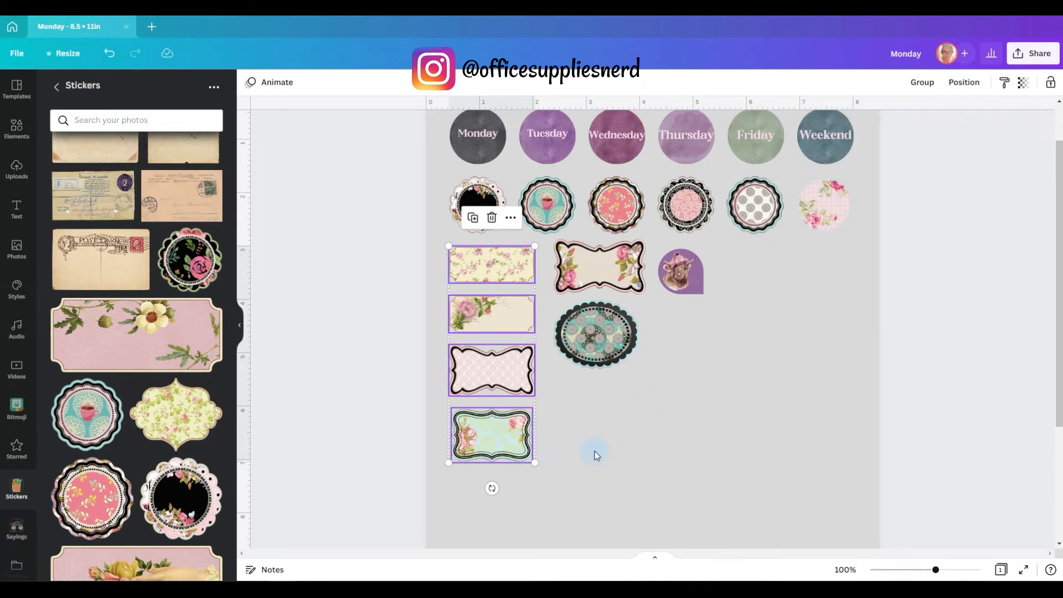
click(963, 82)
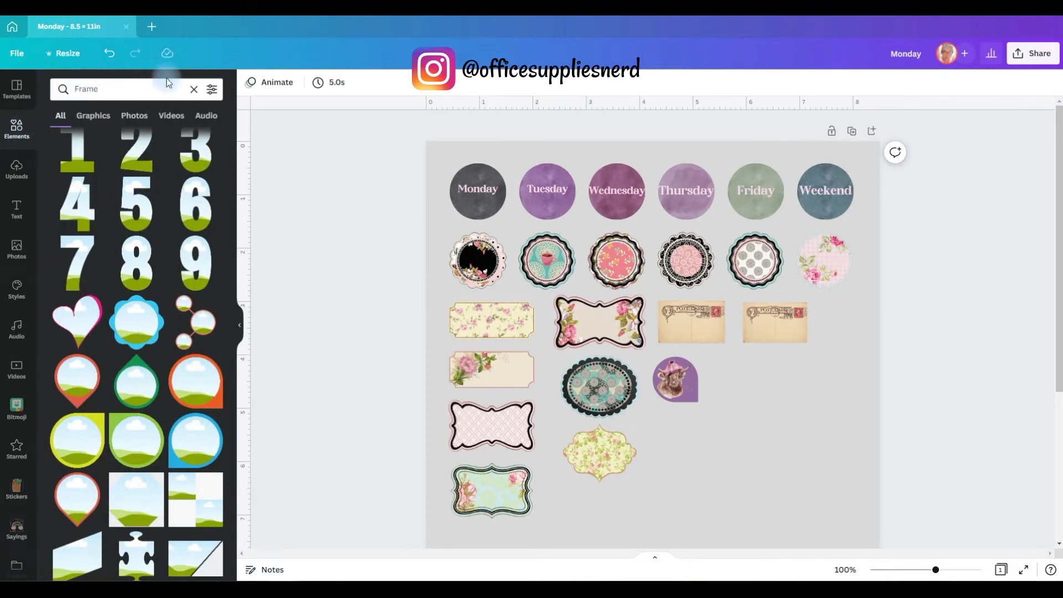
Step: Clear the Frame search in Elements and search for 'inspiration' graphics
click(194, 88)
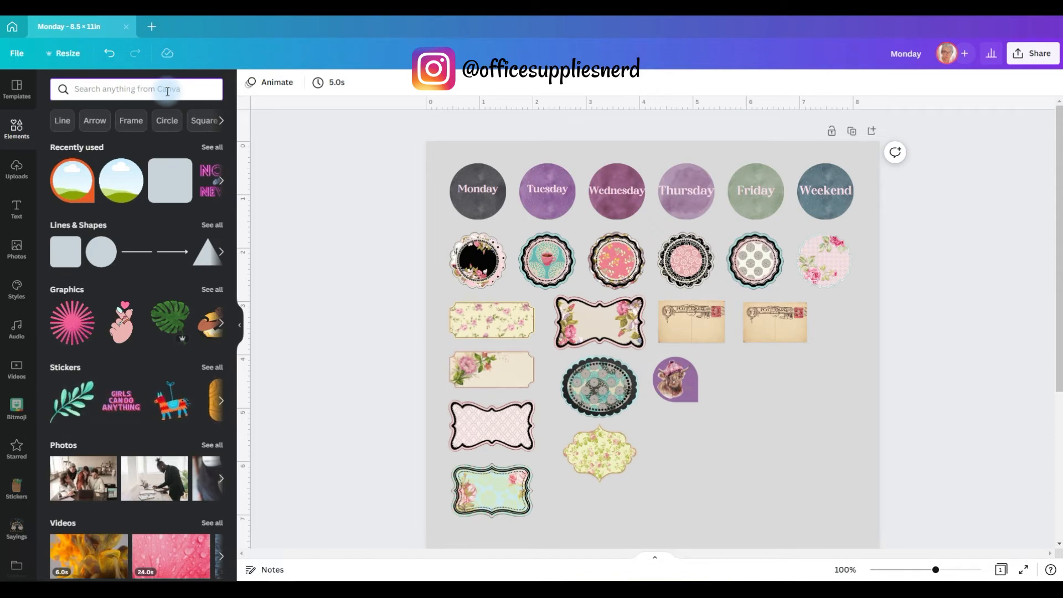
text(inspiration)
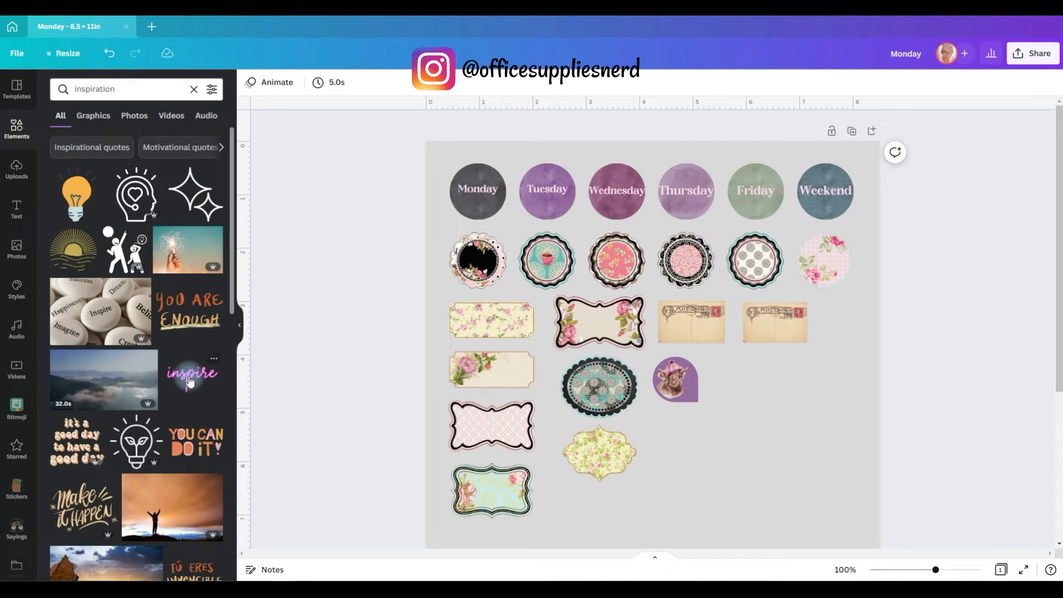
mouse_move(188, 446)
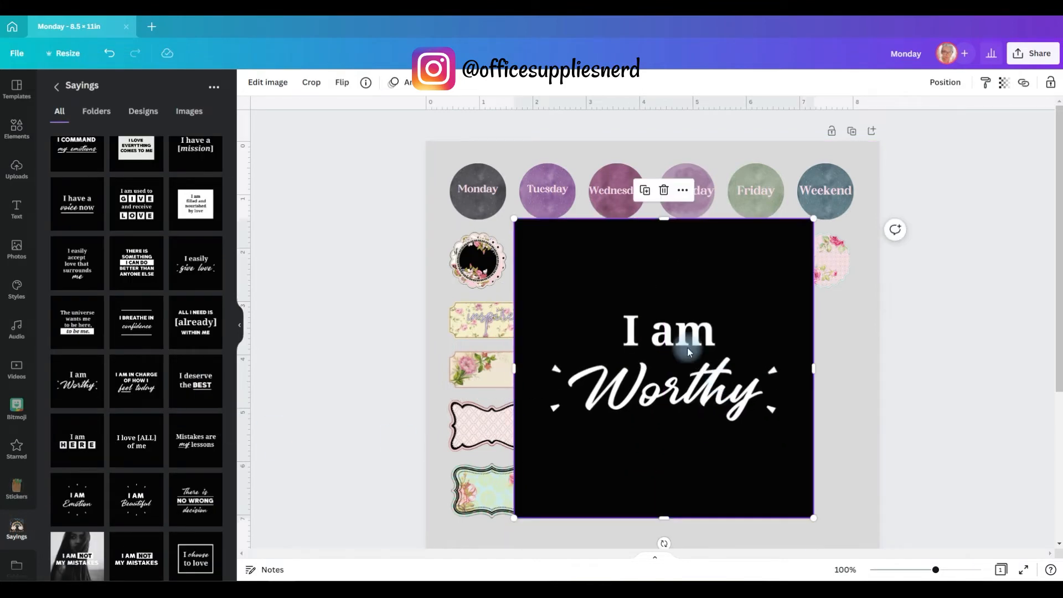
mouse_move(773, 409)
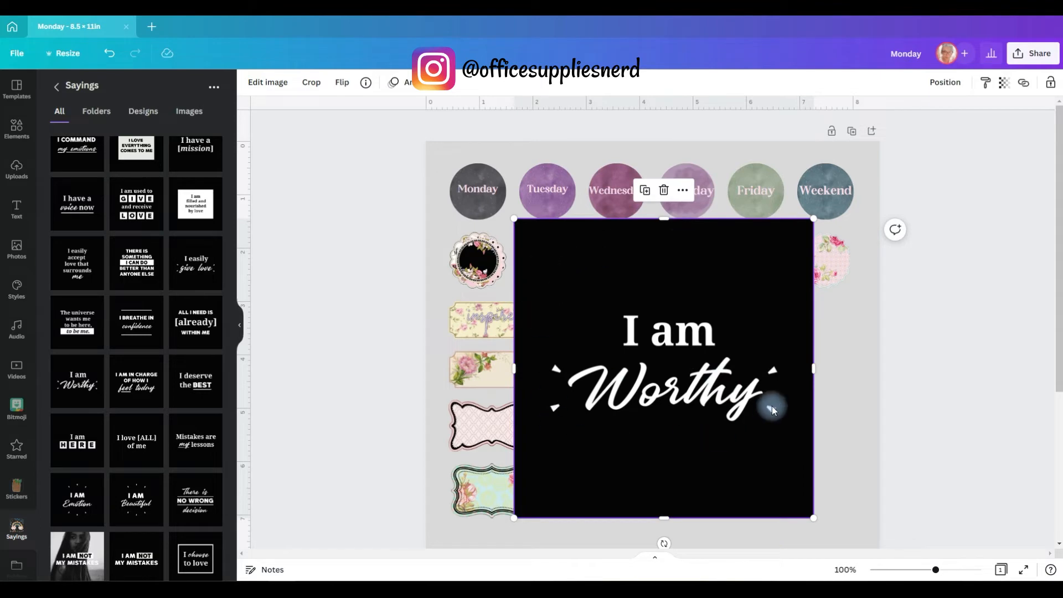
mouse_move(654, 291)
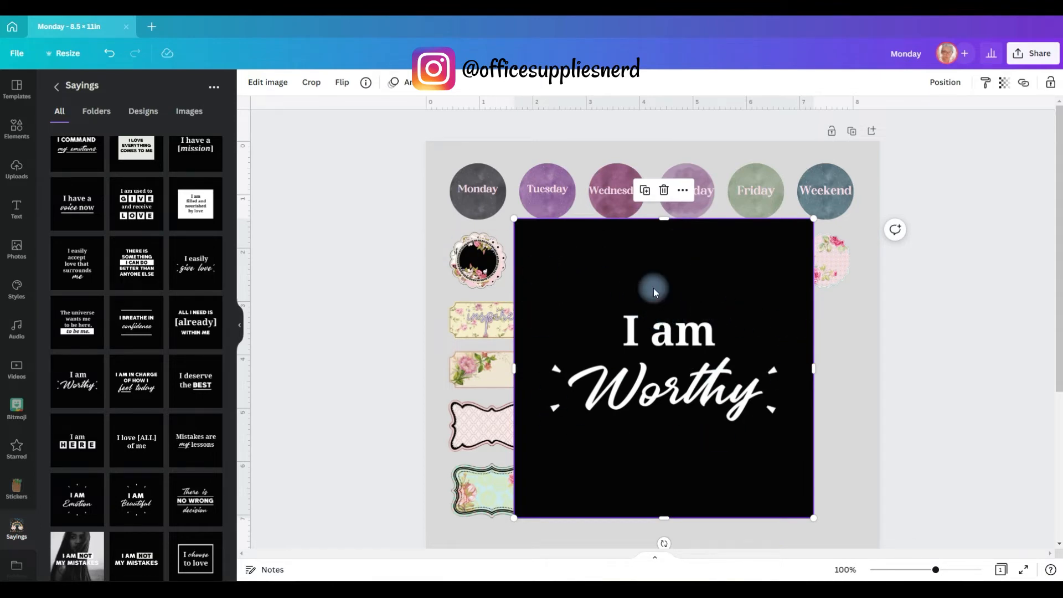
Step: Strip the black background from the I am Worthy saying and shrink it onto the pink scalloped label
click(267, 81)
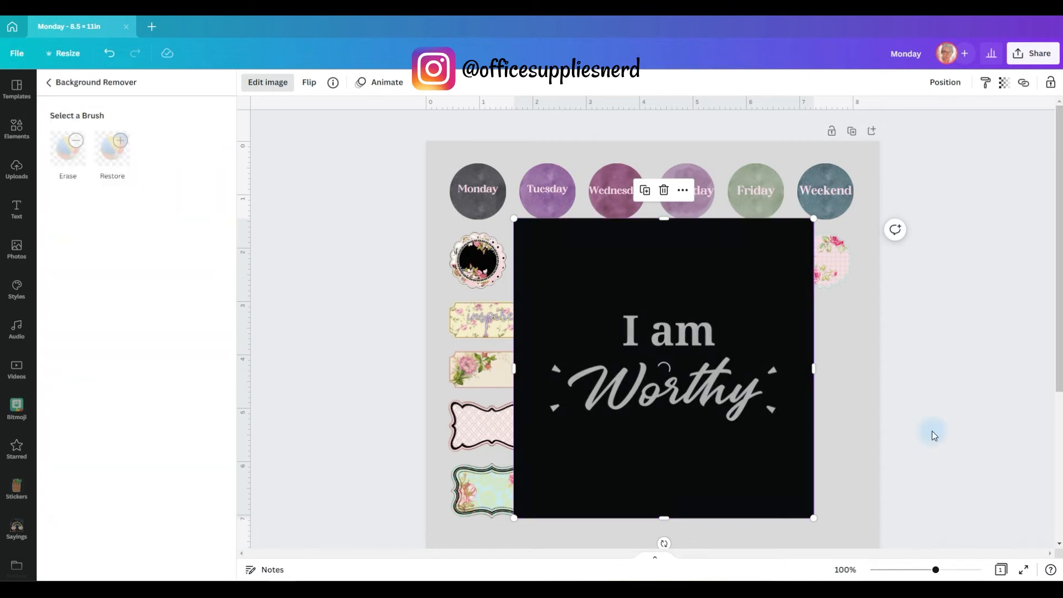
click(47, 82)
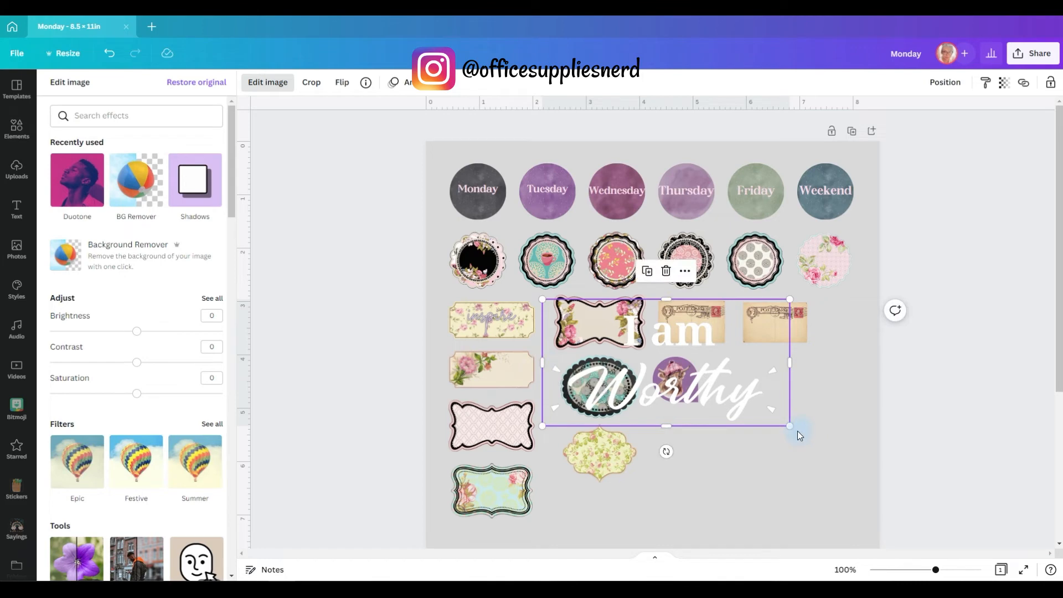
drag(789, 425, 684, 372)
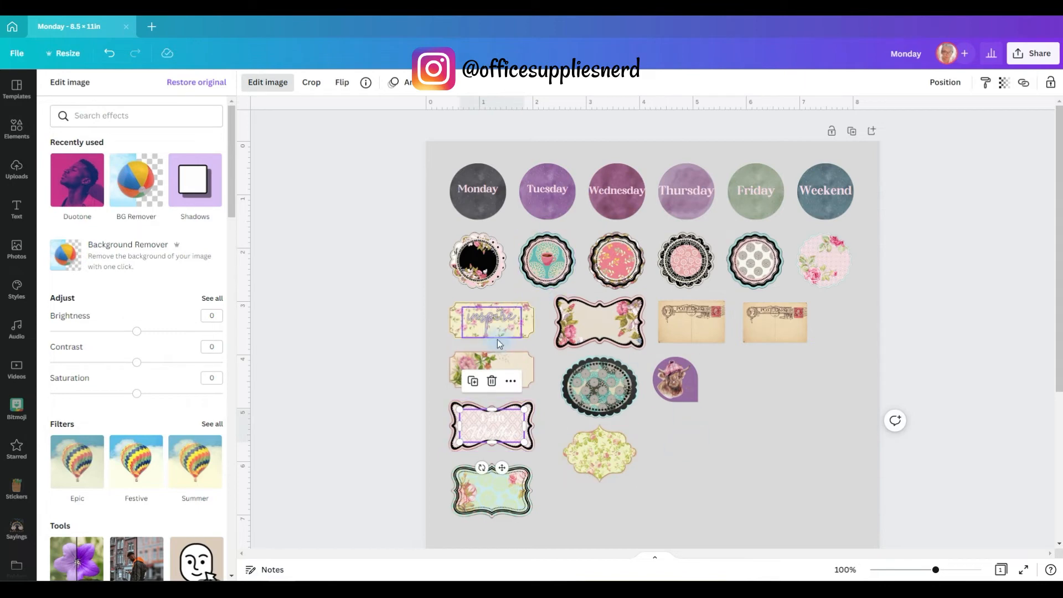
Step: Tint the I am Worthy saying with the Mono duotone, adjust its highlight and shadow colours, and apply
click(17, 525)
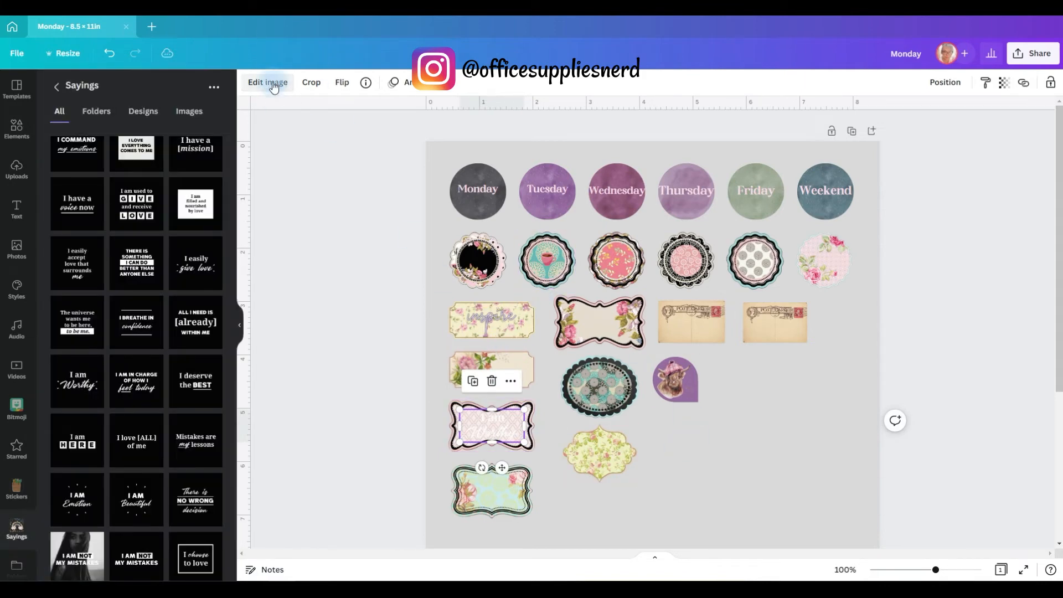
click(267, 82)
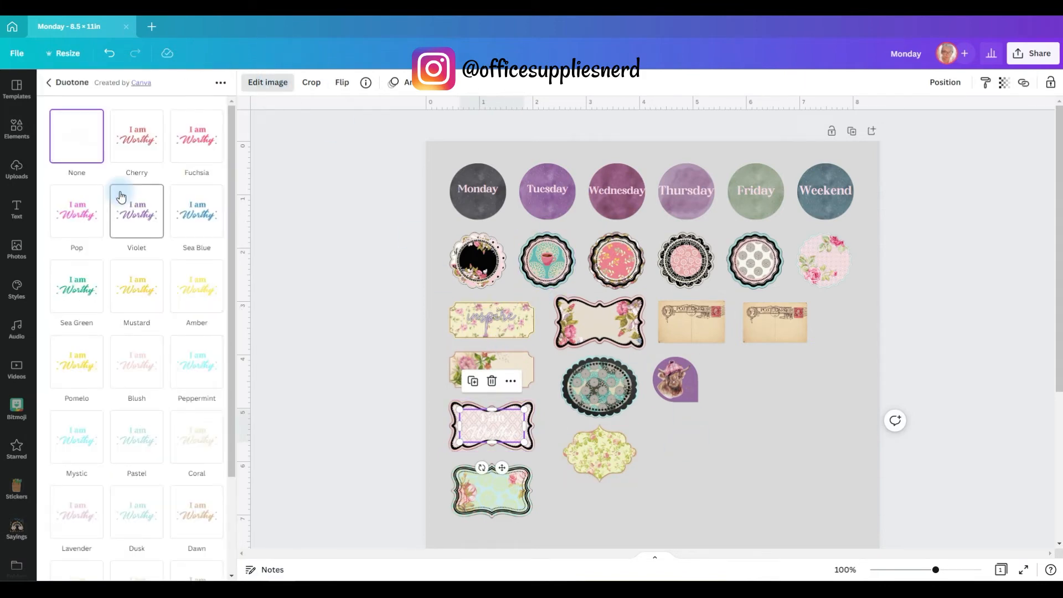
scroll(down, 3)
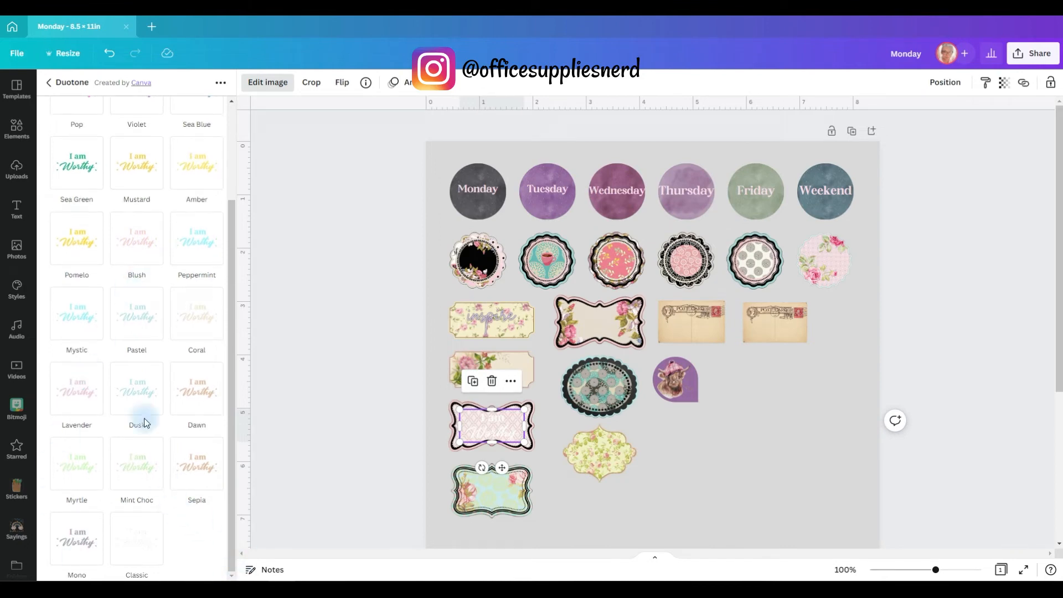
click(76, 538)
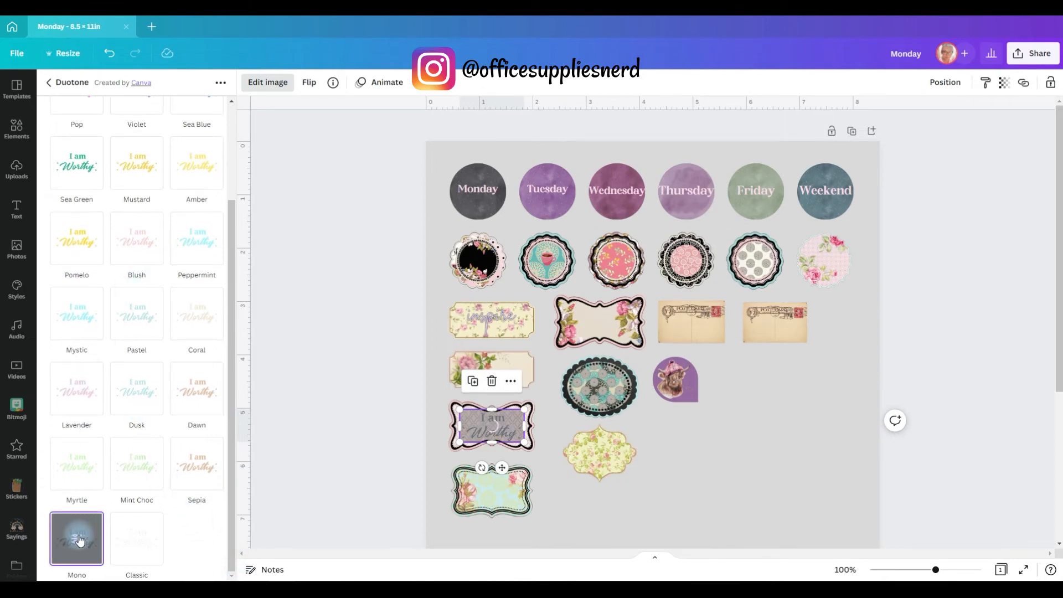
click(77, 539)
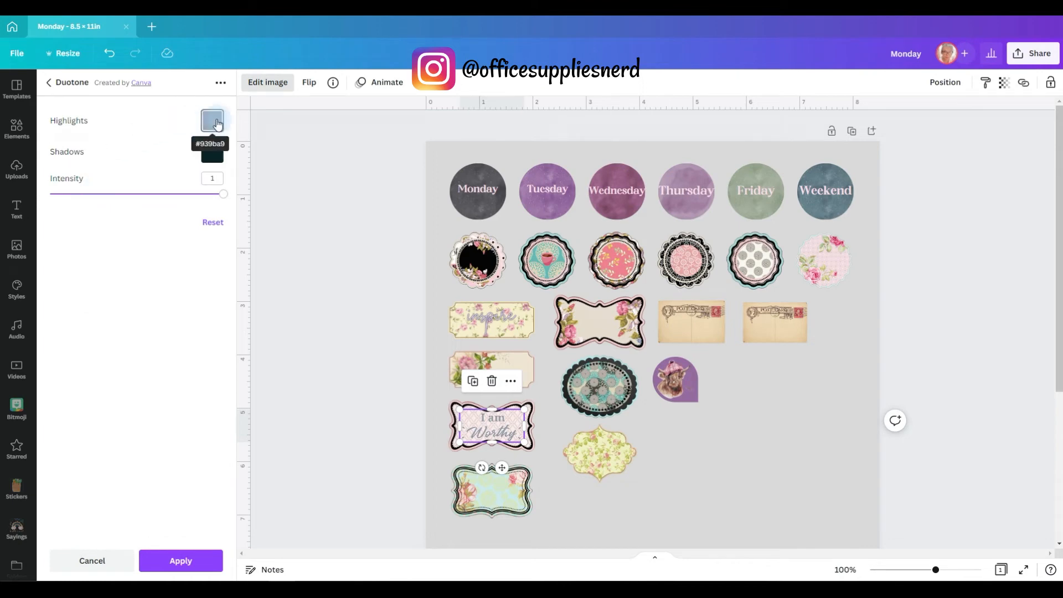
click(213, 120)
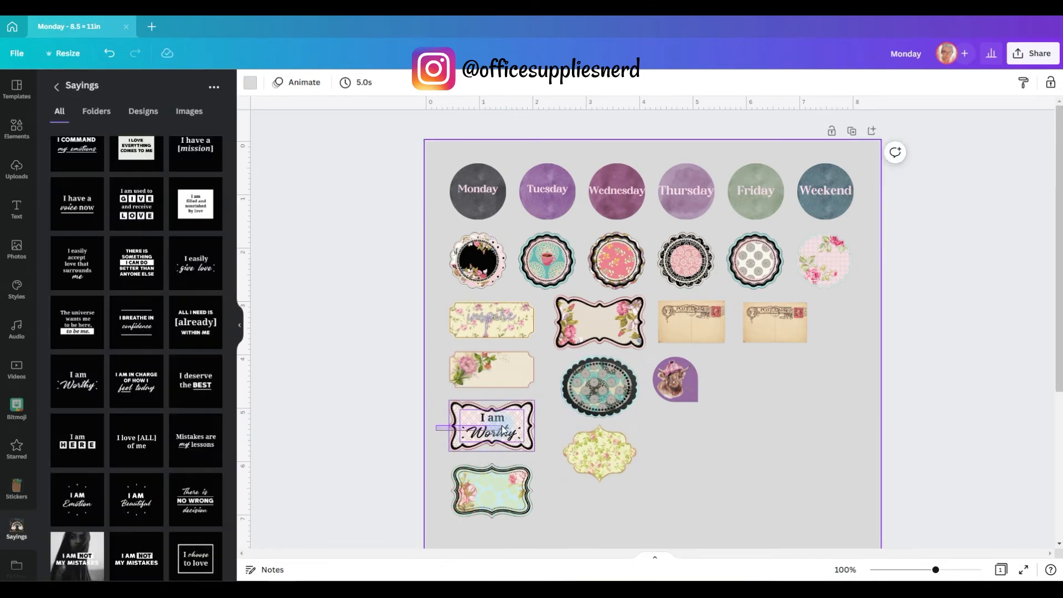
click(490, 425)
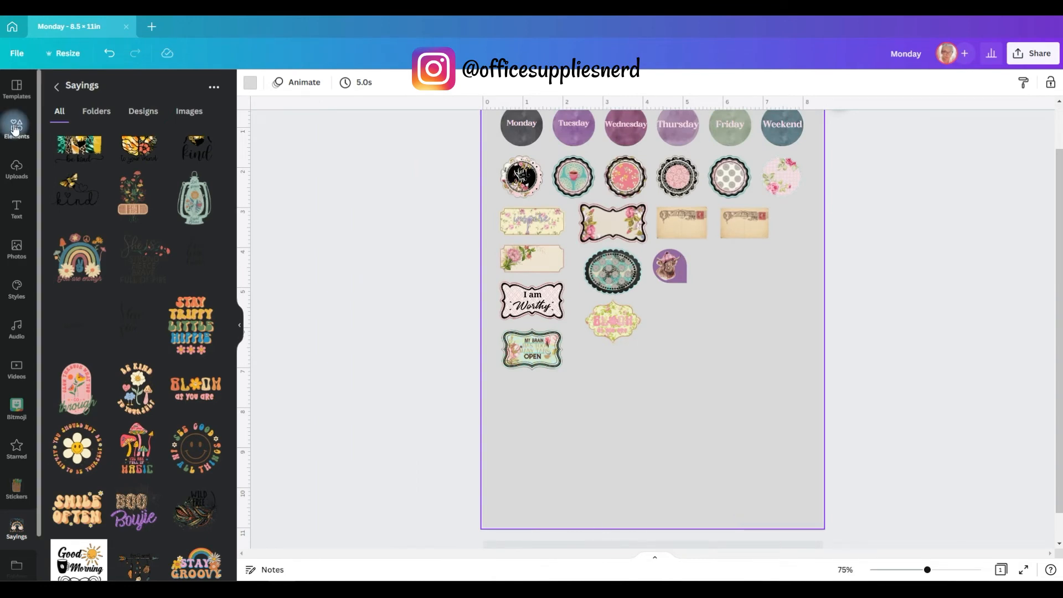
Step: Add a circle frame from Elements beside the cow sticker with a black border and pale pink fill
click(16, 128)
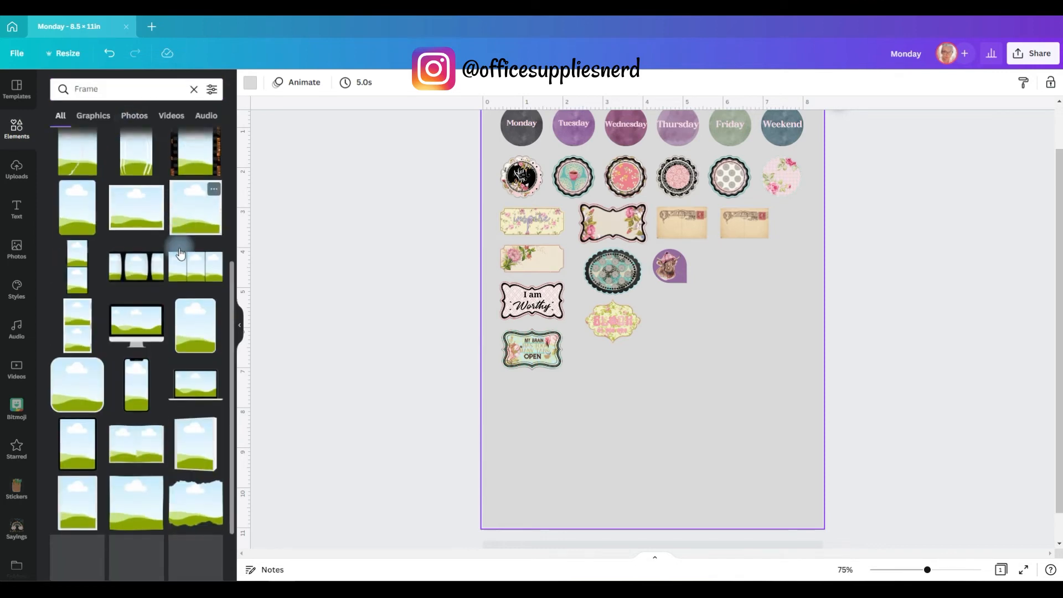
scroll(down, 3)
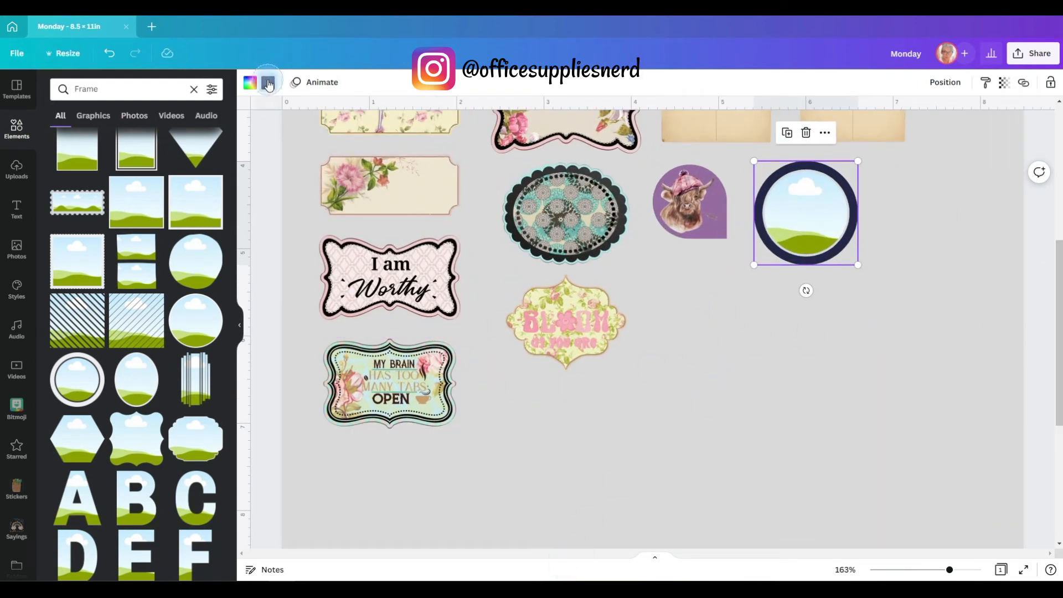
click(267, 82)
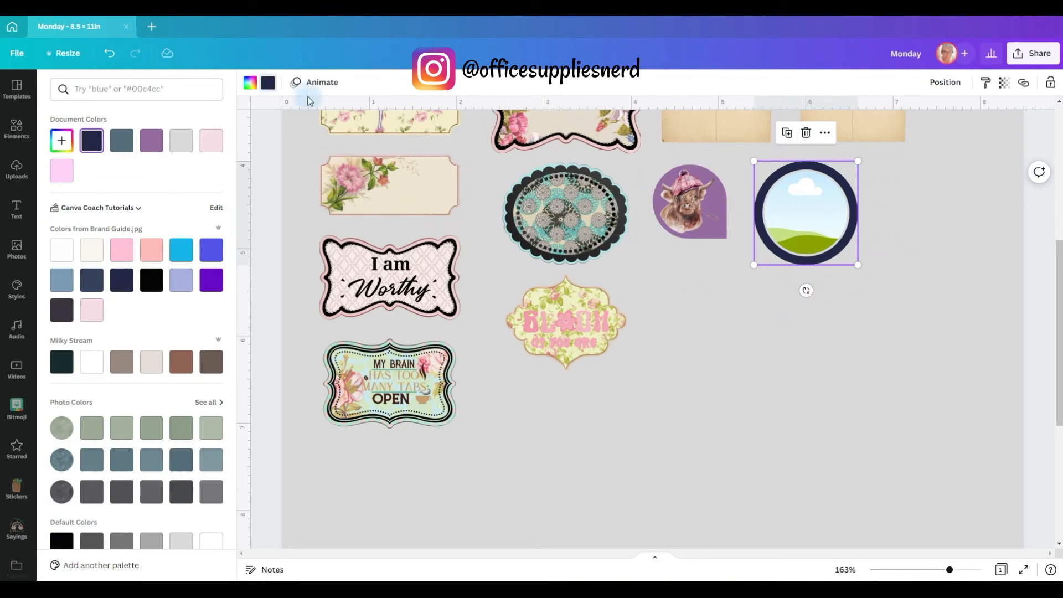
scroll(down, 3)
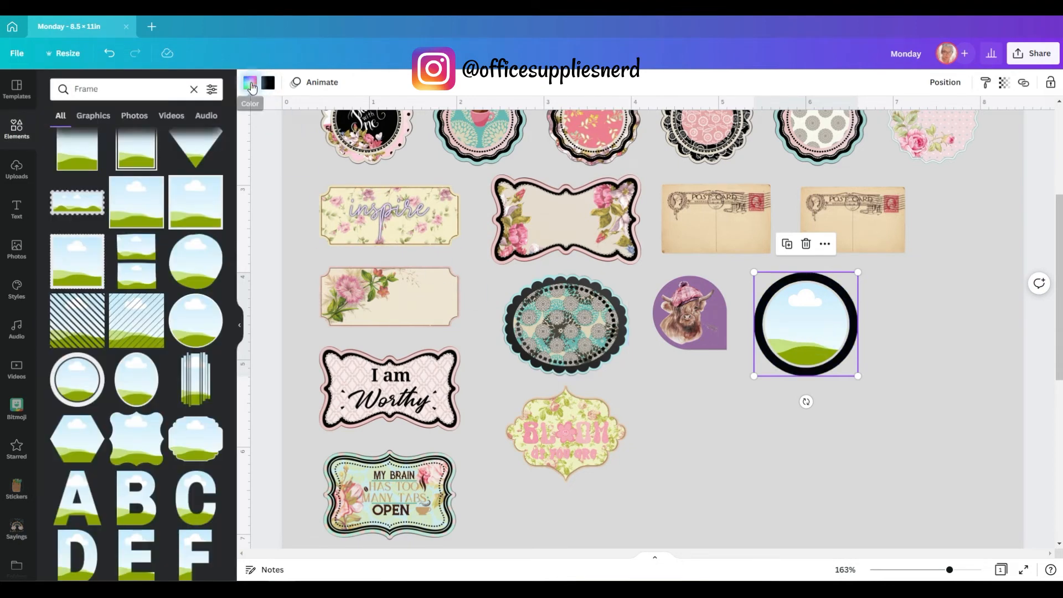
click(249, 82)
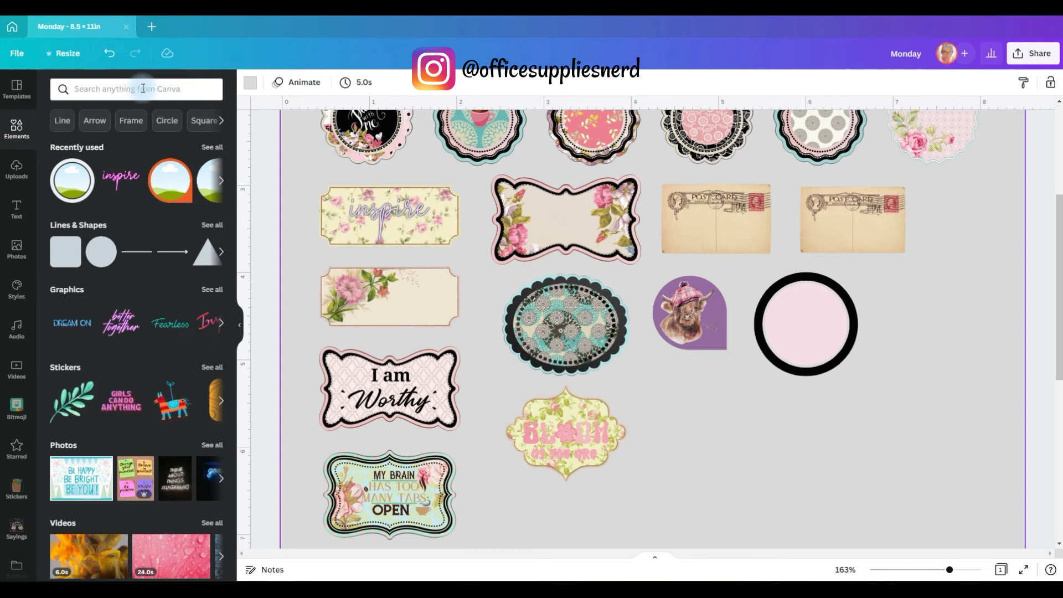
Step: Find a 'hair' salon scissors-and-comb graphic and drop it into the pink circle frame
text(hair salon)
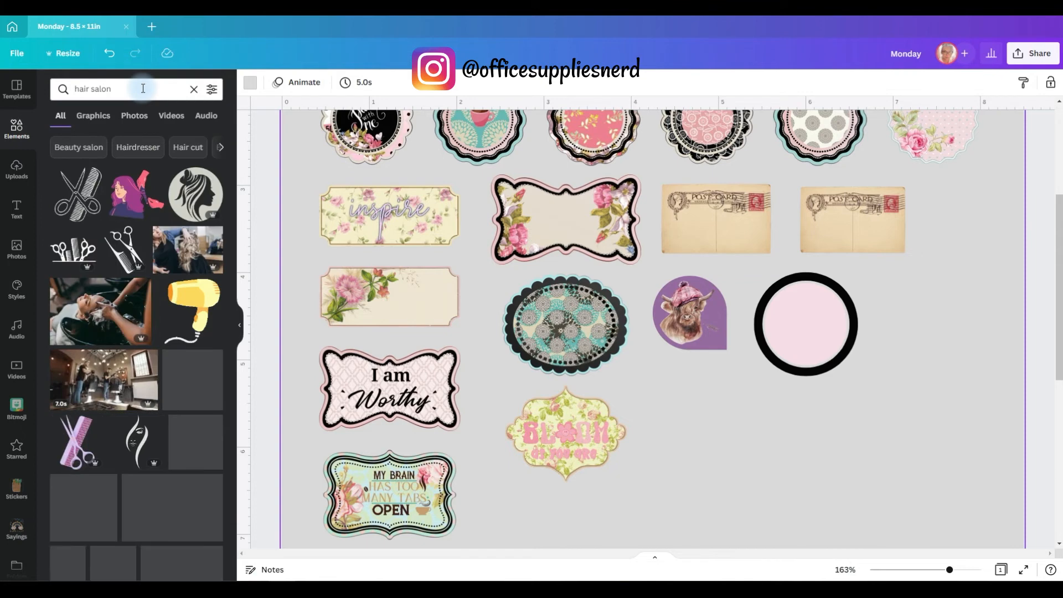
scroll(down, 3)
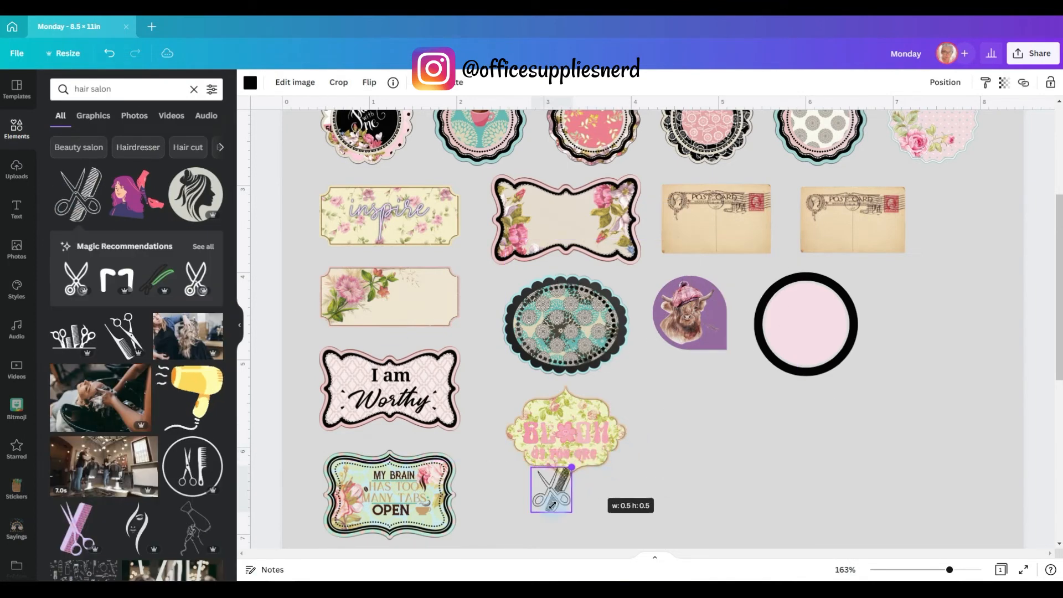
drag(552, 488, 804, 322)
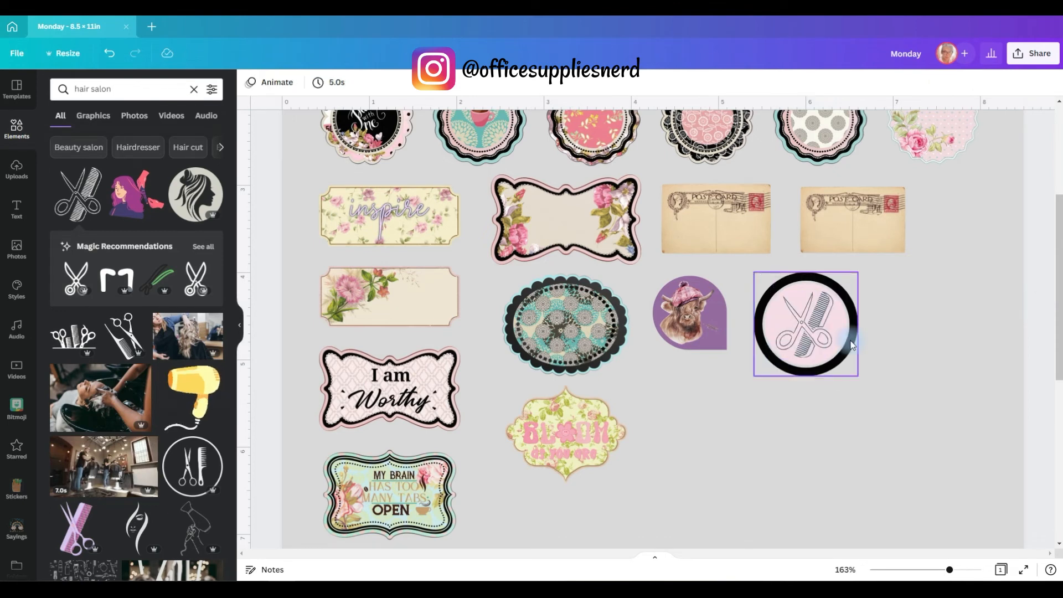
click(805, 323)
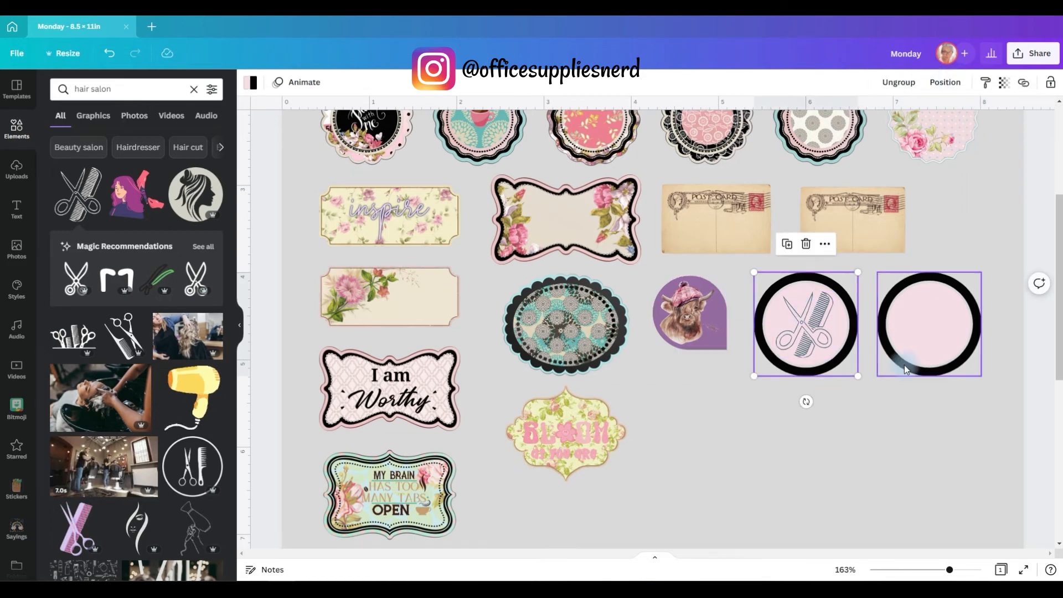
Step: Browse the Graphics Folders app to the Kitchen & Food collection for the pink martini graphic
click(17, 485)
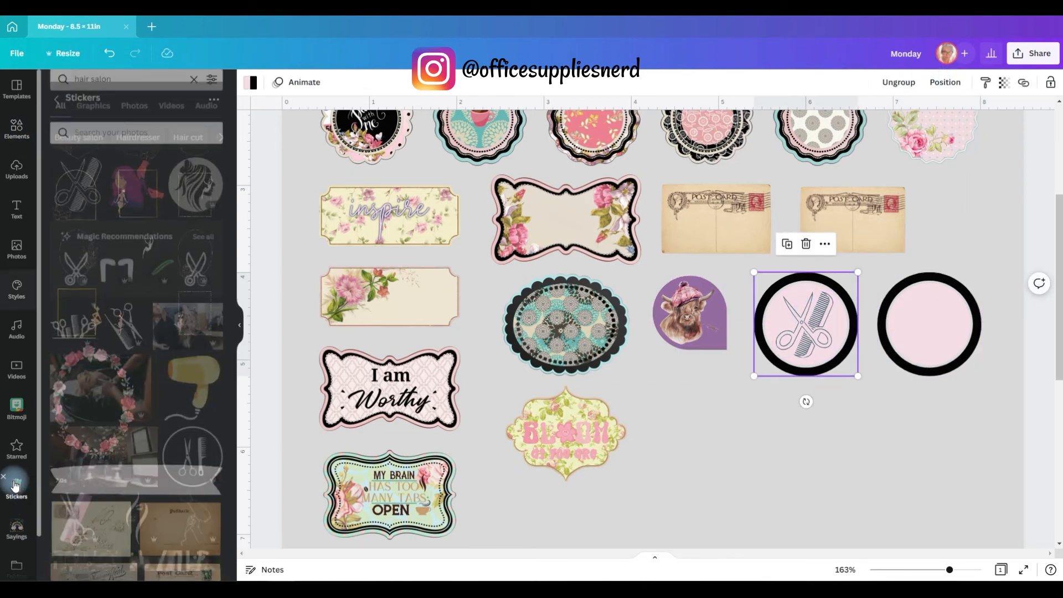
click(17, 488)
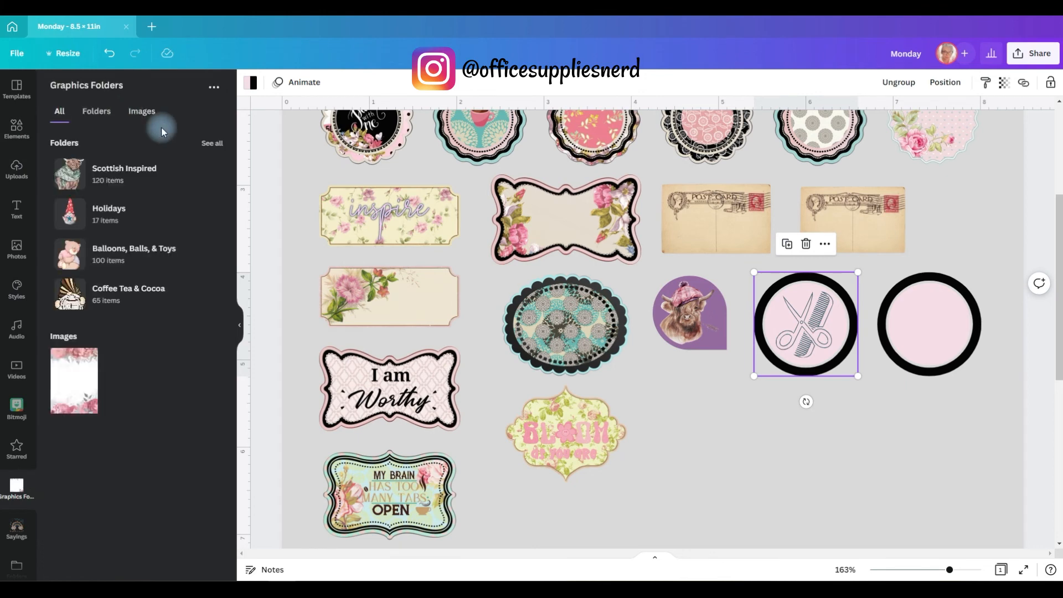
click(95, 111)
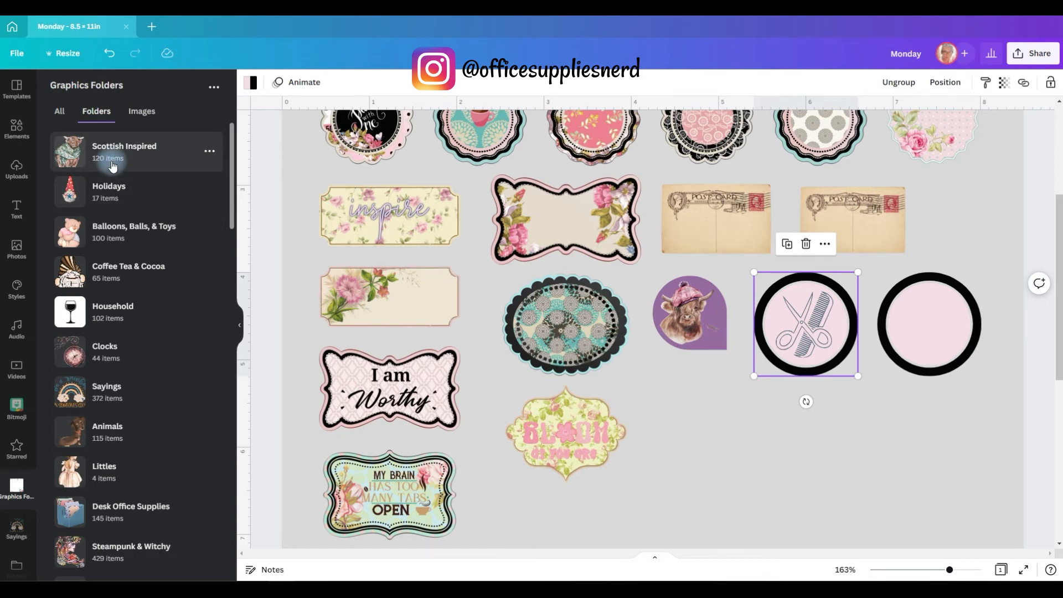
mouse_move(132, 210)
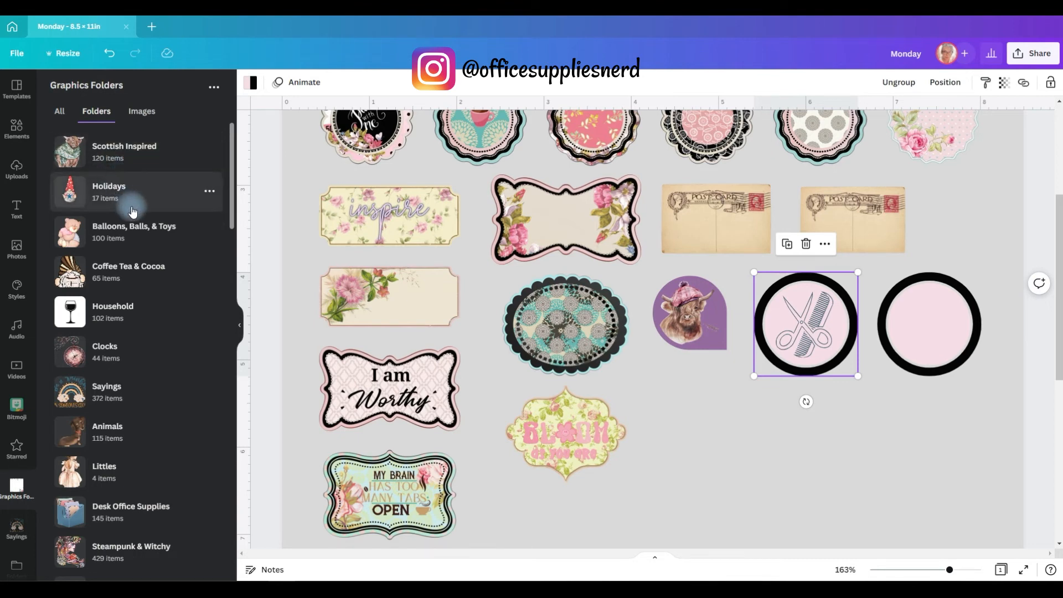
scroll(down, 3)
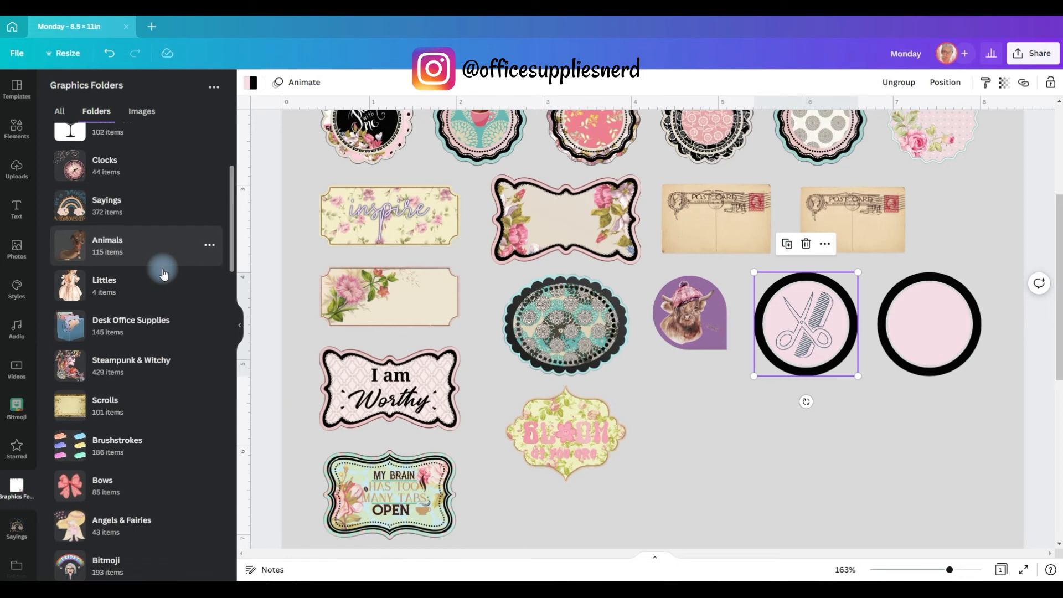
scroll(down, 3)
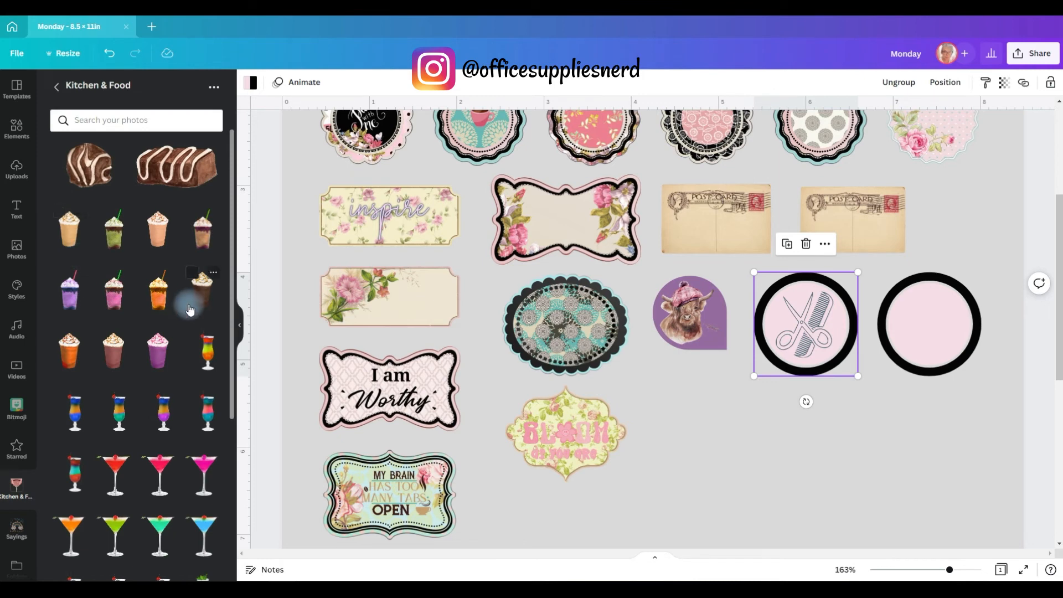
scroll(down, 3)
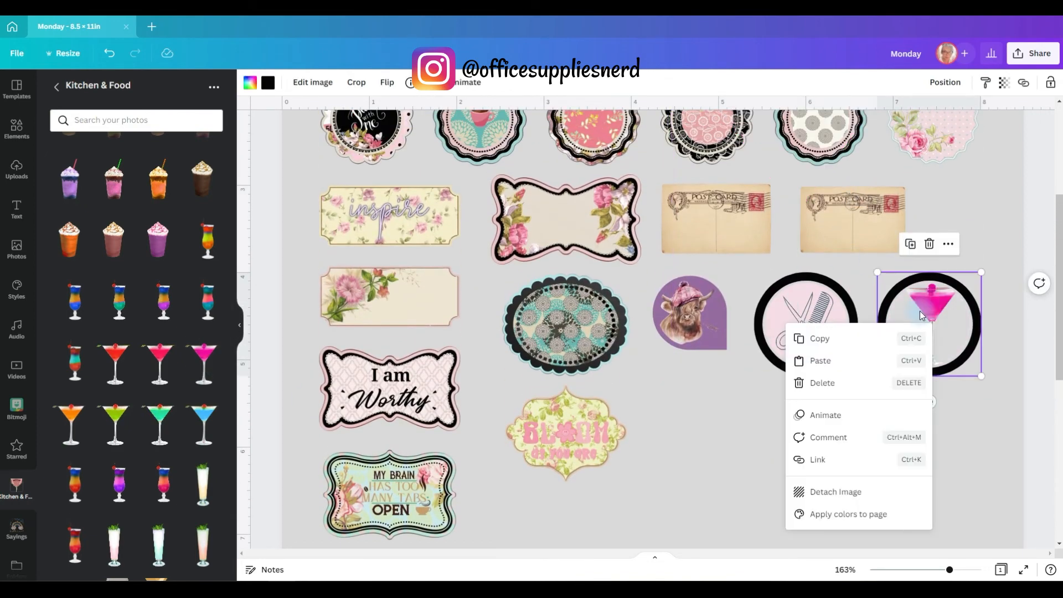
mouse_move(980, 387)
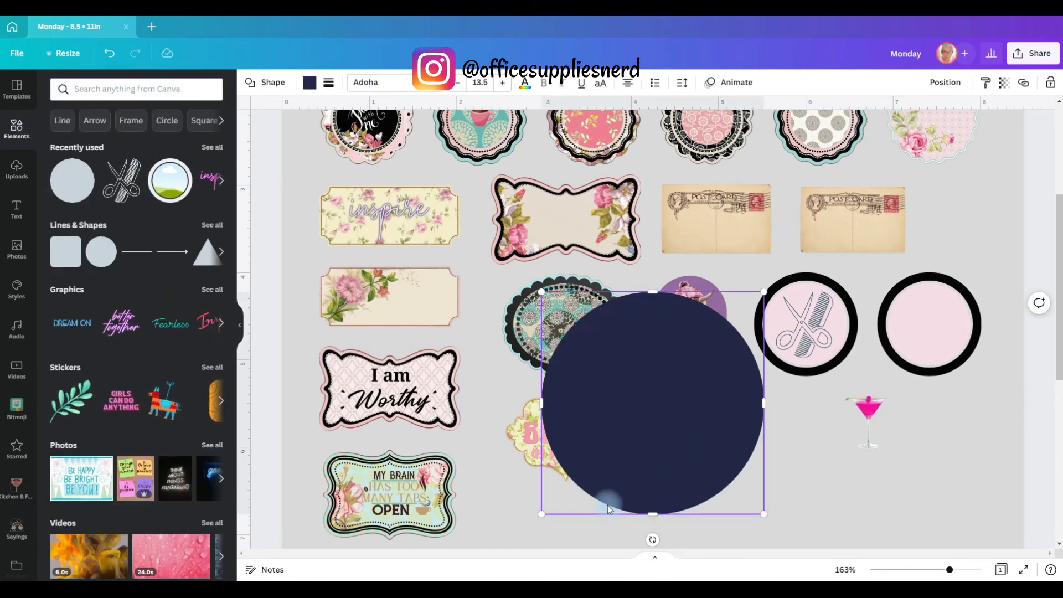
Step: Shrink the navy circle into the empty black ring and bring the pink martini graphic on top of it
drag(651, 403, 937, 325)
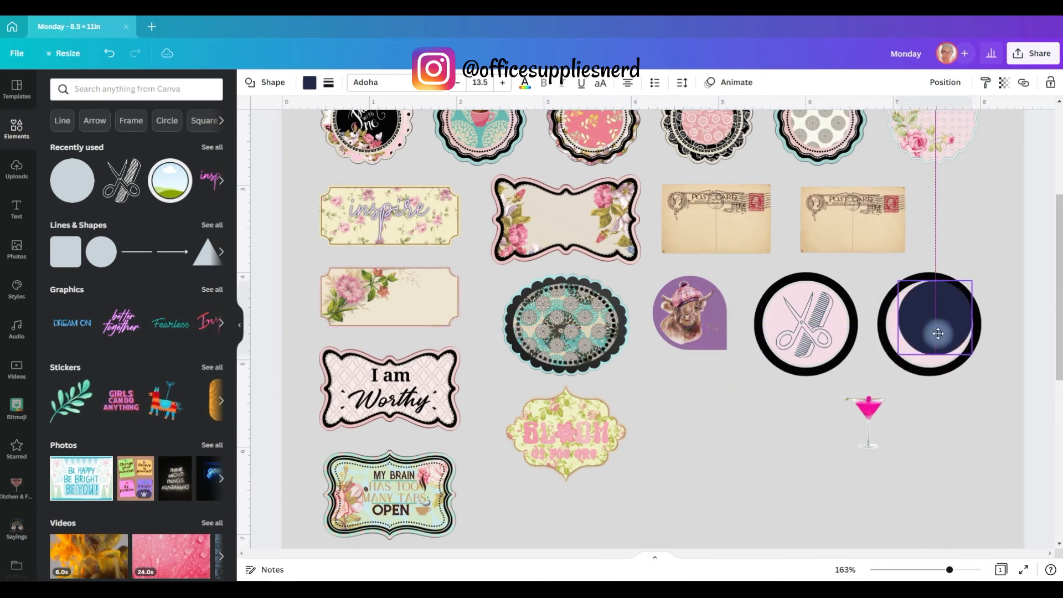
right_click(938, 325)
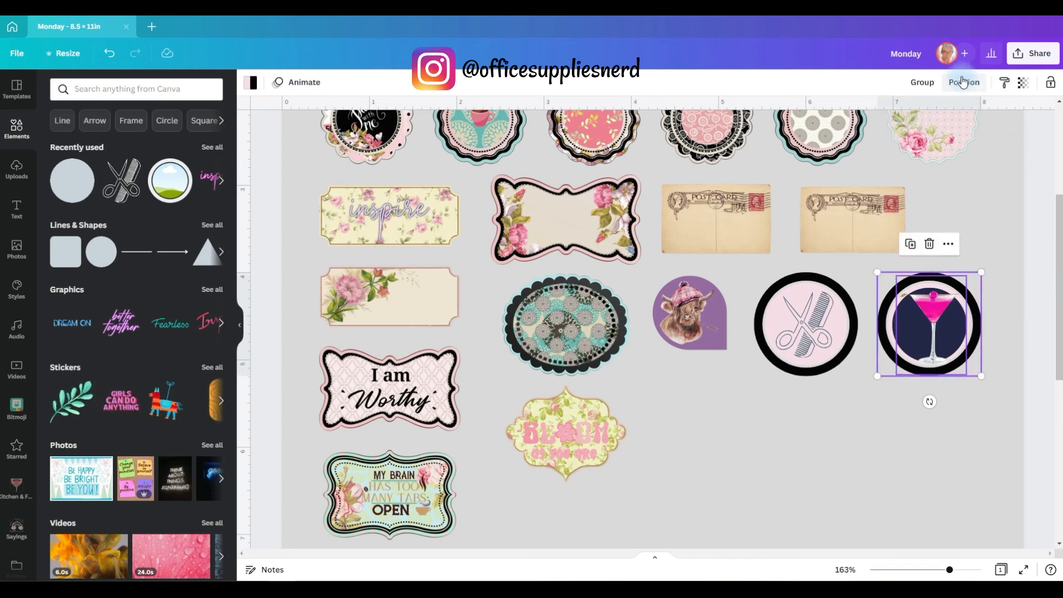
click(963, 82)
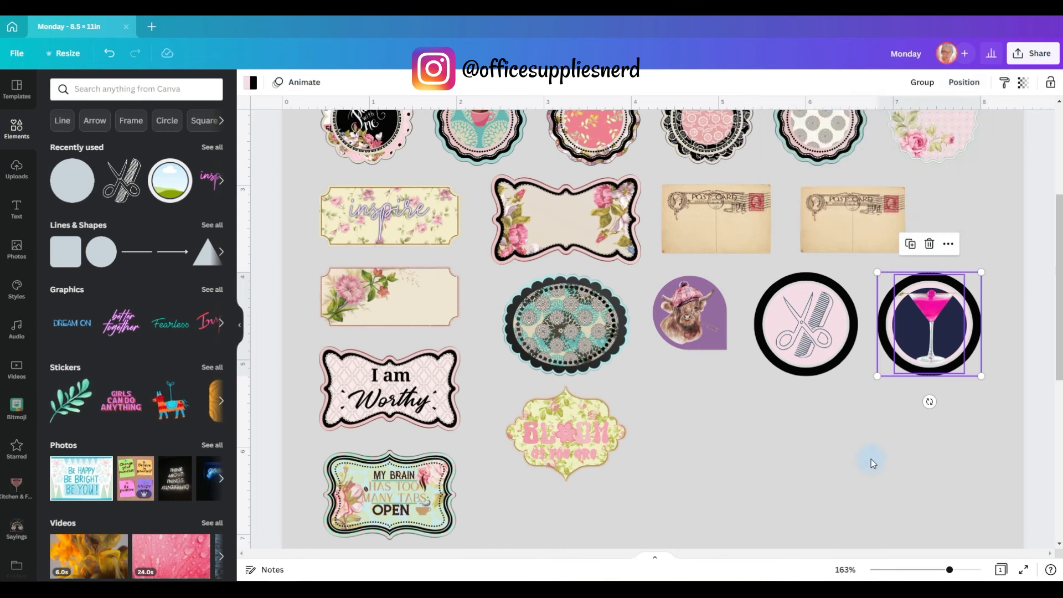
click(929, 323)
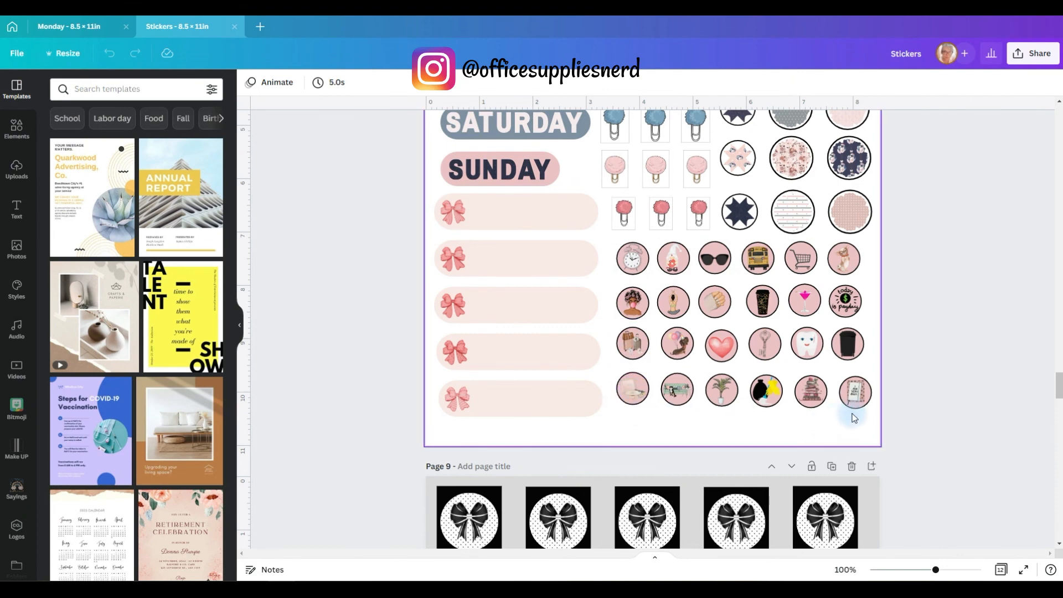
scroll(down, 3)
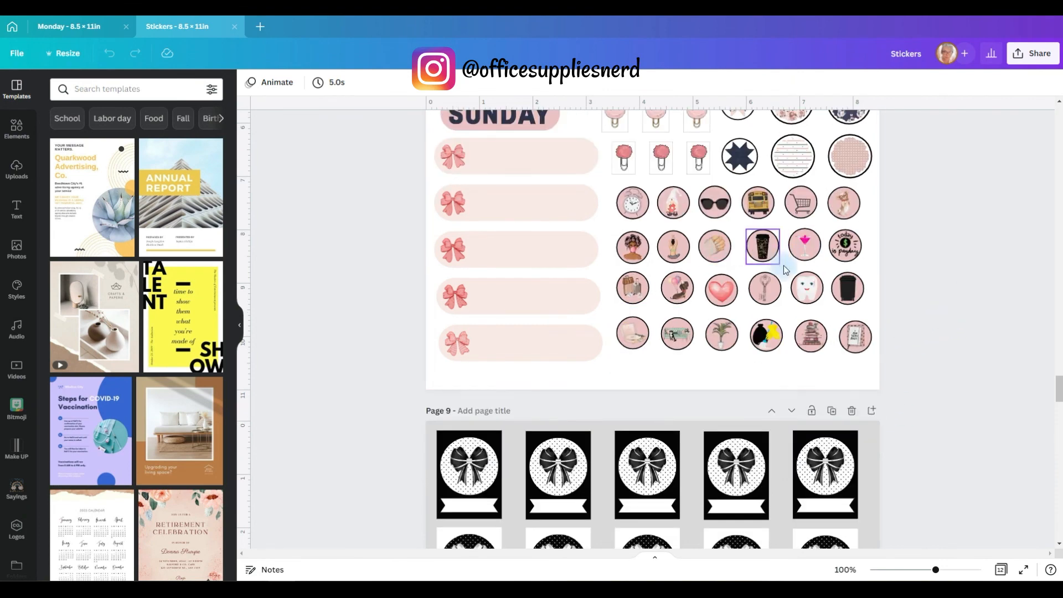
click(928, 301)
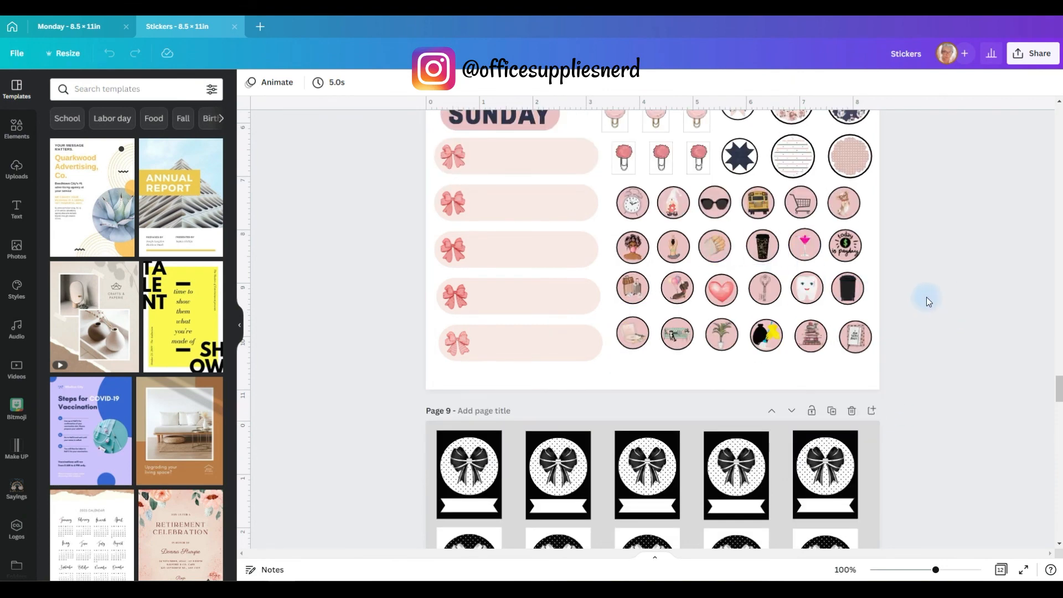
scroll(down, 3)
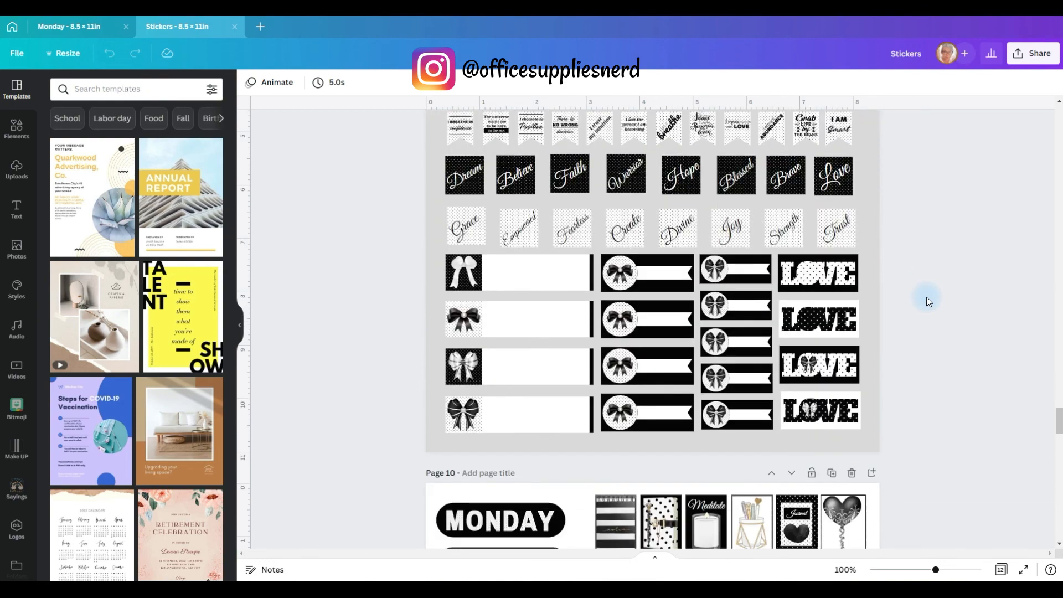
scroll(down, 3)
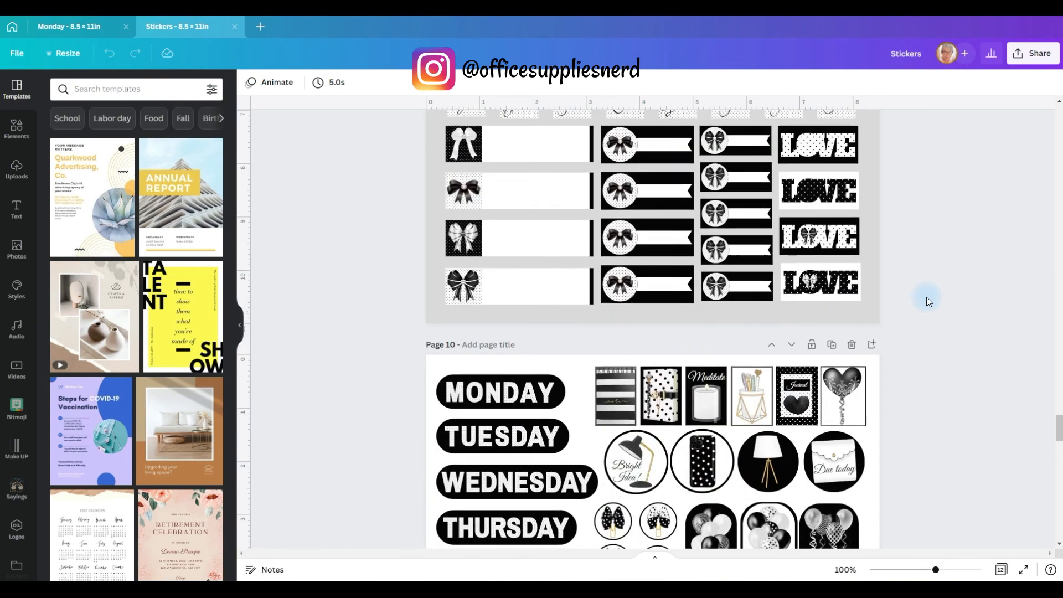
scroll(down, 3)
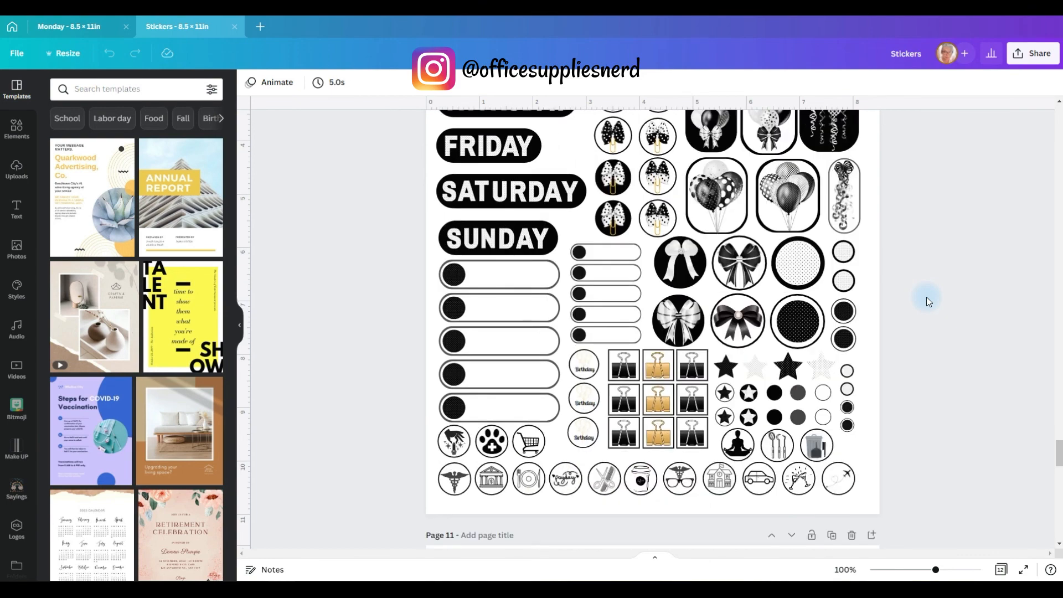
scroll(down, 3)
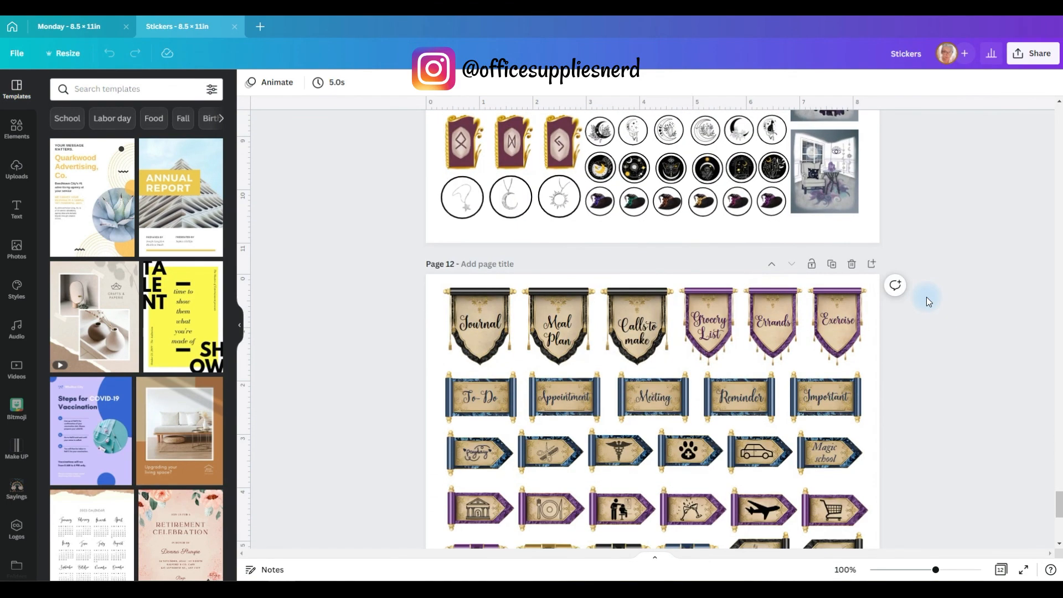
scroll(down, 3)
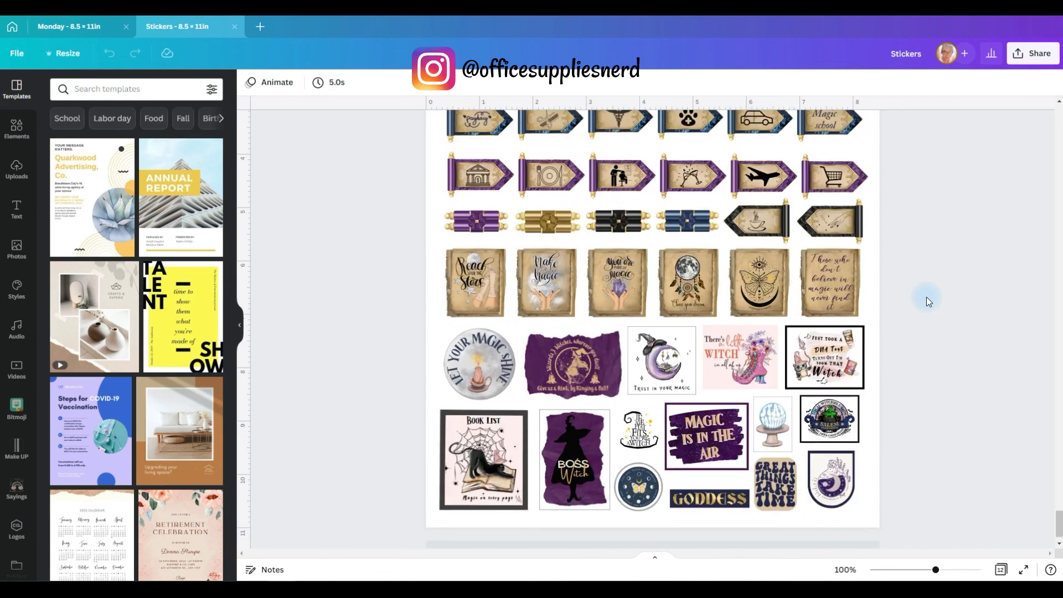
scroll(down, 3)
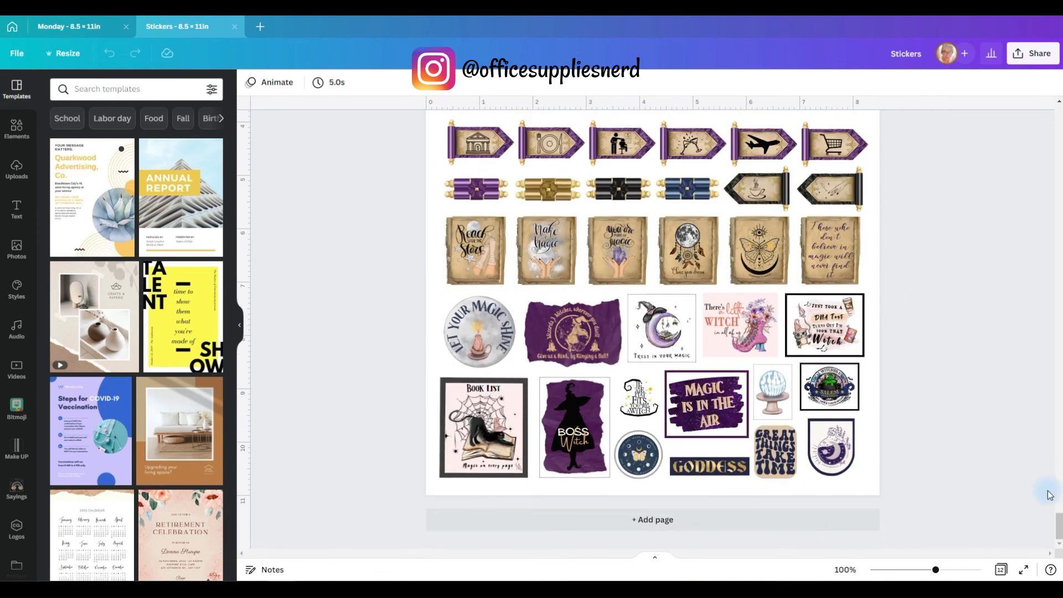
mouse_move(936, 380)
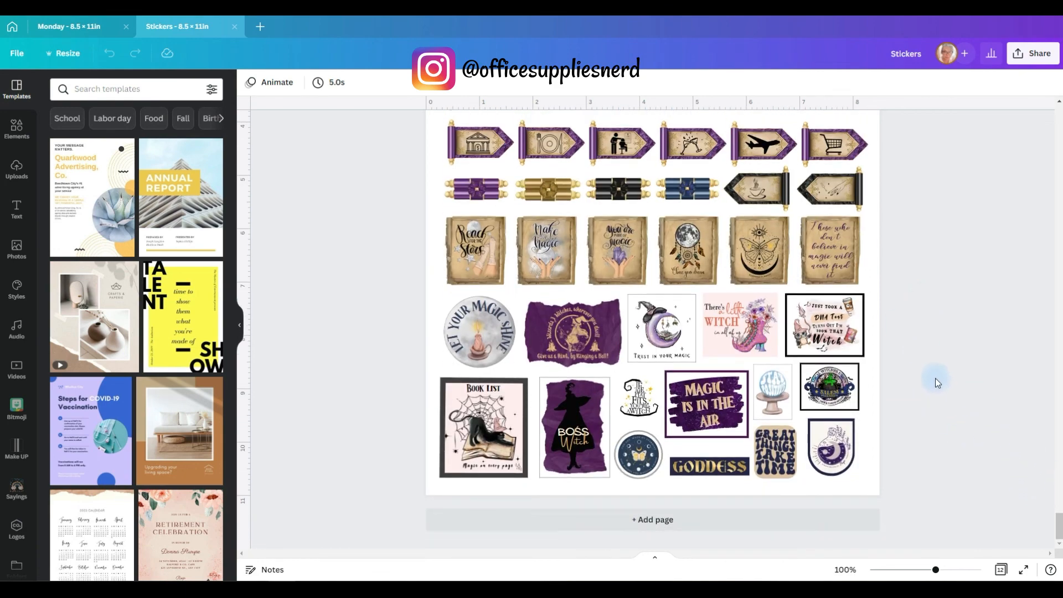
scroll(down, 3)
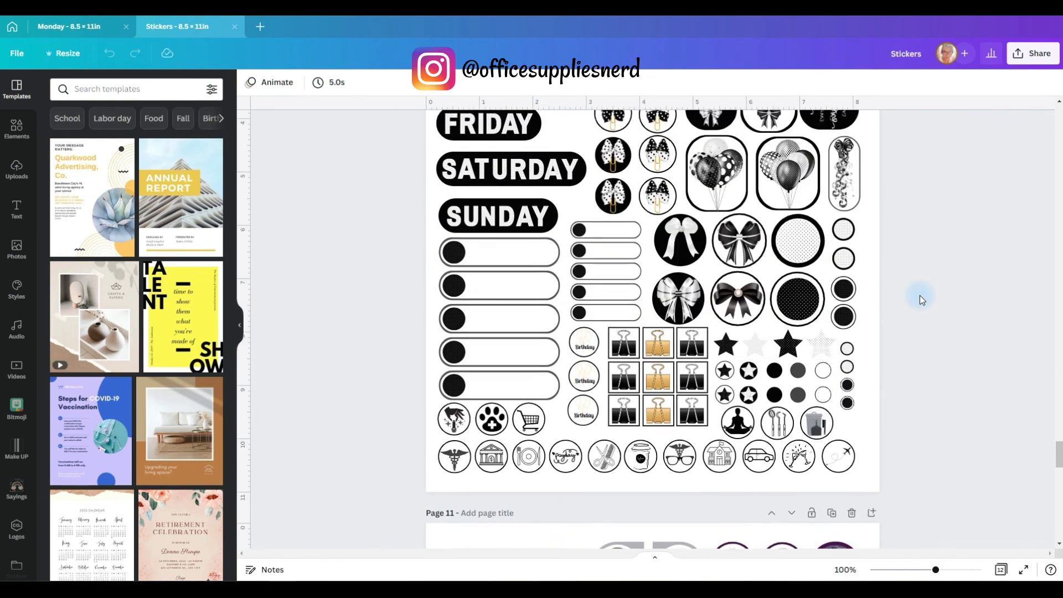
scroll(down, 3)
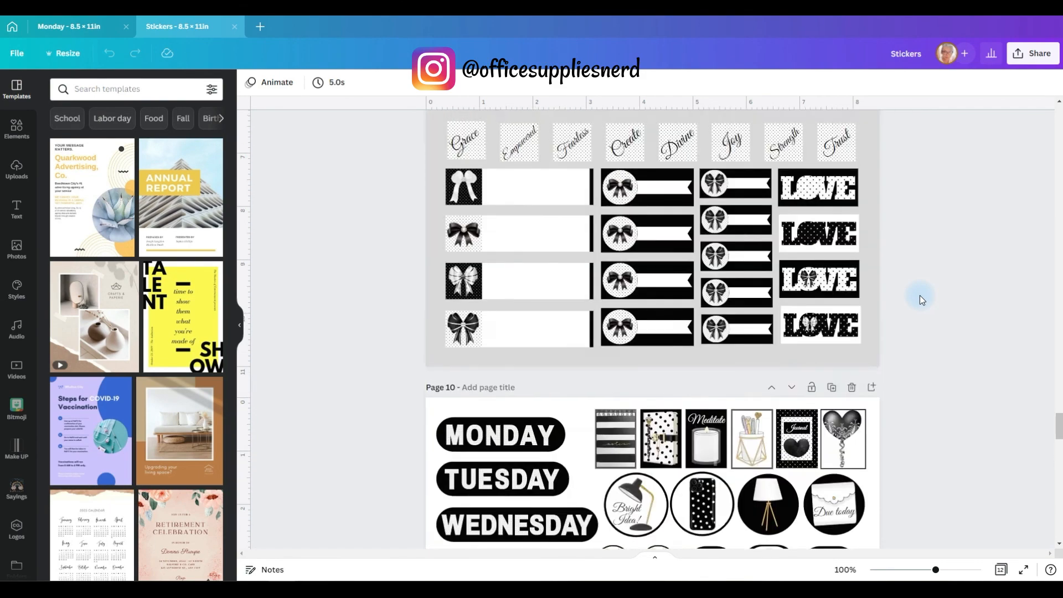
scroll(down, 3)
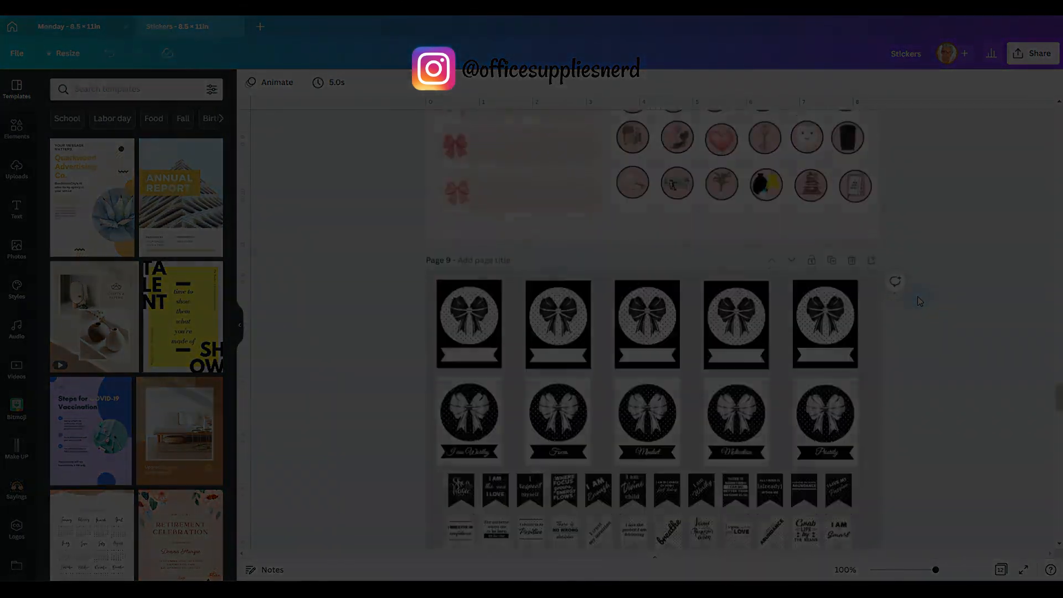